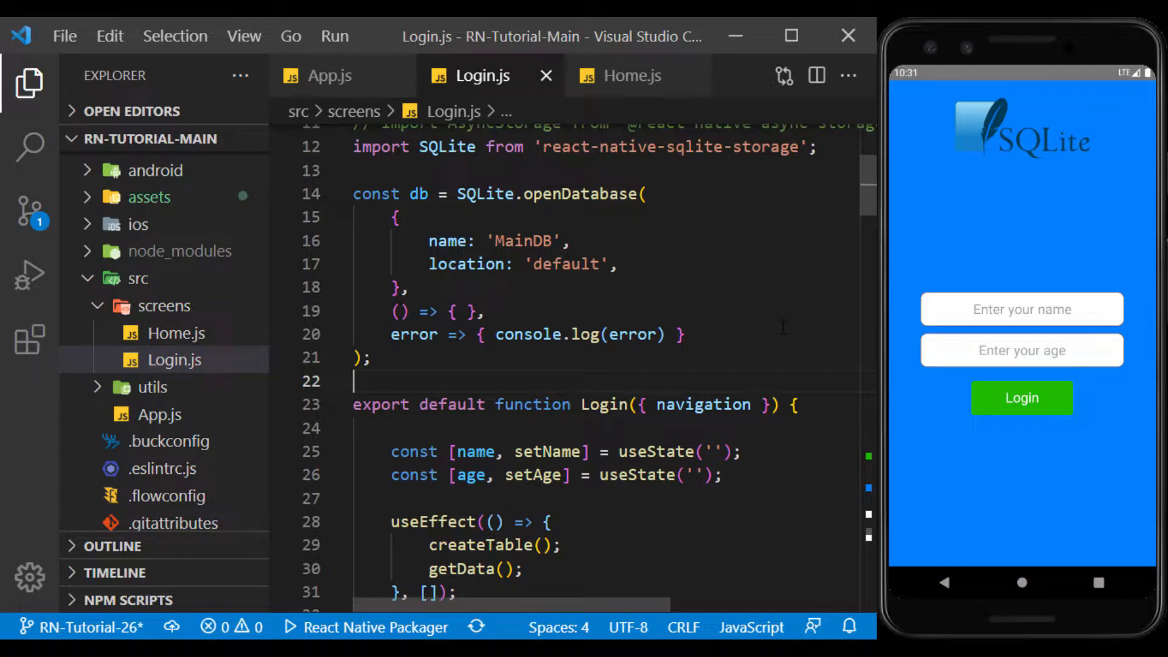
mouse_move(1035, 166)
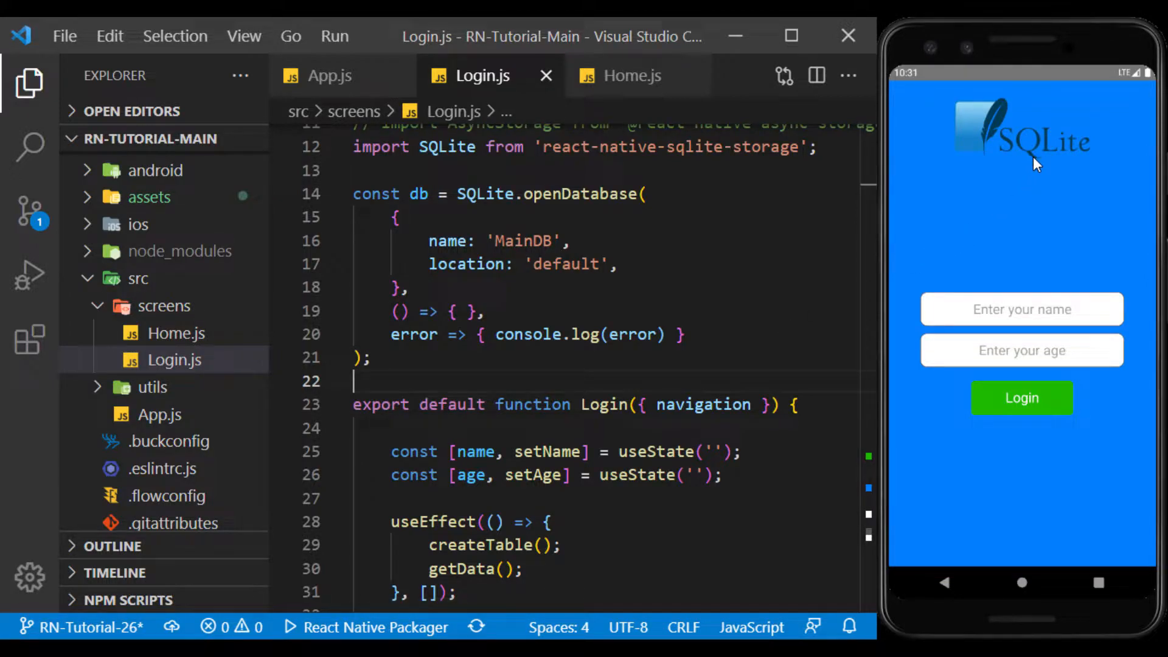
Step: Point the logo Image at ../../assets/redux.png and set the title text to Redux
scroll("down", 3)
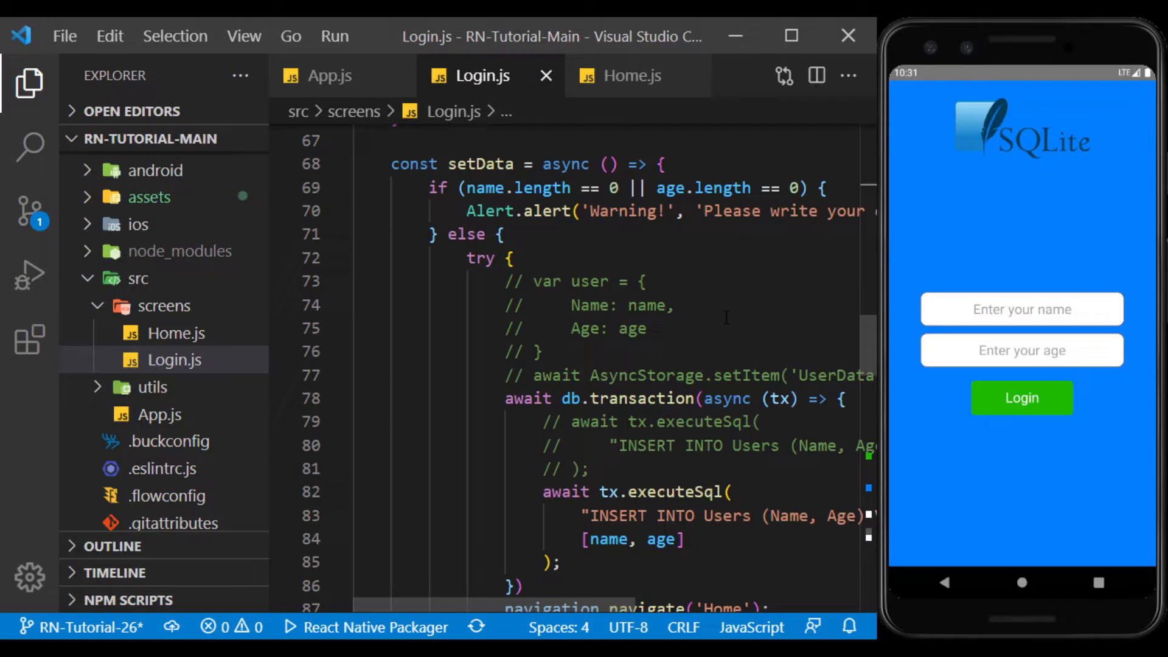
left_click(149, 197)
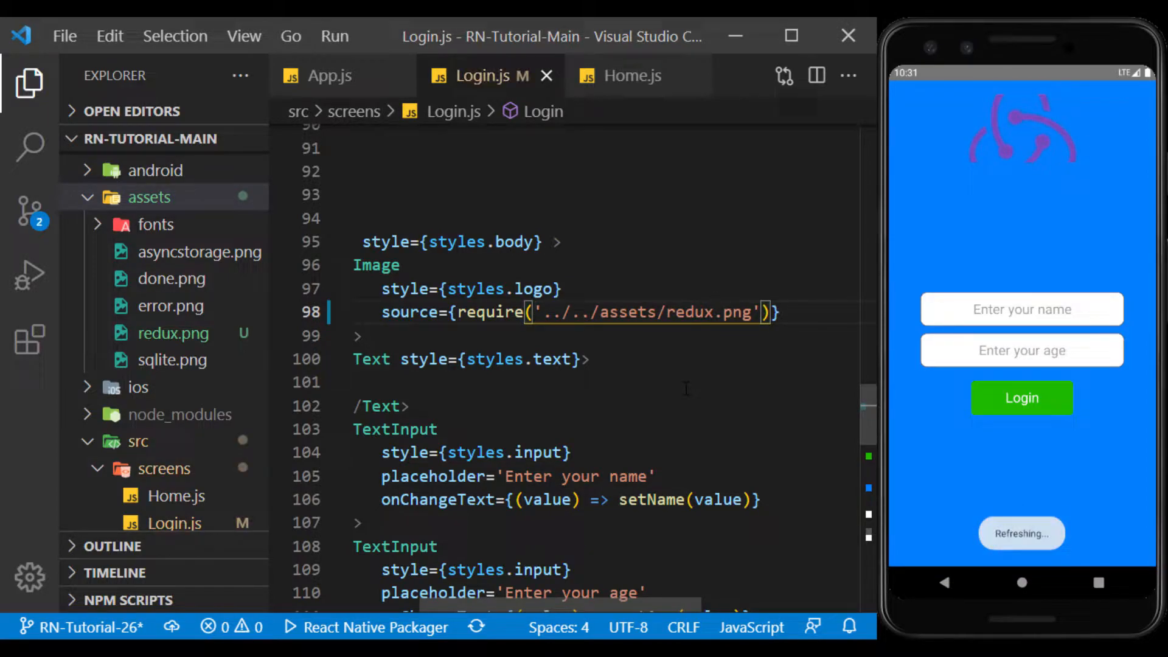
scroll("down", 3)
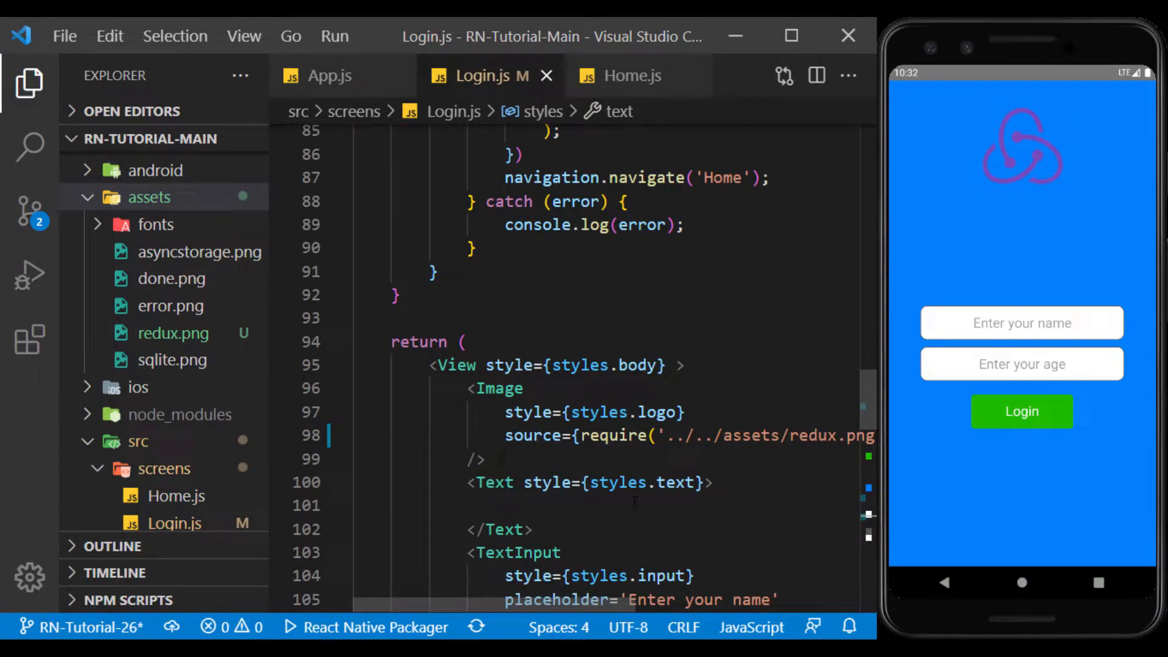
type("Redux")
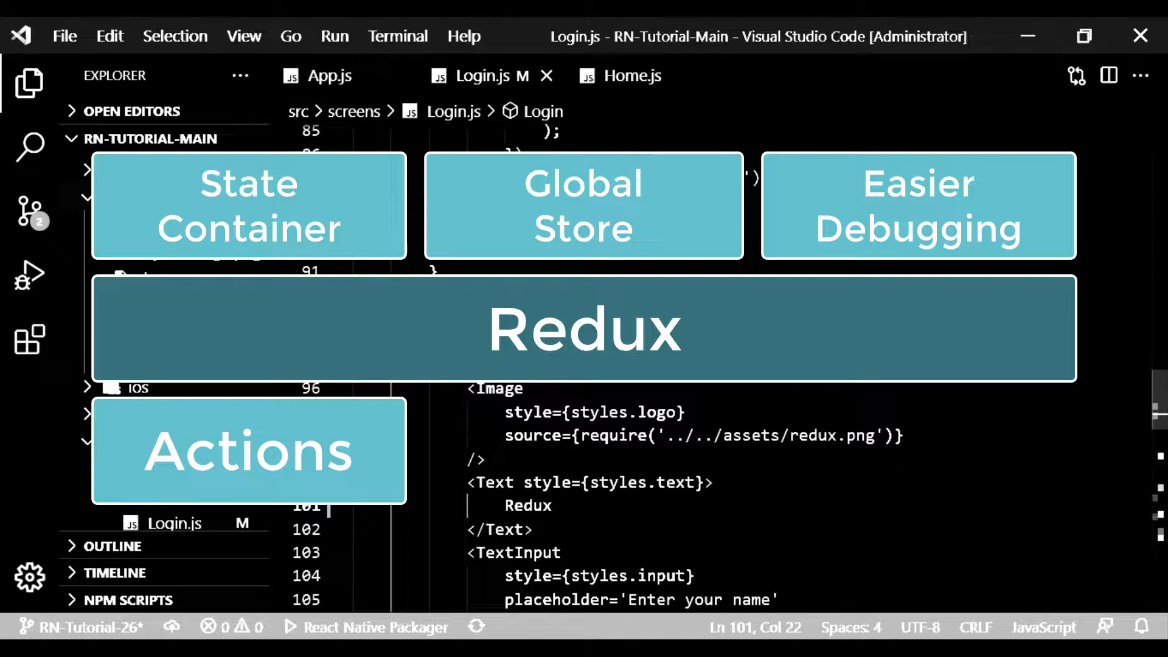
Step: Terminate the running React Native batch job in the integrated terminal
left_click(552, 505)
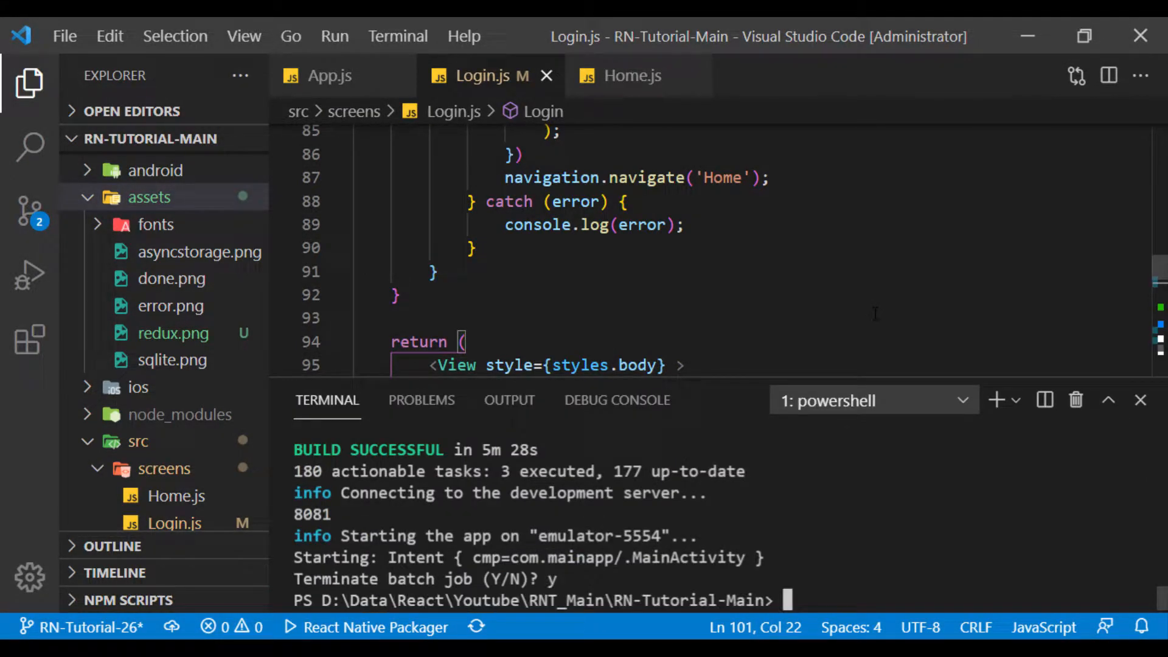
mouse_move(922, 256)
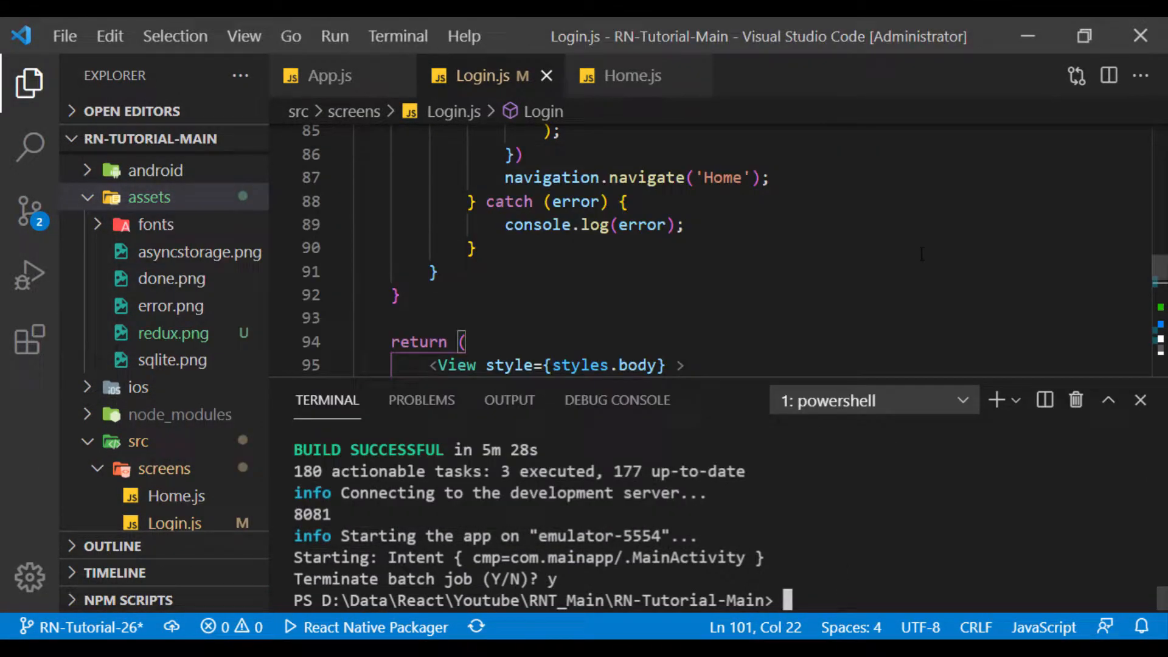
Step: Run npm install redux in the terminal
type("npm install redux")
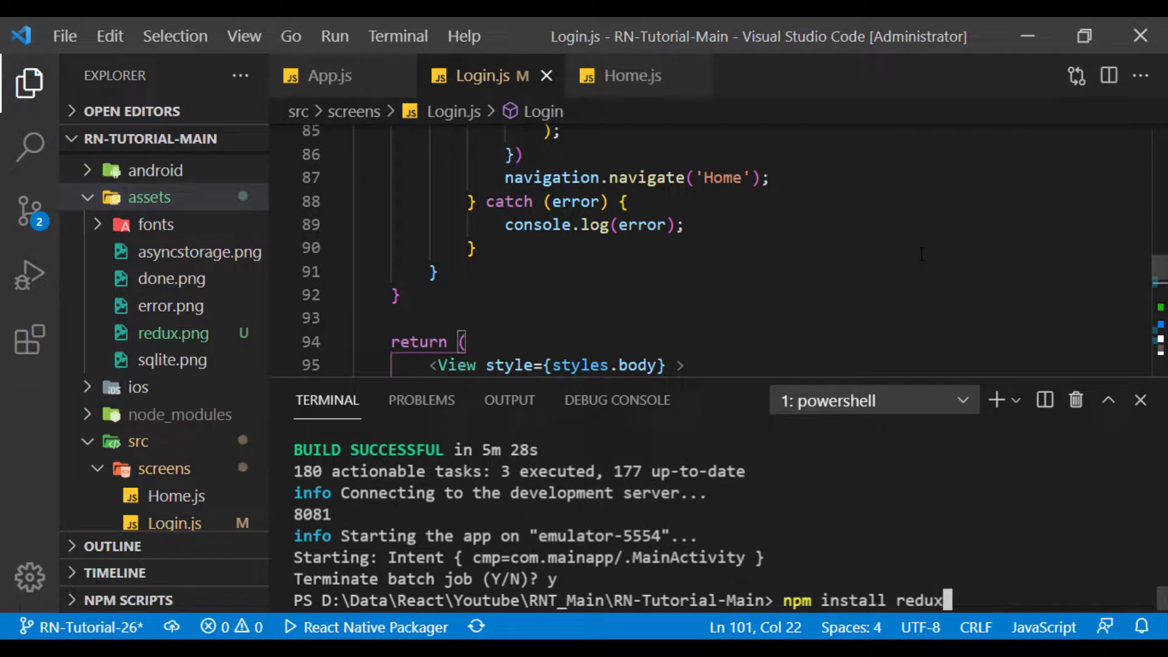
key("Enter")
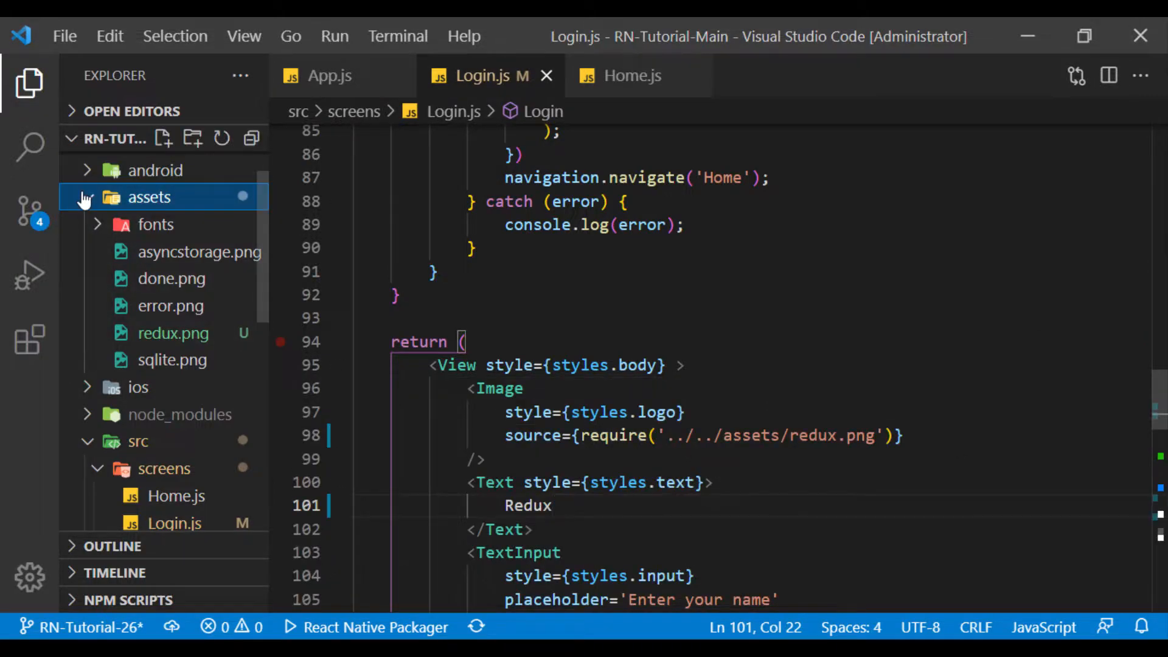
Step: Create a redux folder in src with a new empty actions.js file
right_click(149, 197)
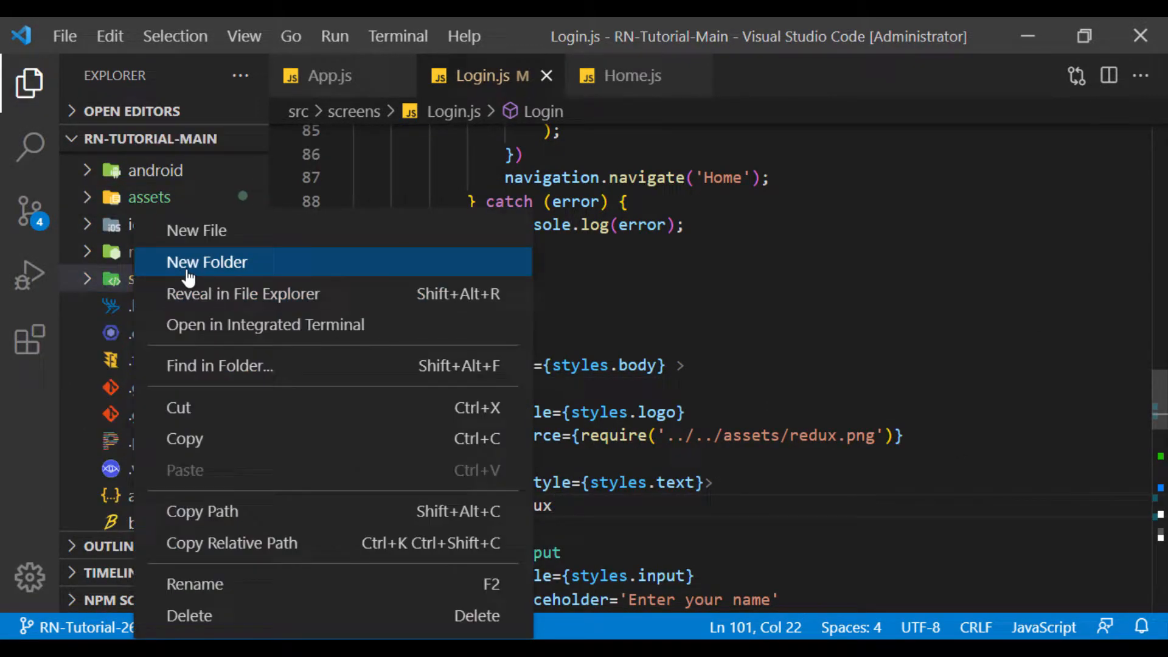
left_click(206, 263)
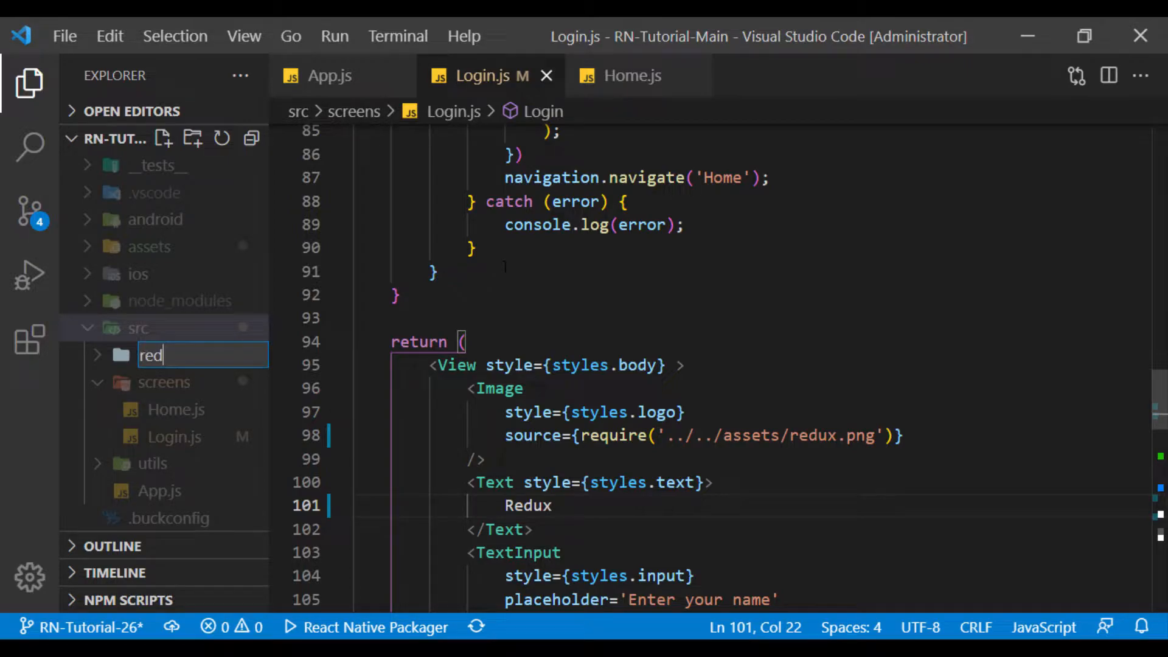
right_click(151, 356)
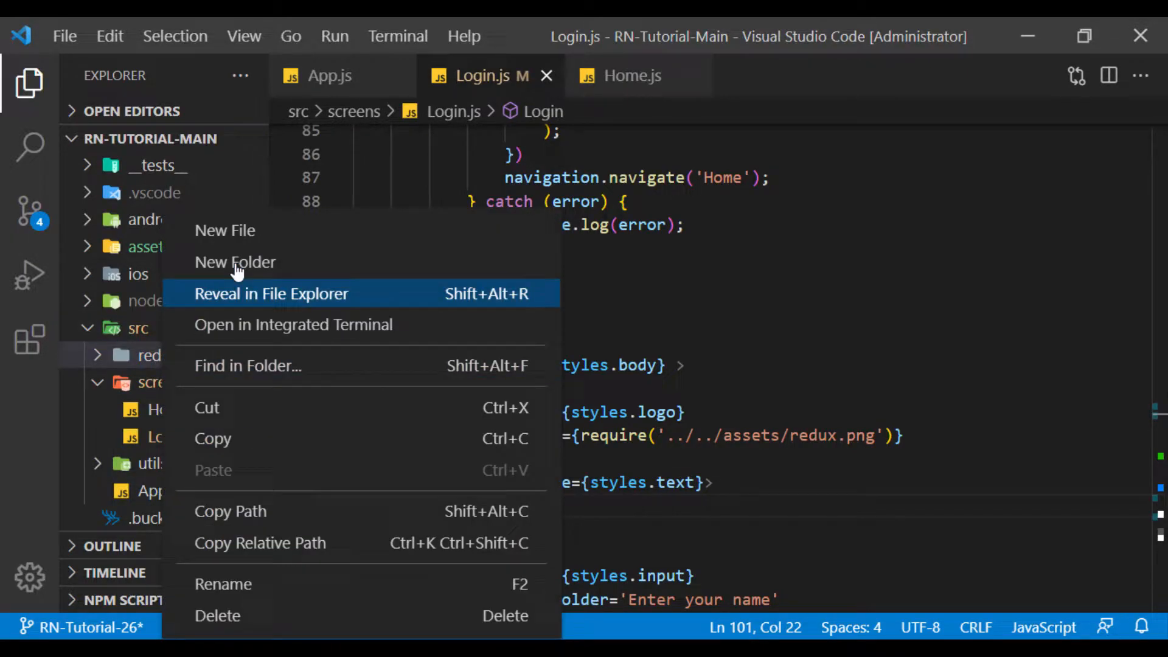
left_click(224, 230)
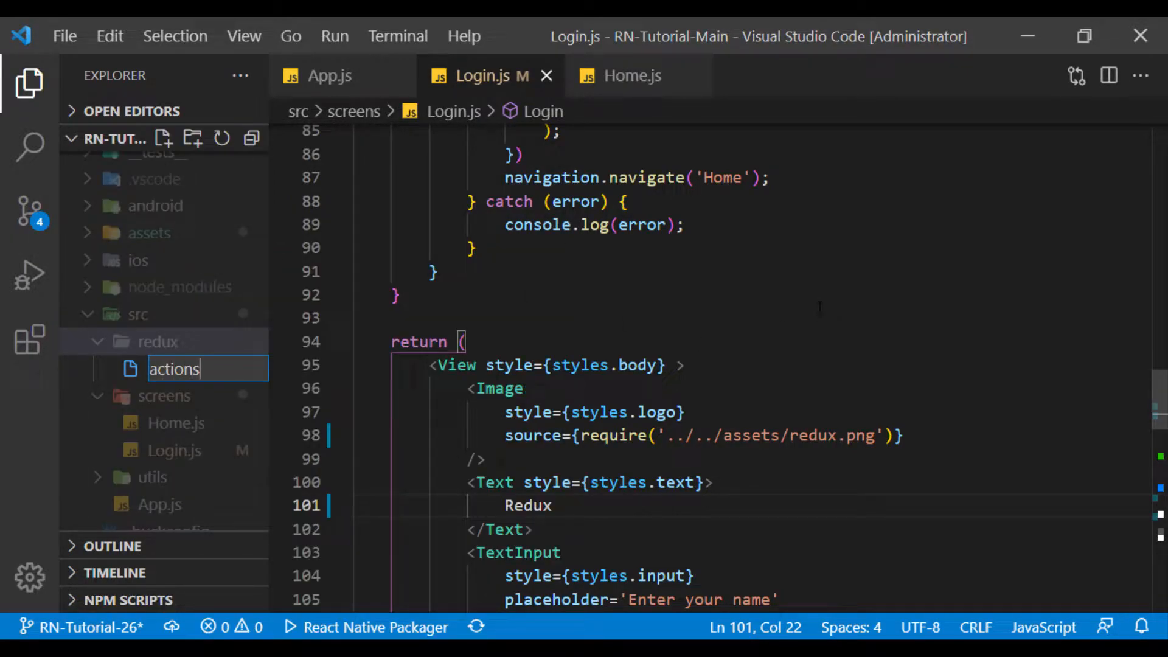
key("Enter")
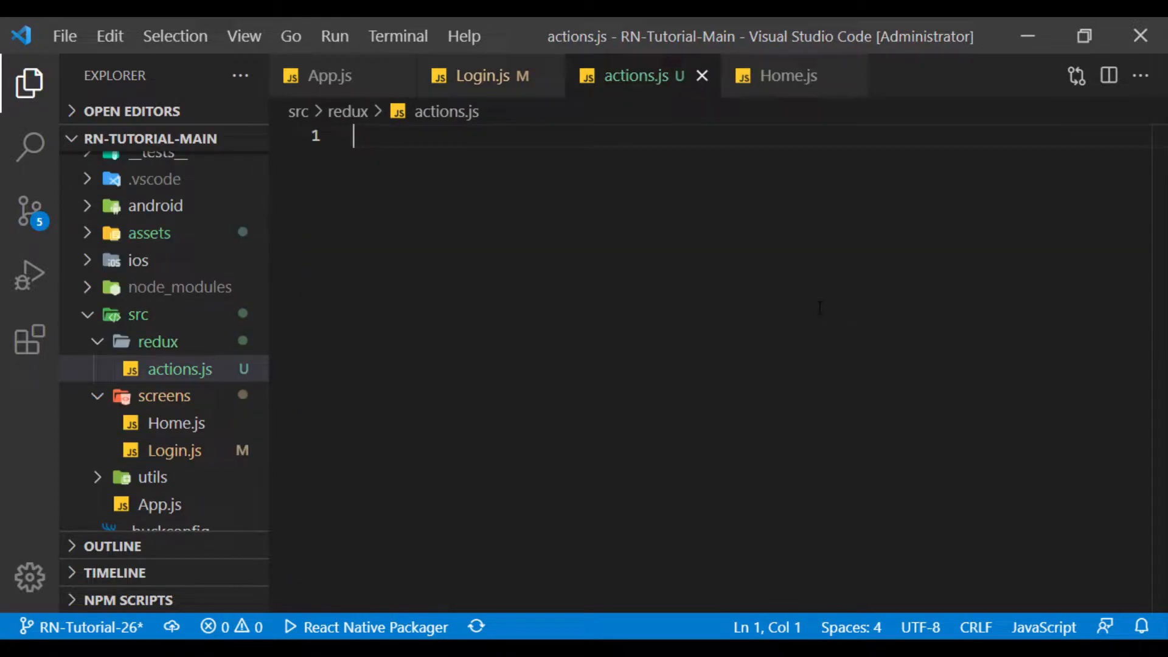
Step: Review the name and age useState declarations in Login.js
left_click(480, 76)
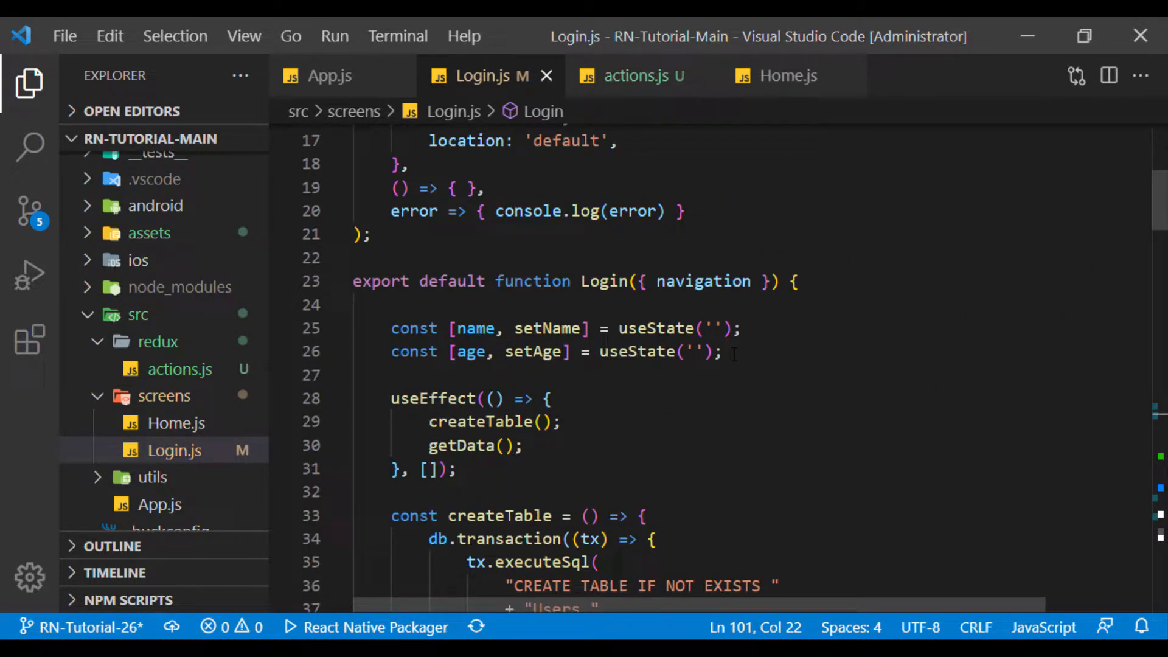
left_click_drag(391, 327, 721, 351)
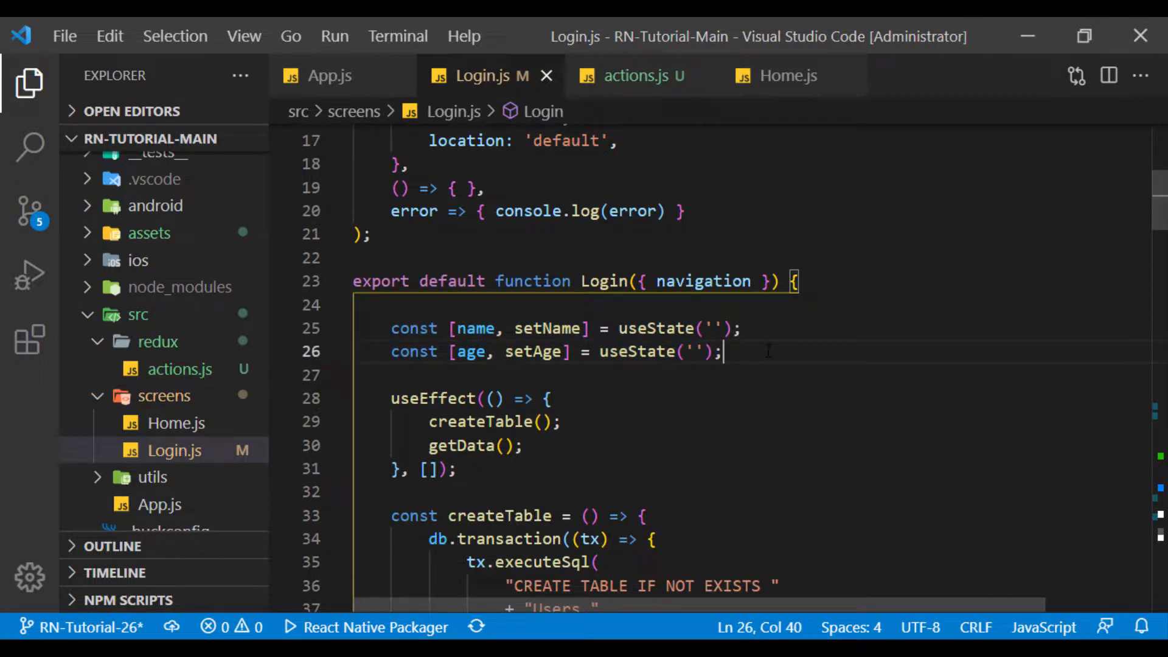
left_click(641, 75)
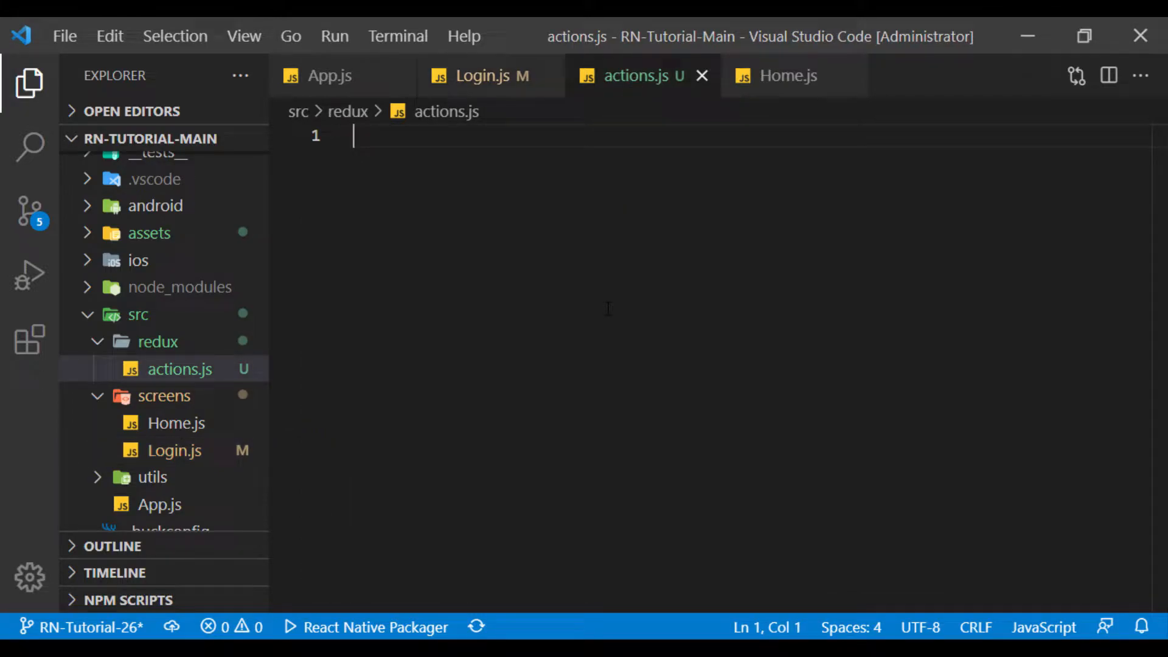
Step: Export SET_USER_NAME and SET_USER_AGE action type constants in actions.js
type("export const")
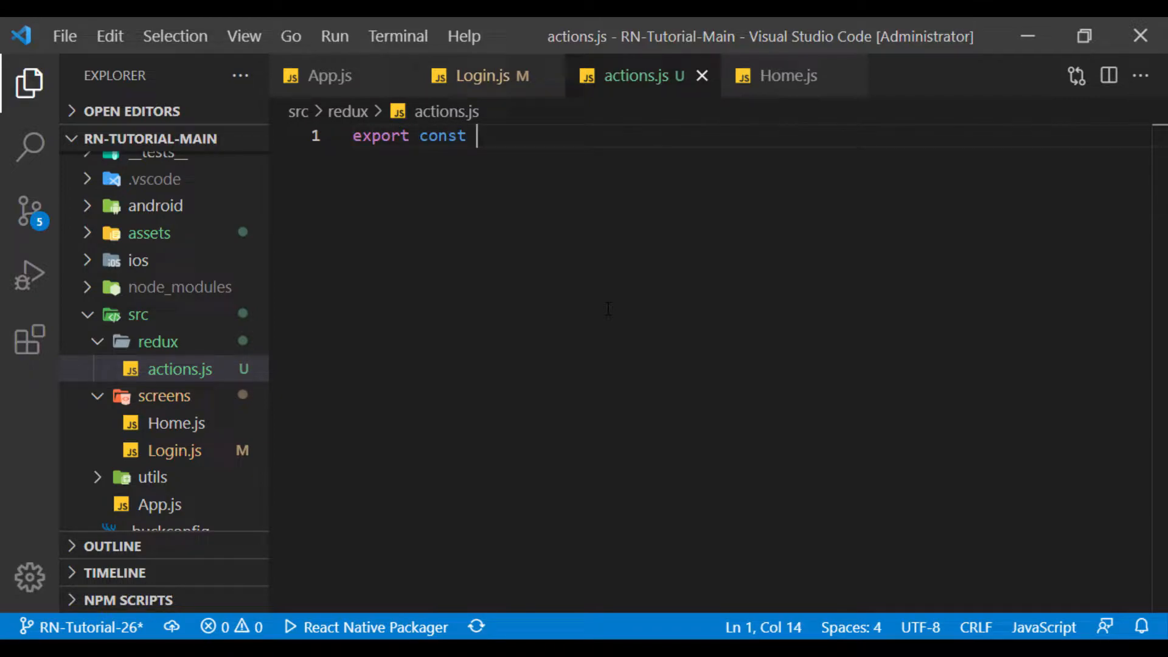
type("SET_USER_")
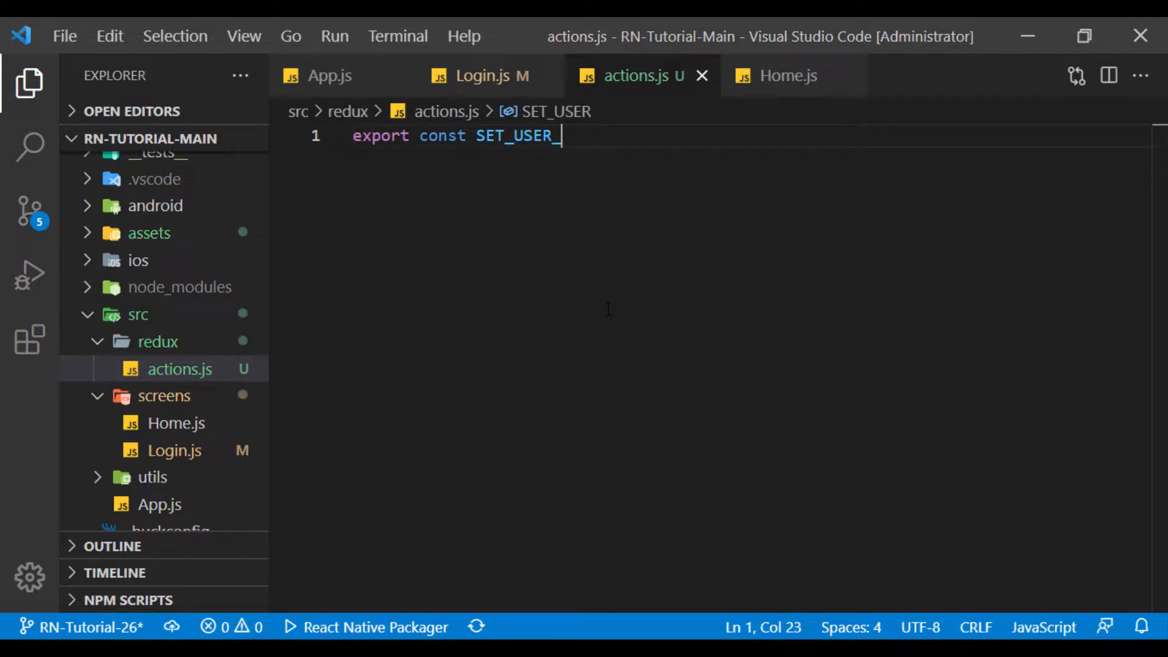
type("NAME = 'SET_USER_NAME';")
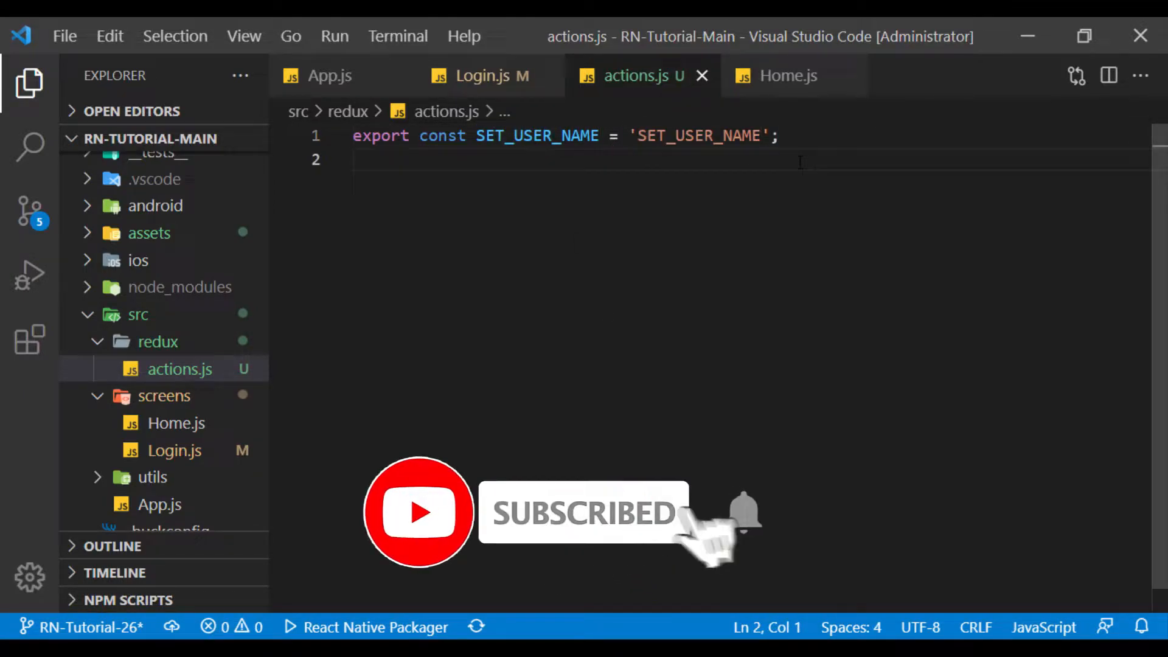
type("export const")
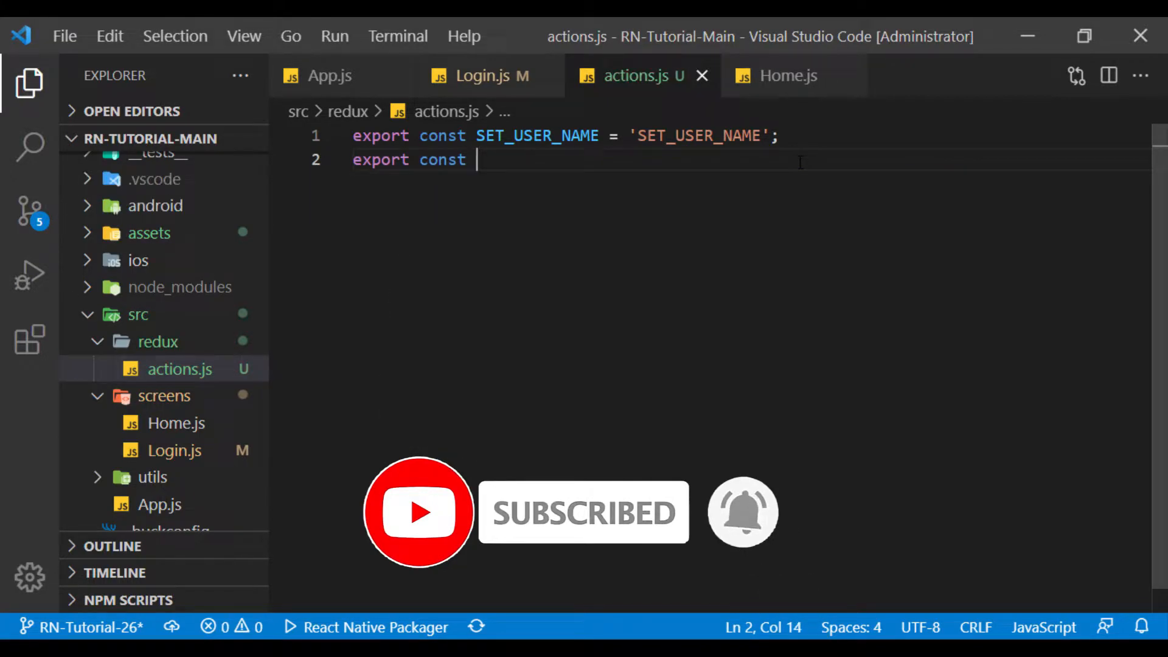
type("SET_USER_A")
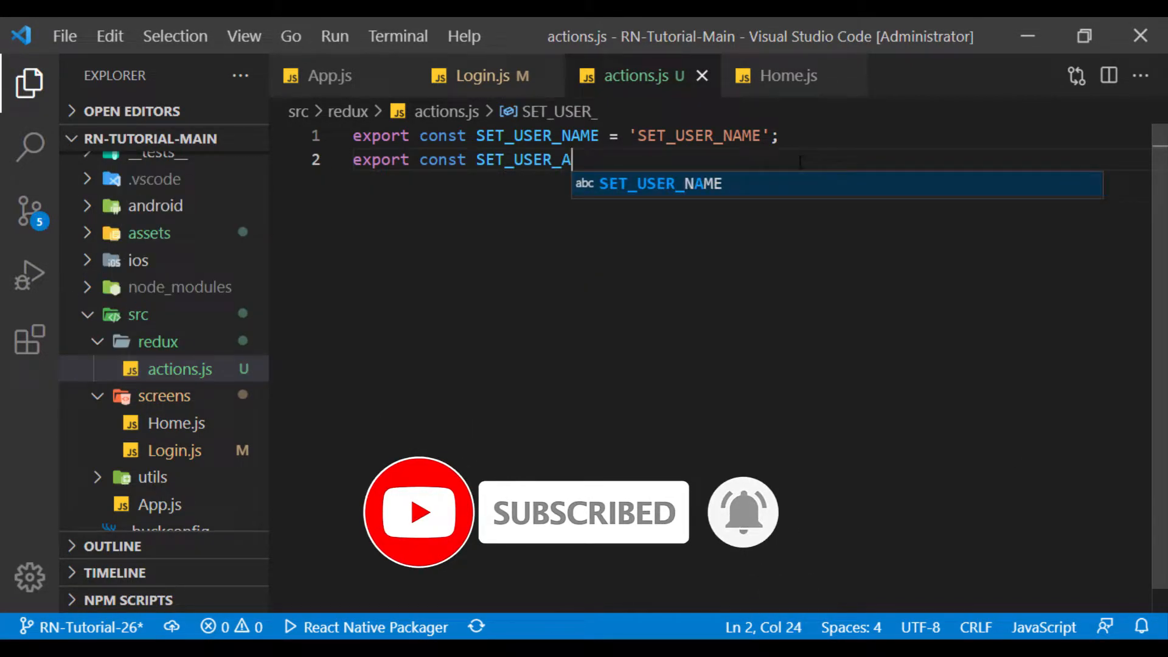
type("GE = '';")
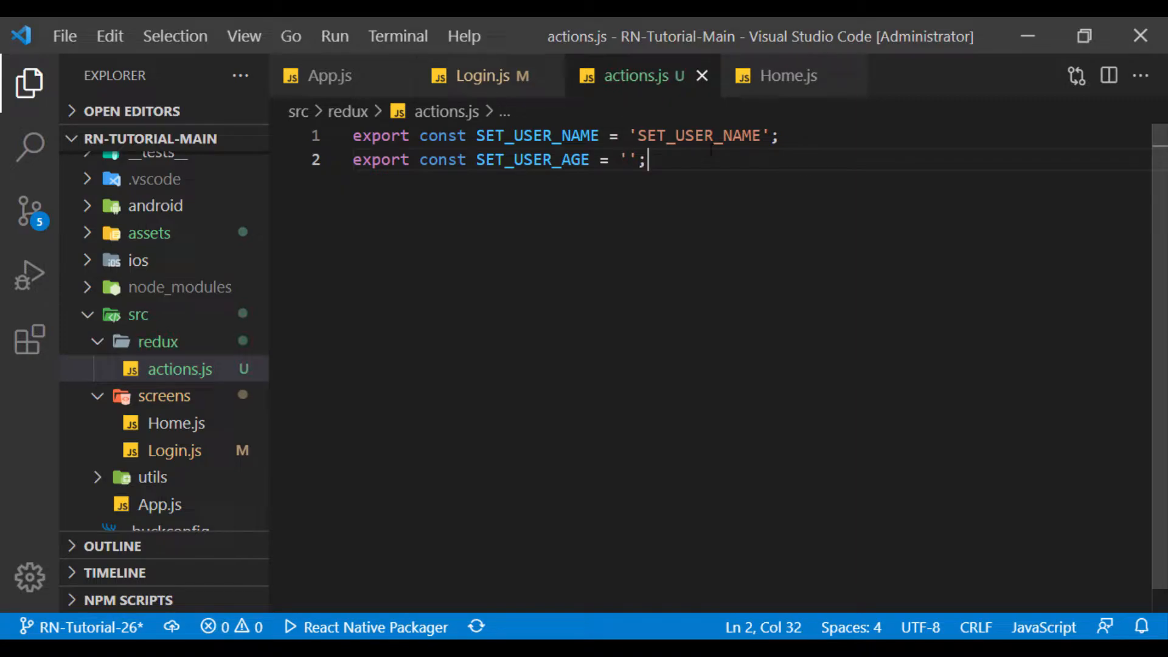
type("SET_USER_AGE")
type("export")
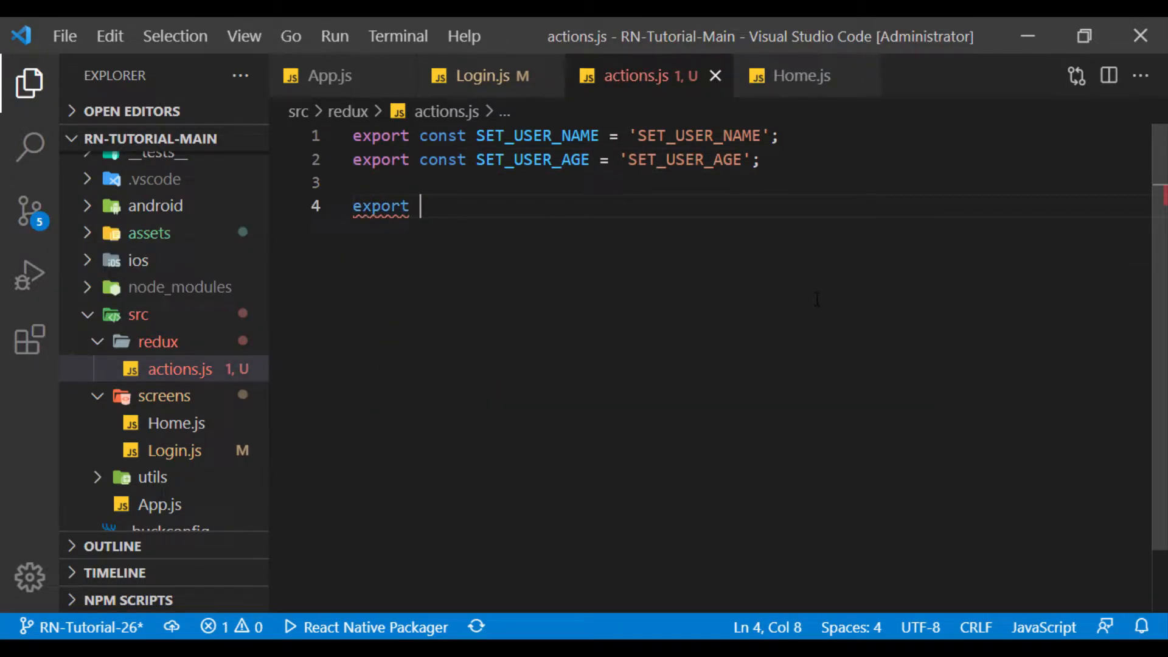
Step: Write setName and setAge thunk action creators dispatching type and payload
type("const setName = name => dispatch => {")
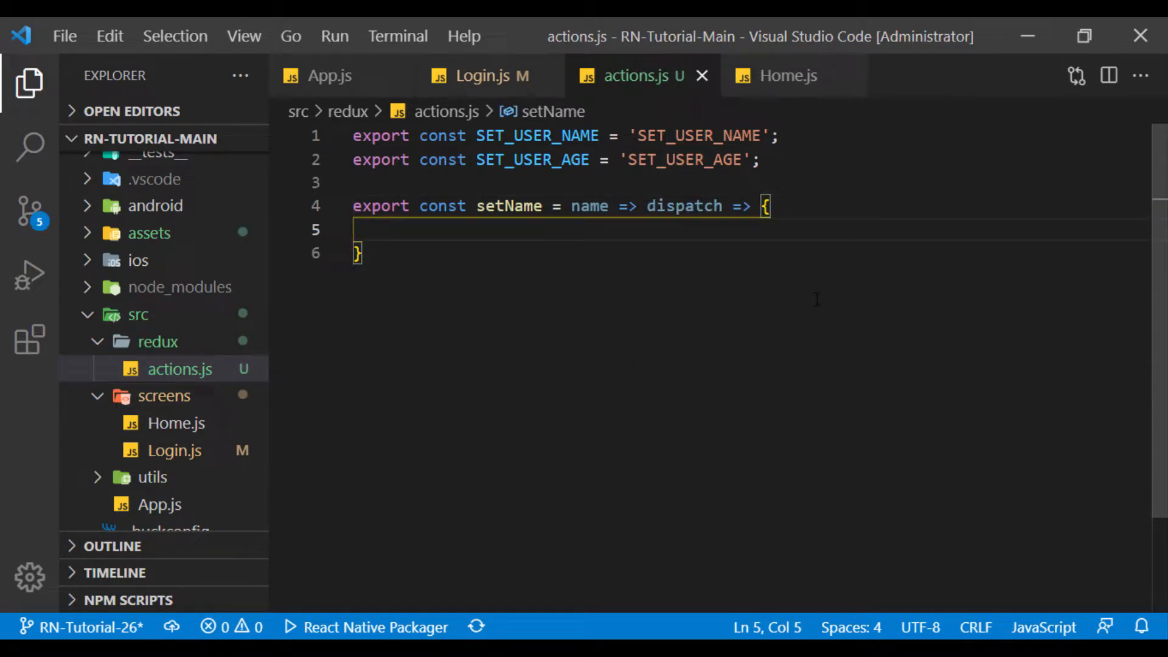
double_click(683, 205)
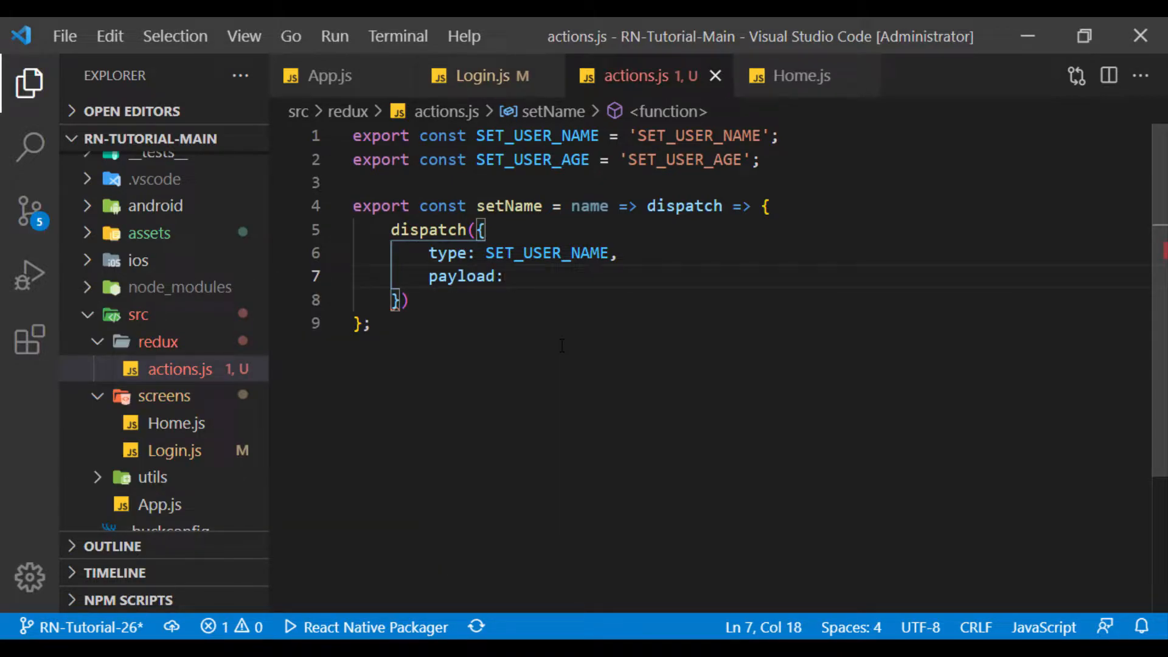
type("name")
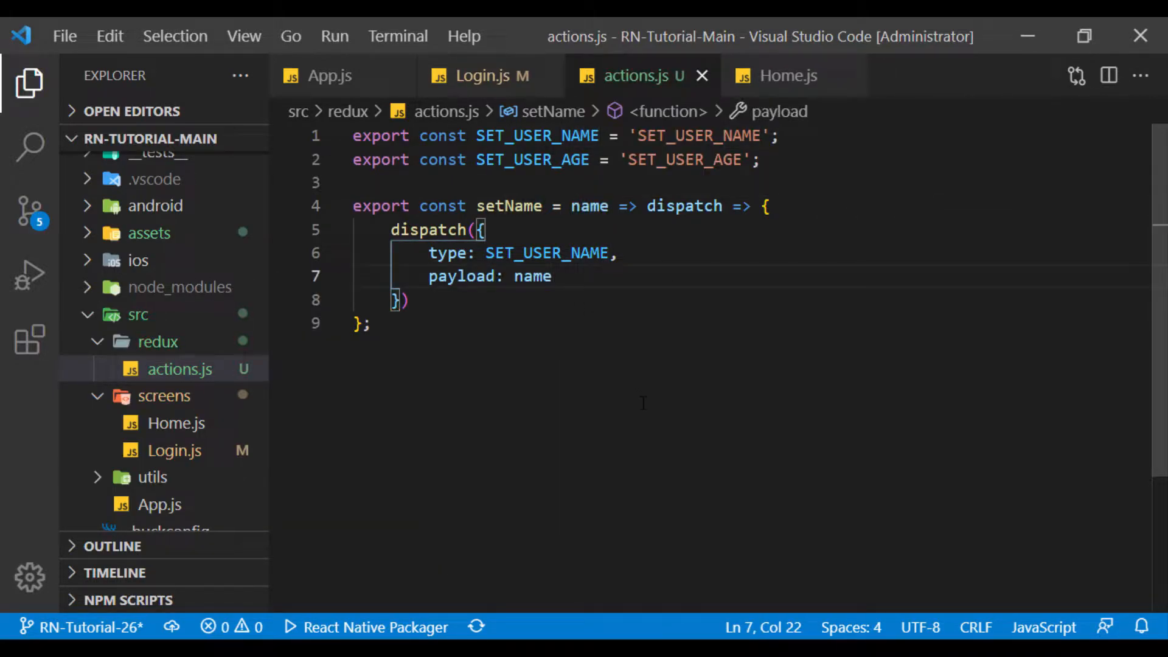
type(",")
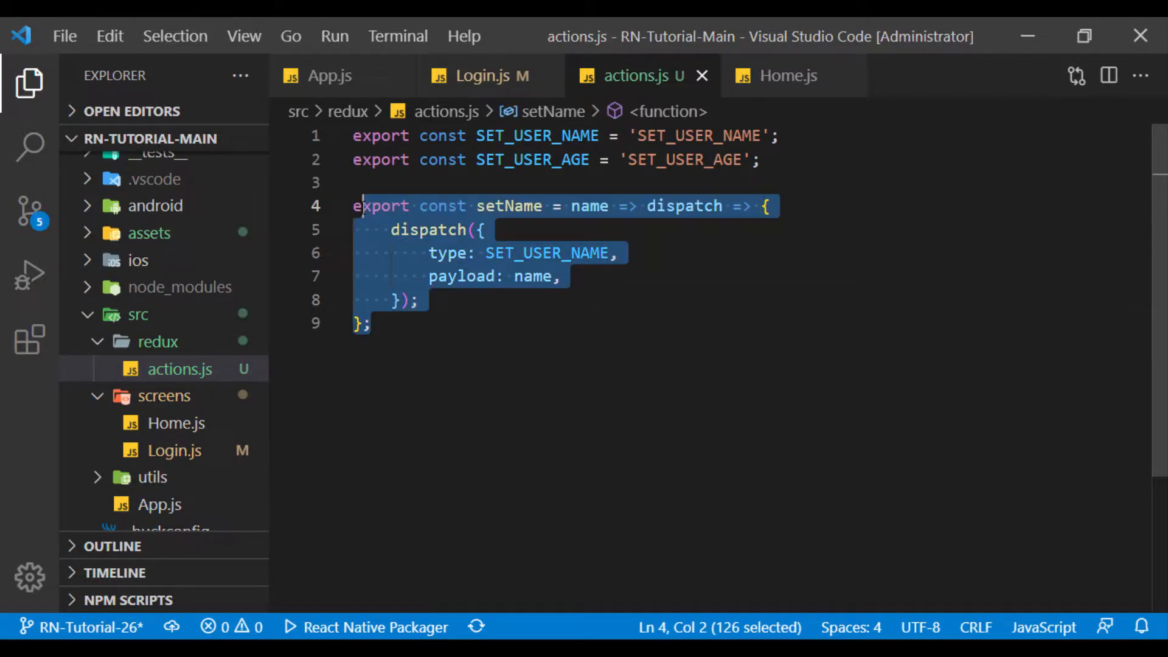
type("export const setA = name => dispatch => {")
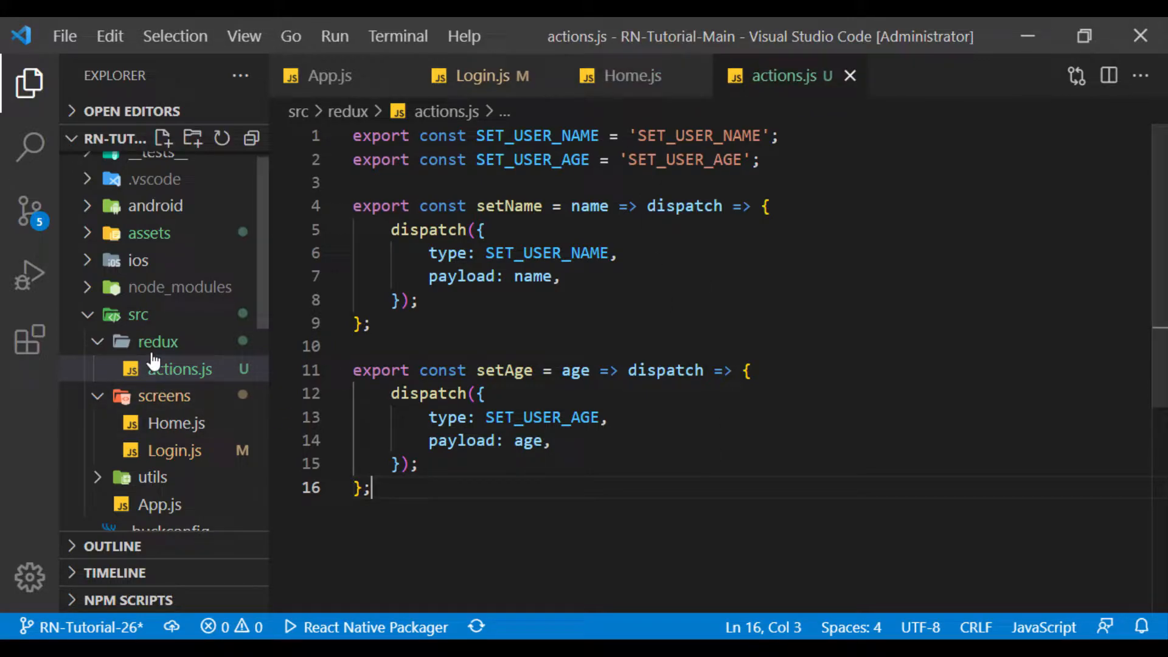
Step: Create reducers.js importing SET_USER_NAME and SET_USER_AGE from ./actions
left_click(164, 138)
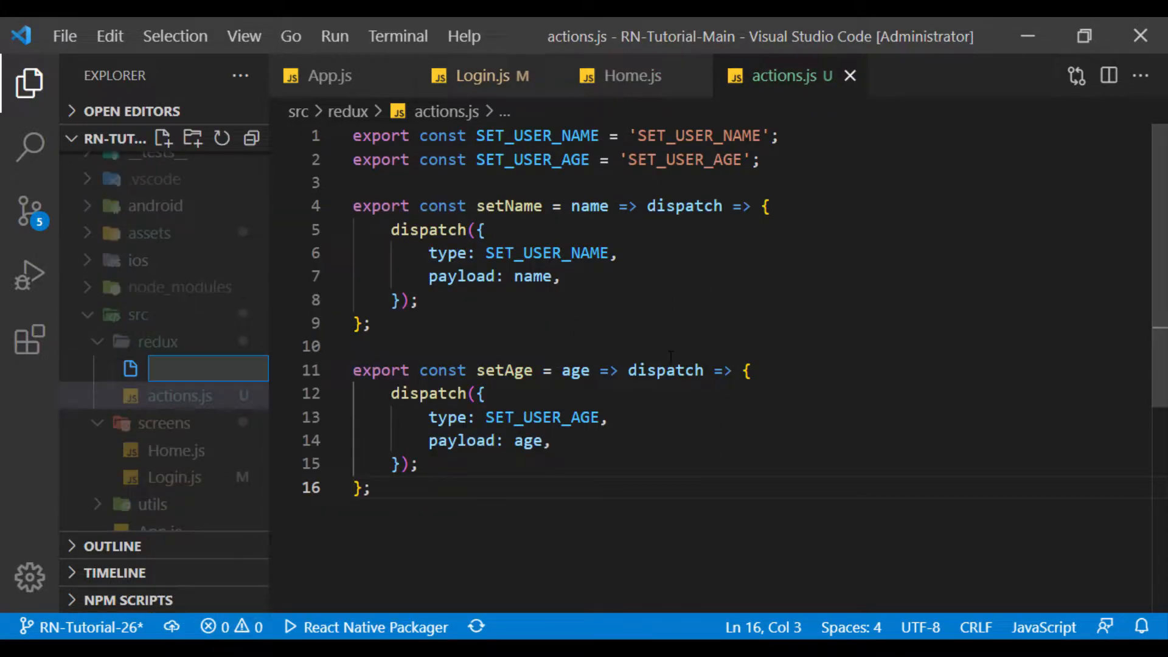
type("reducers.")
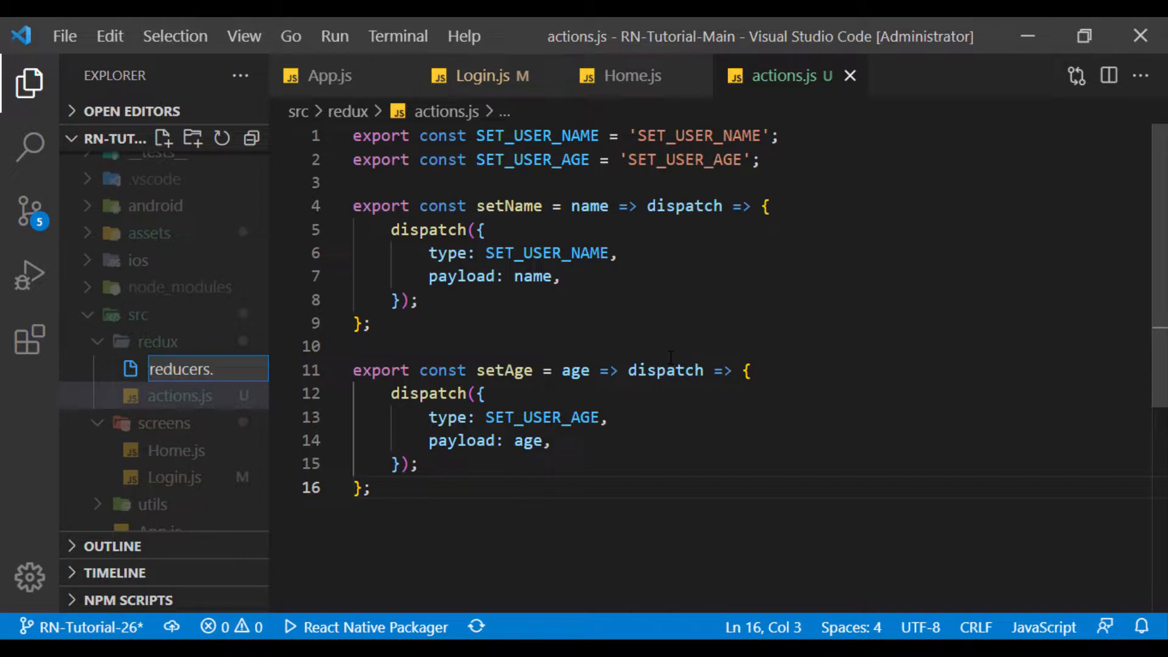
double_click(183, 370)
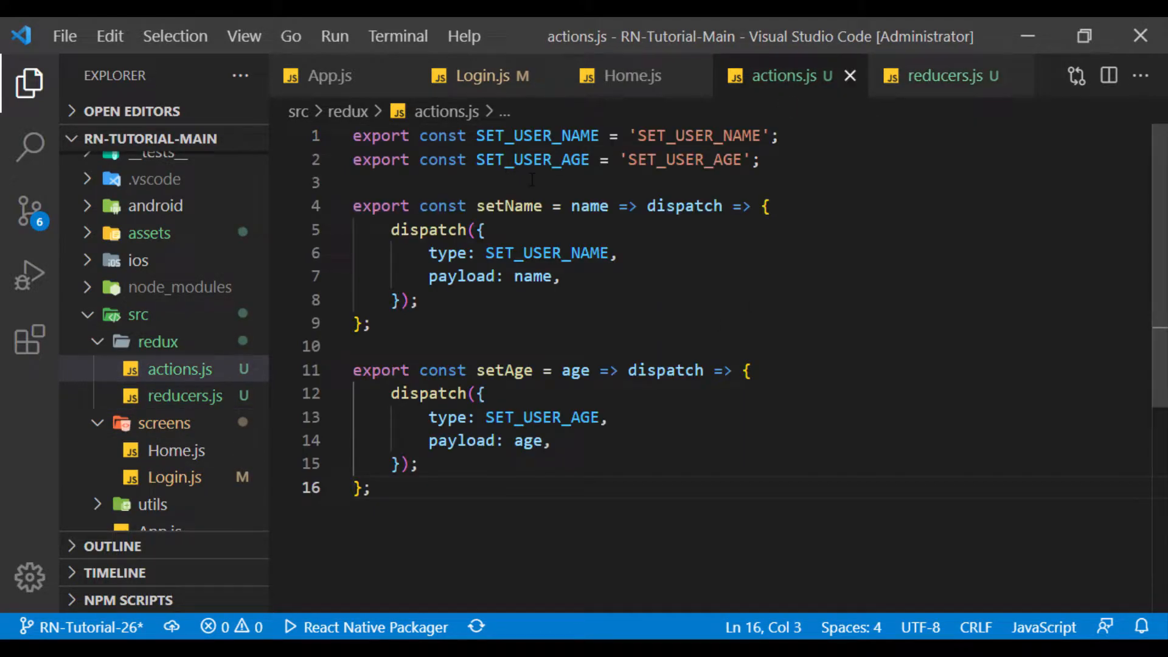
double_click(536, 135)
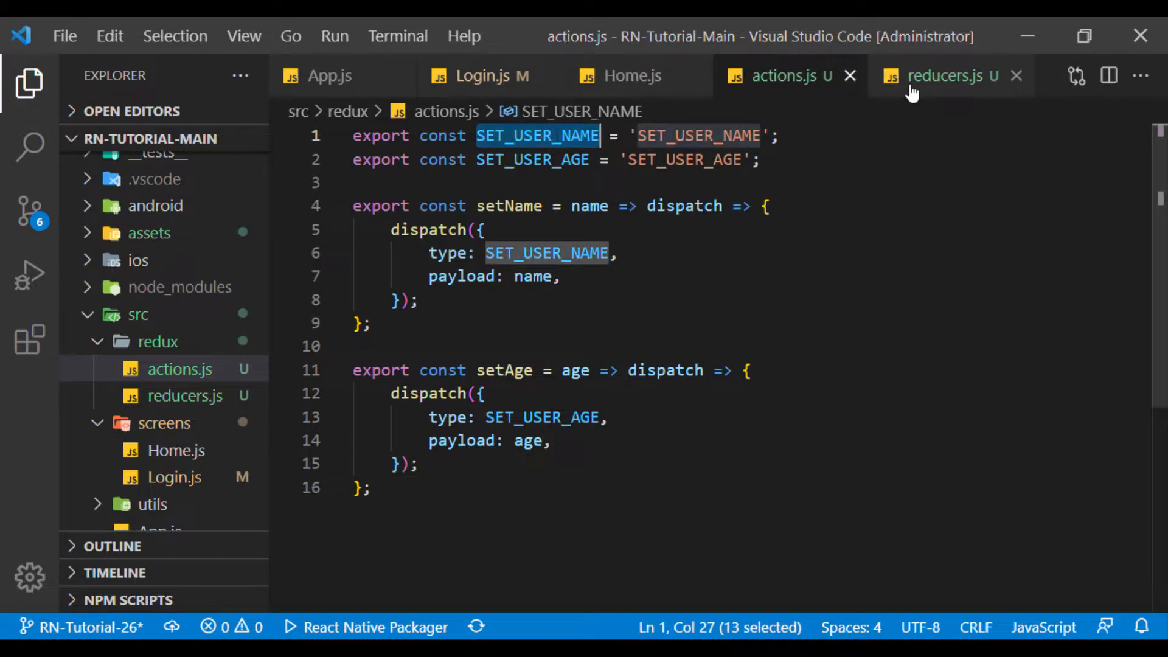
left_click(947, 75)
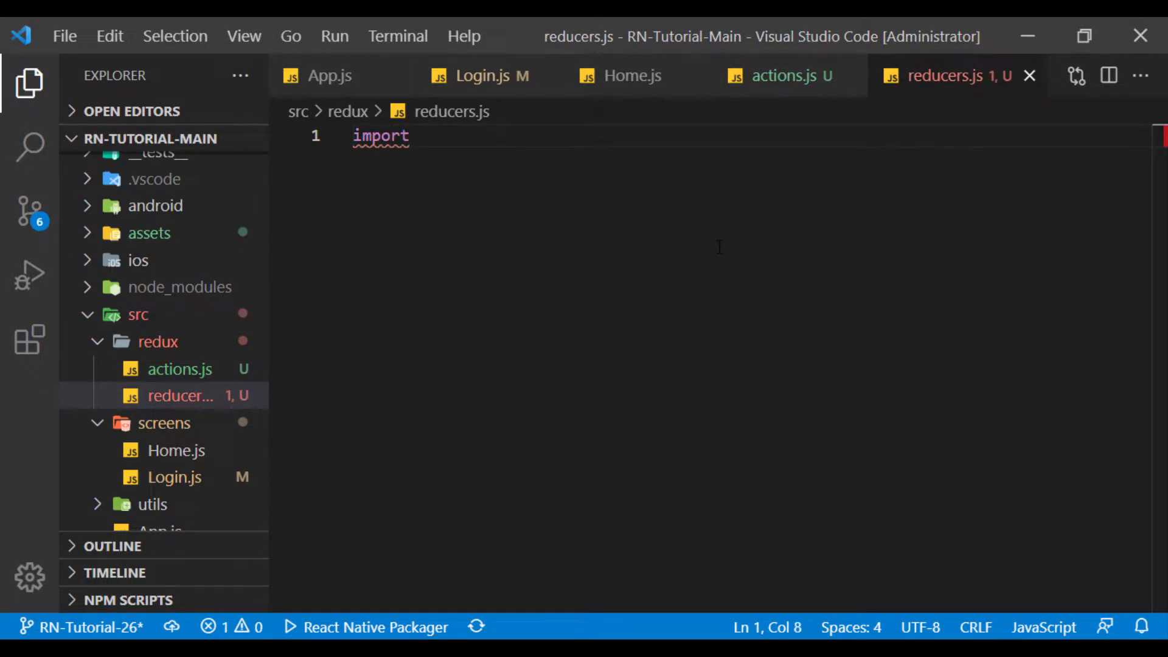
type("{SET_USER_NAME, SET_USER_N")
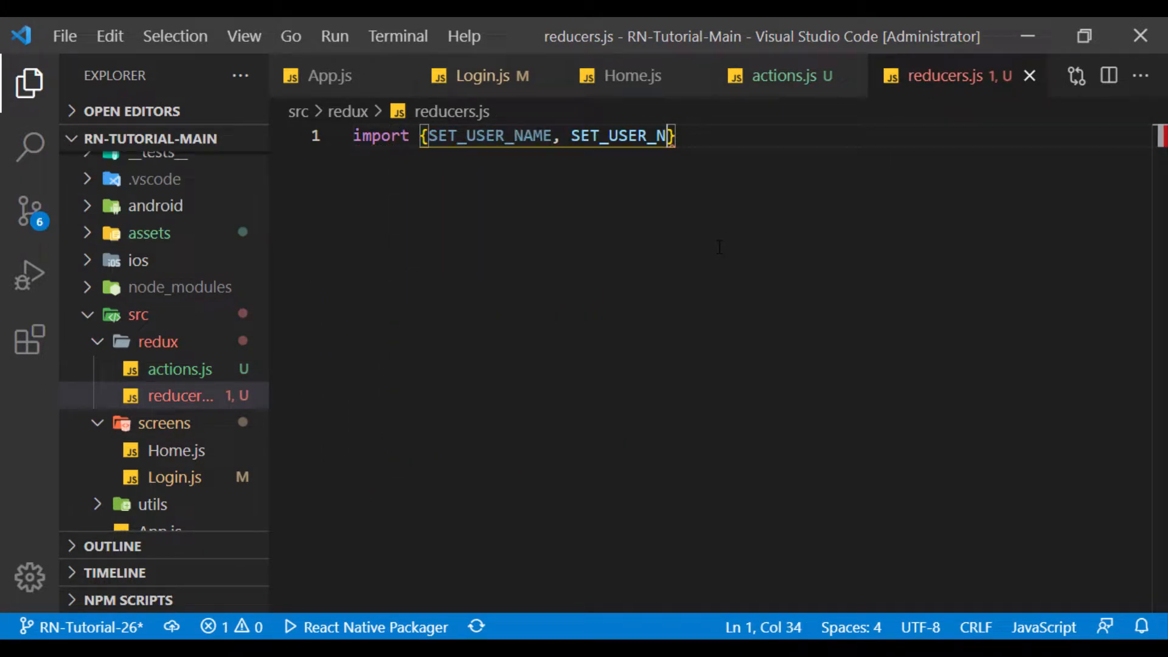
type("AGE} from")
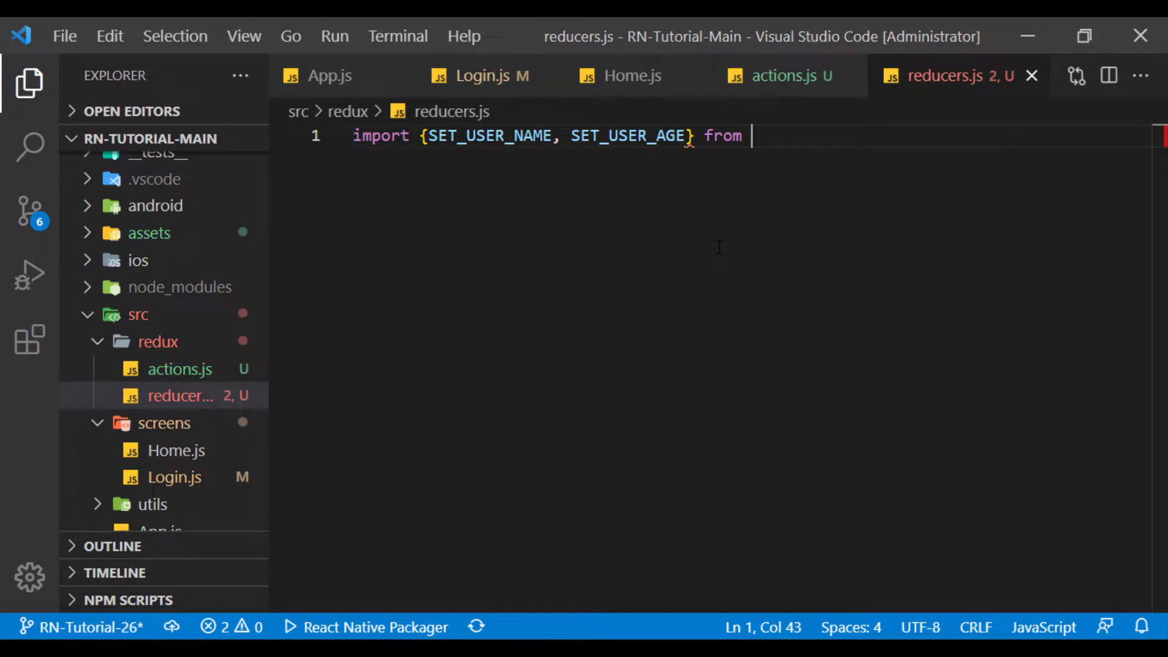
type("'./actions';")
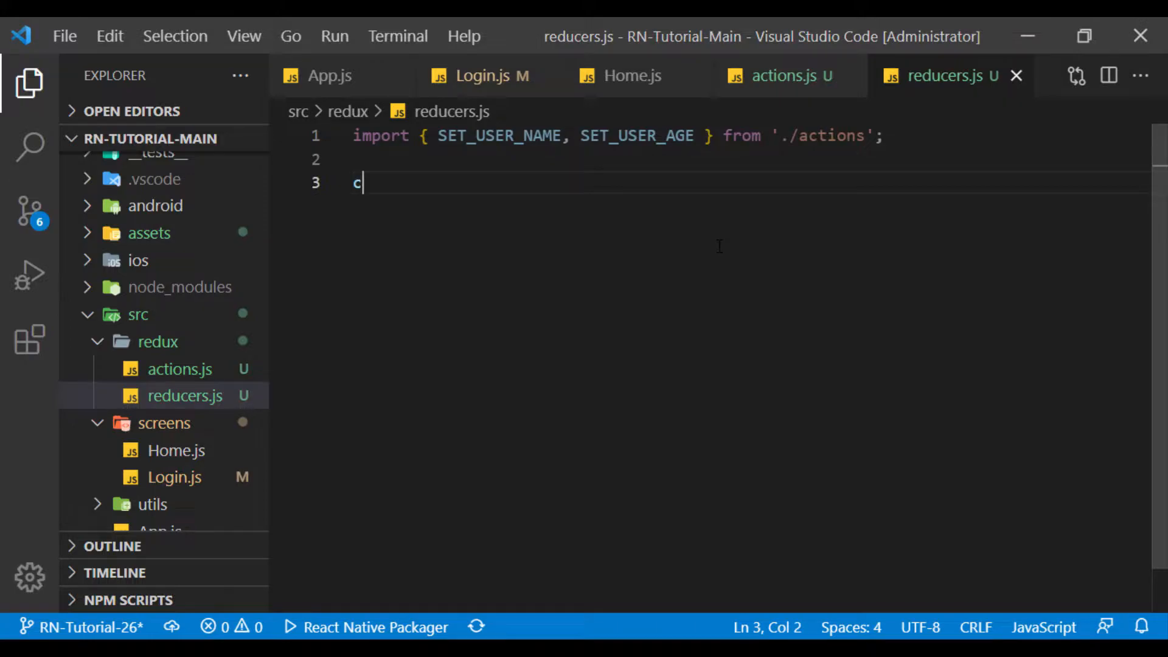
Step: Define initialState and the userReducer(state = initialState, action) function
type("onst initialState = {")
type("name: '',")
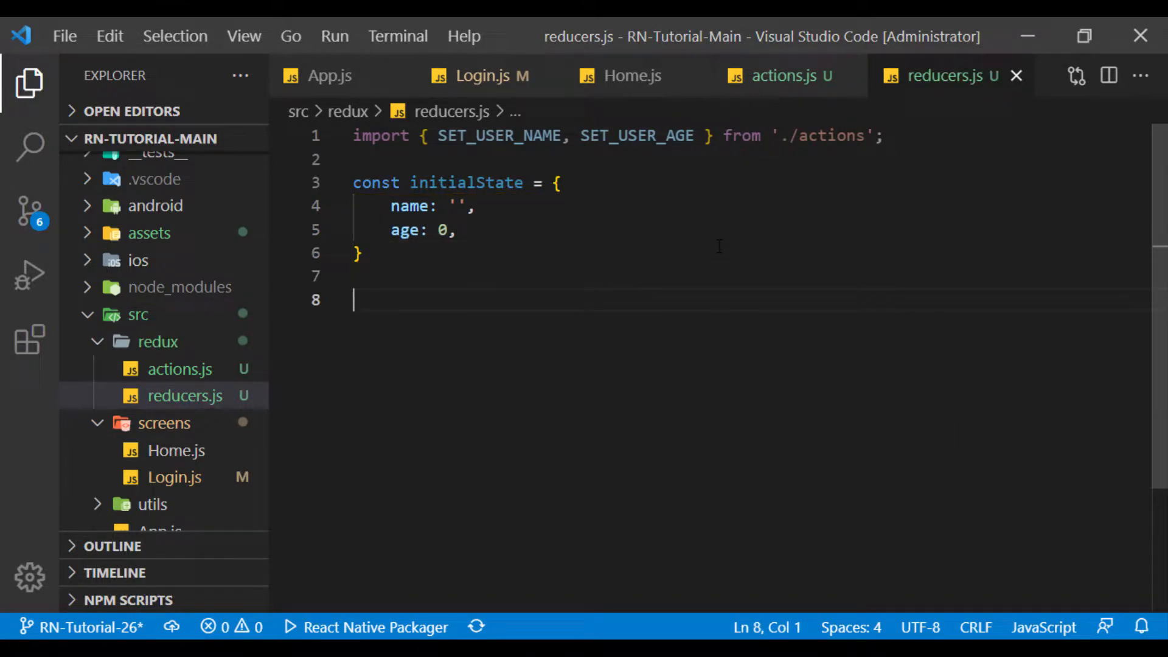
type("function userReducer")
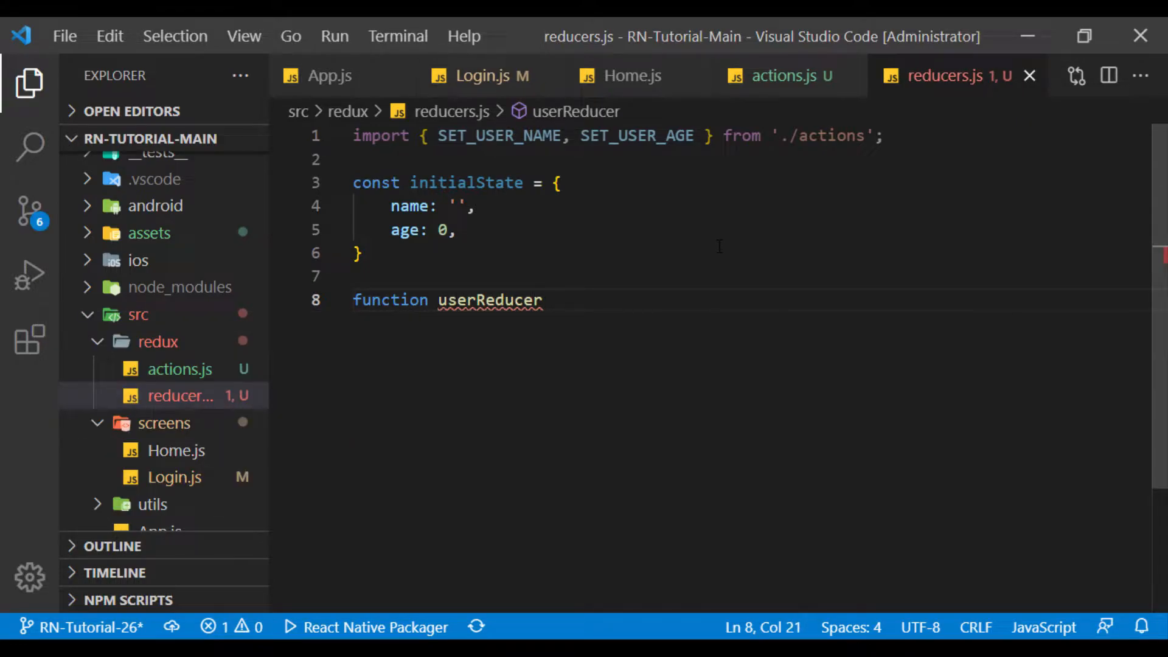
type("(){")
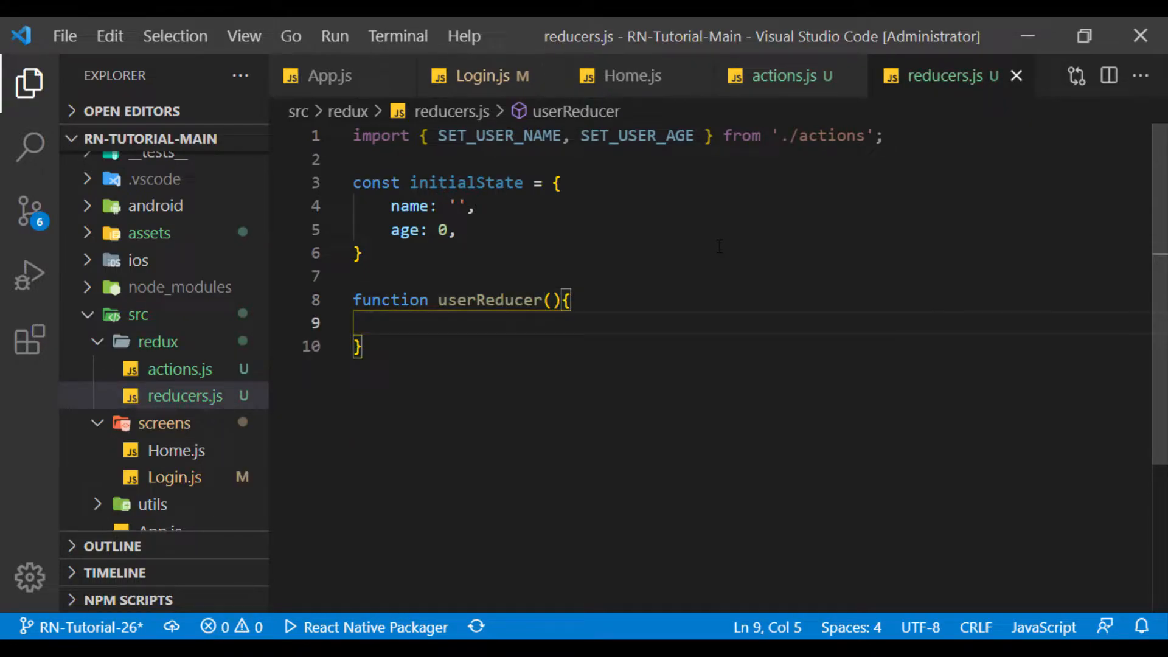
type("state=")
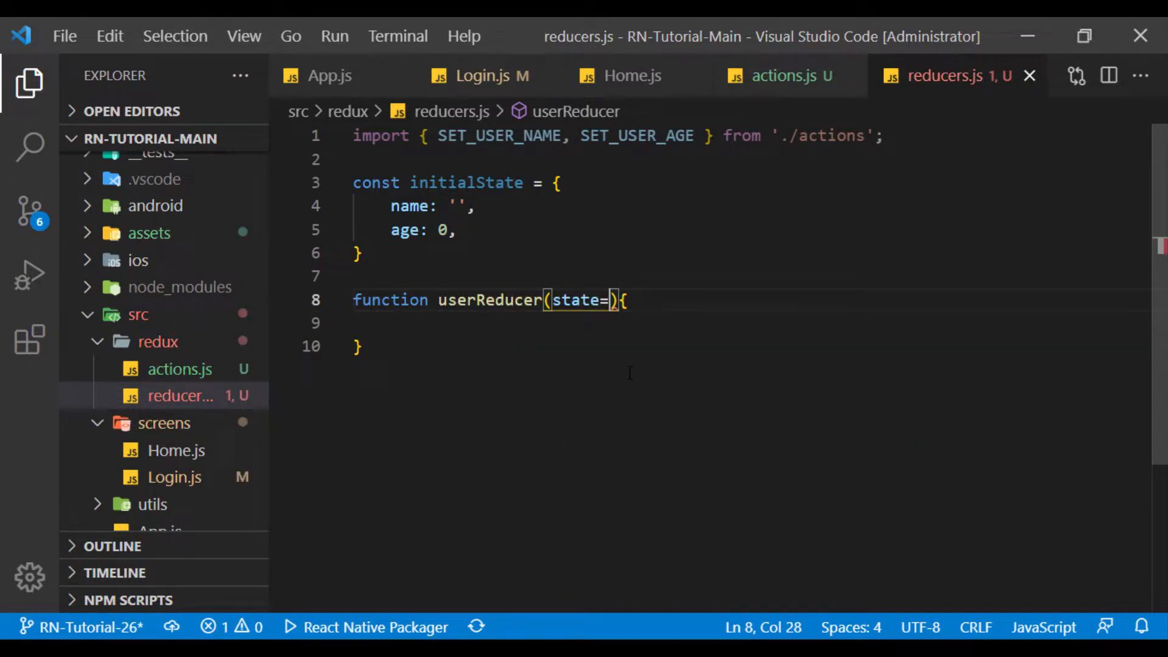
type("initialState")
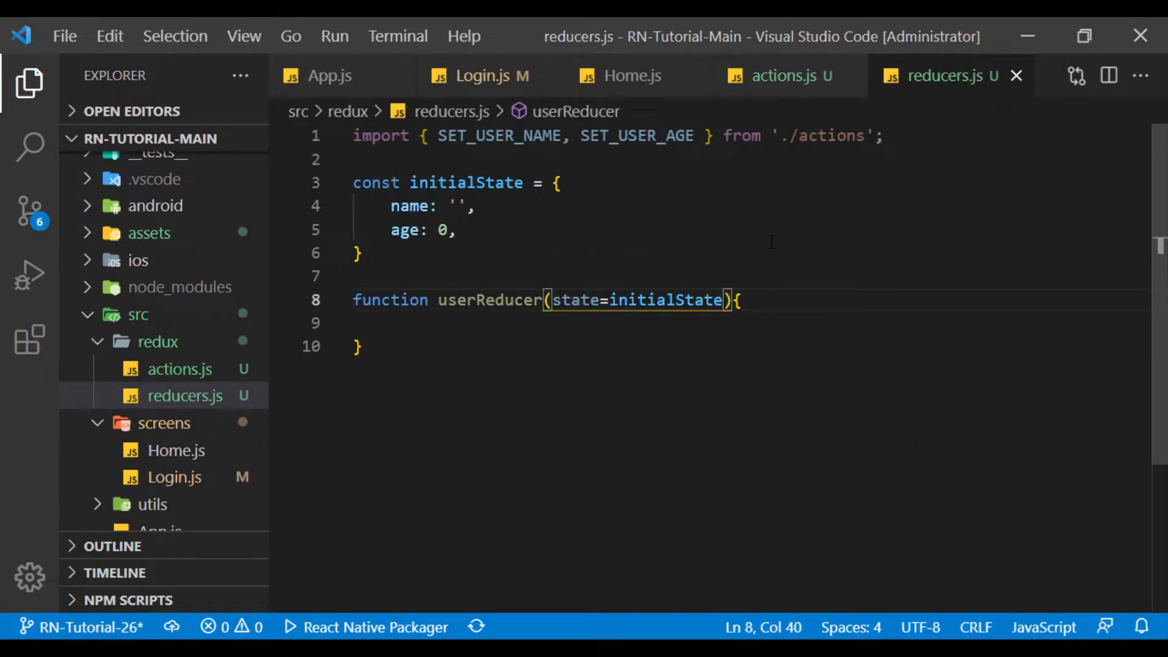
type(", action")
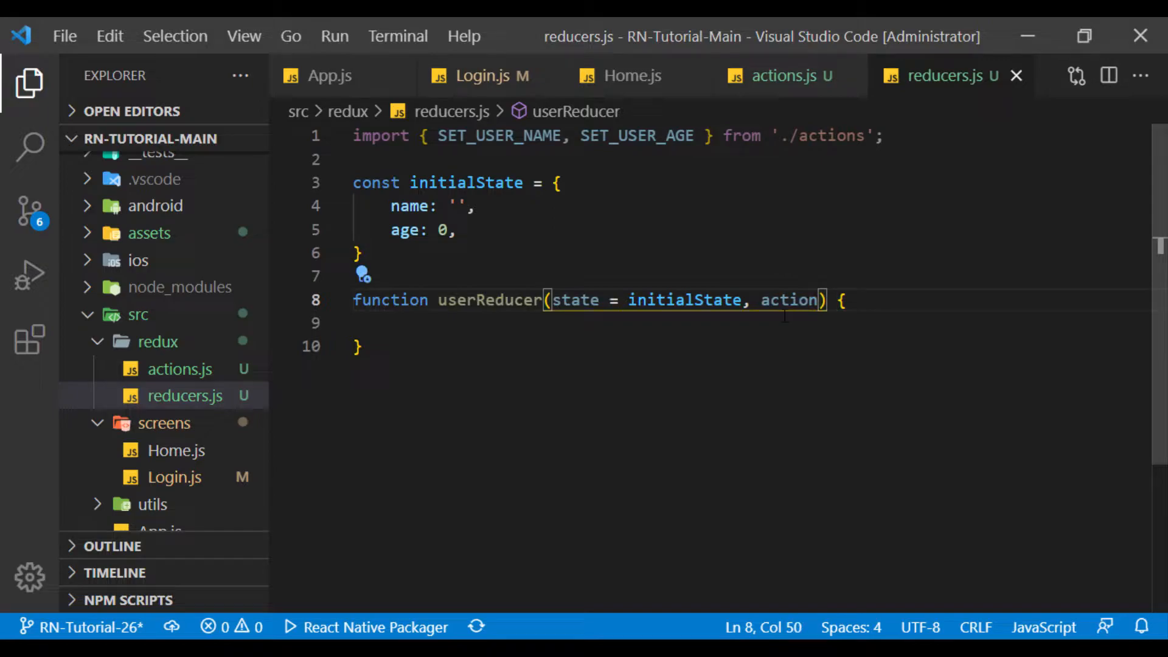
double_click(789, 300)
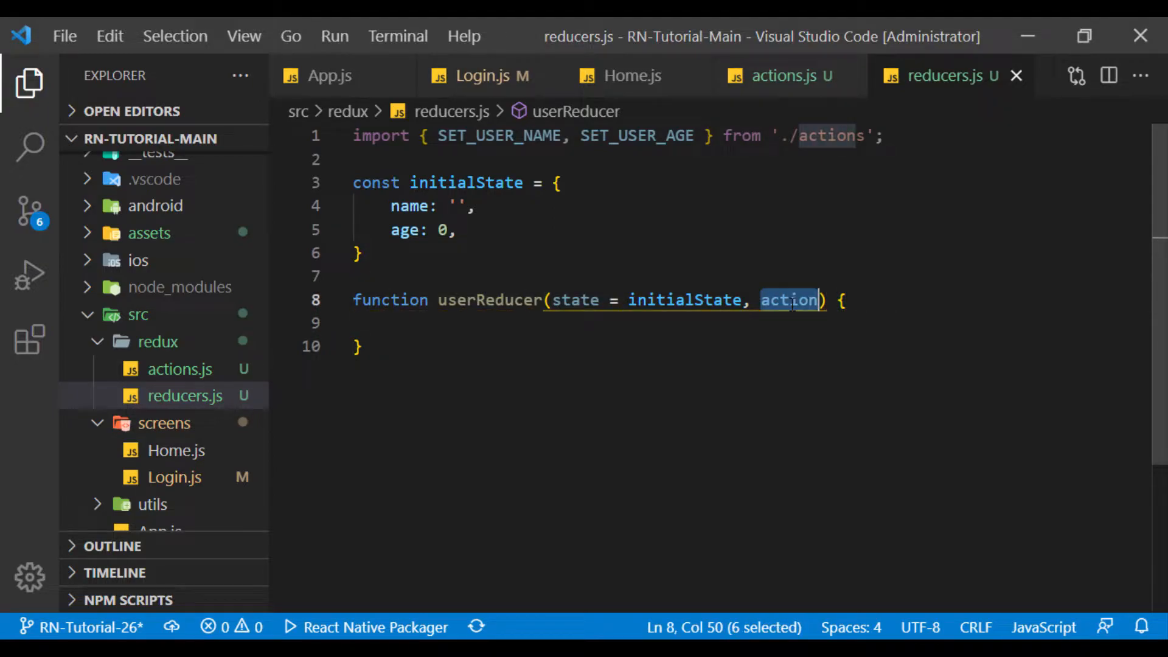
left_click(790, 76)
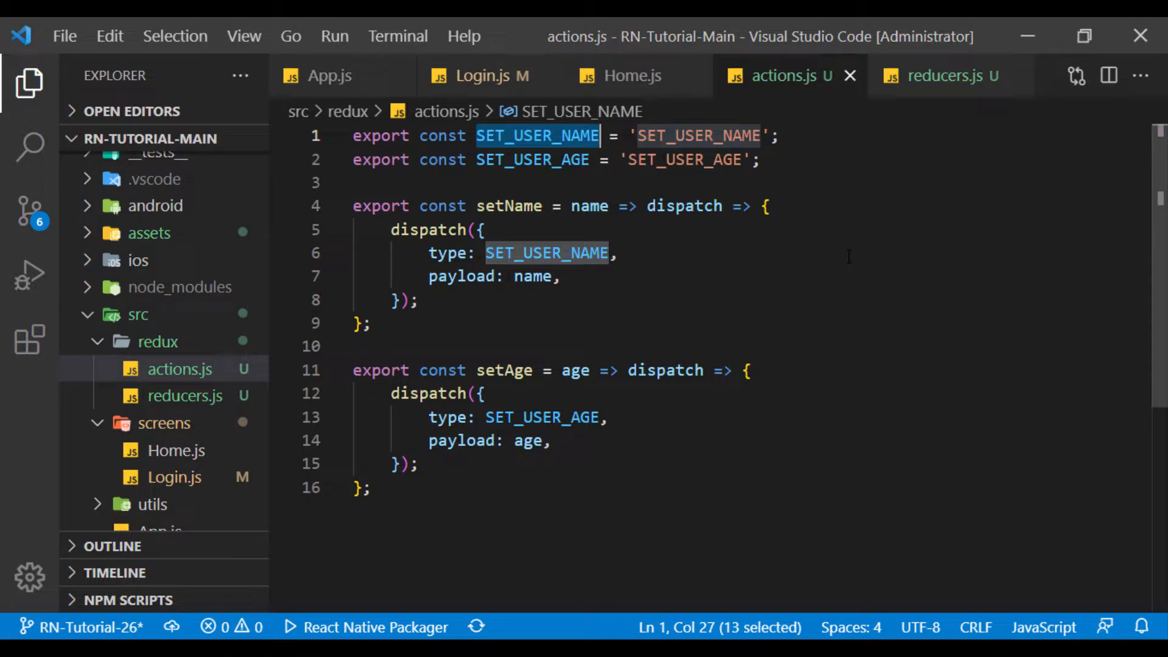
left_click(947, 76)
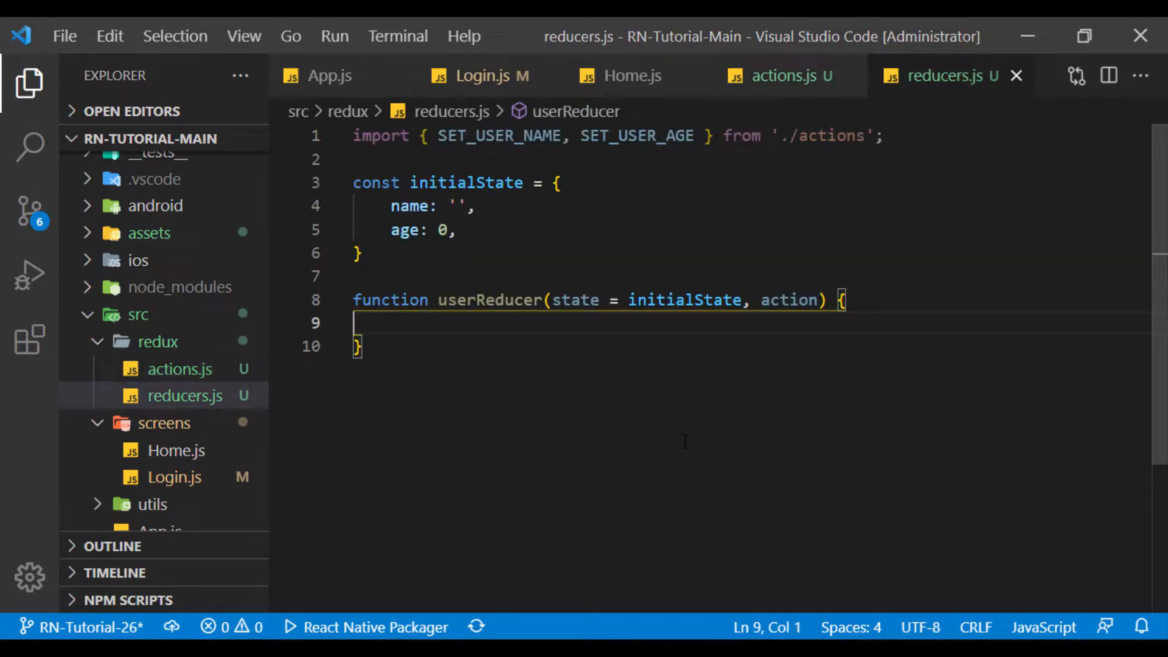
Step: Switch on action.type with cases setting name and age from action.payload plus a default
type("switch(){")
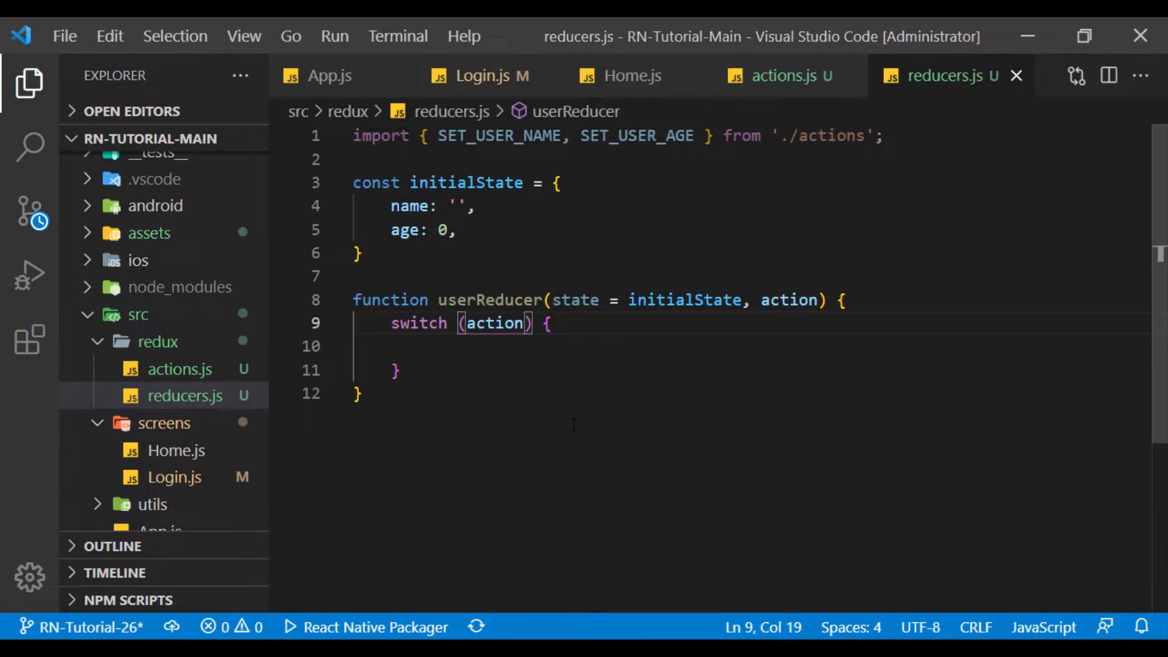
type(".type")
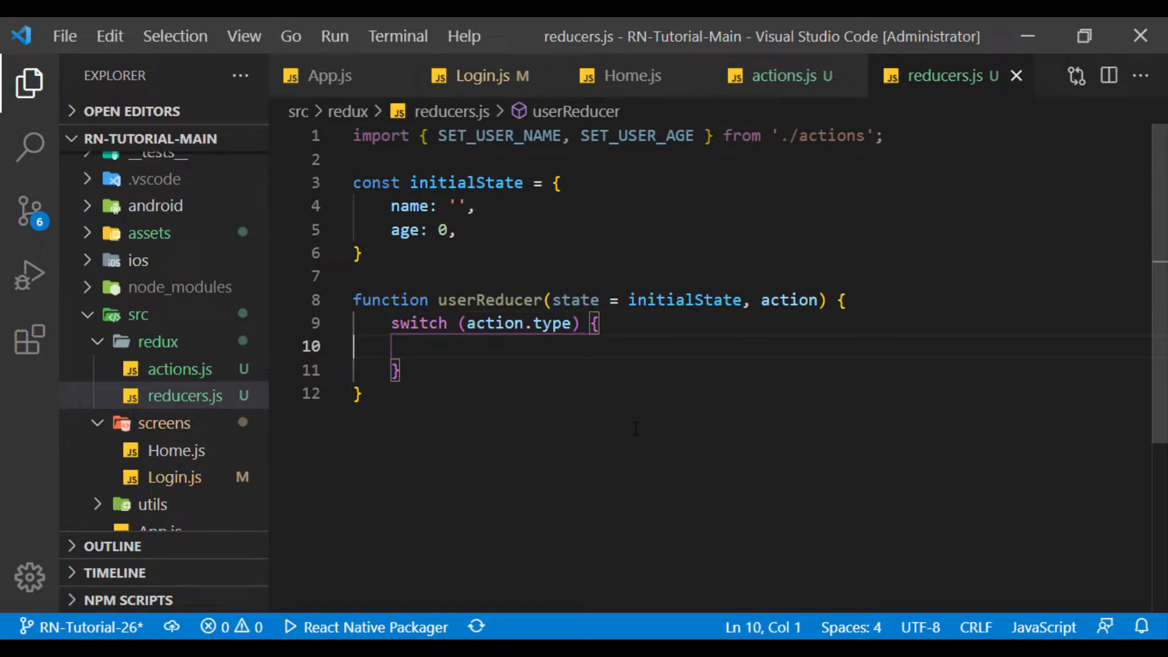
type("case SET_USER_NAME:")
type("return {...state, name: };")
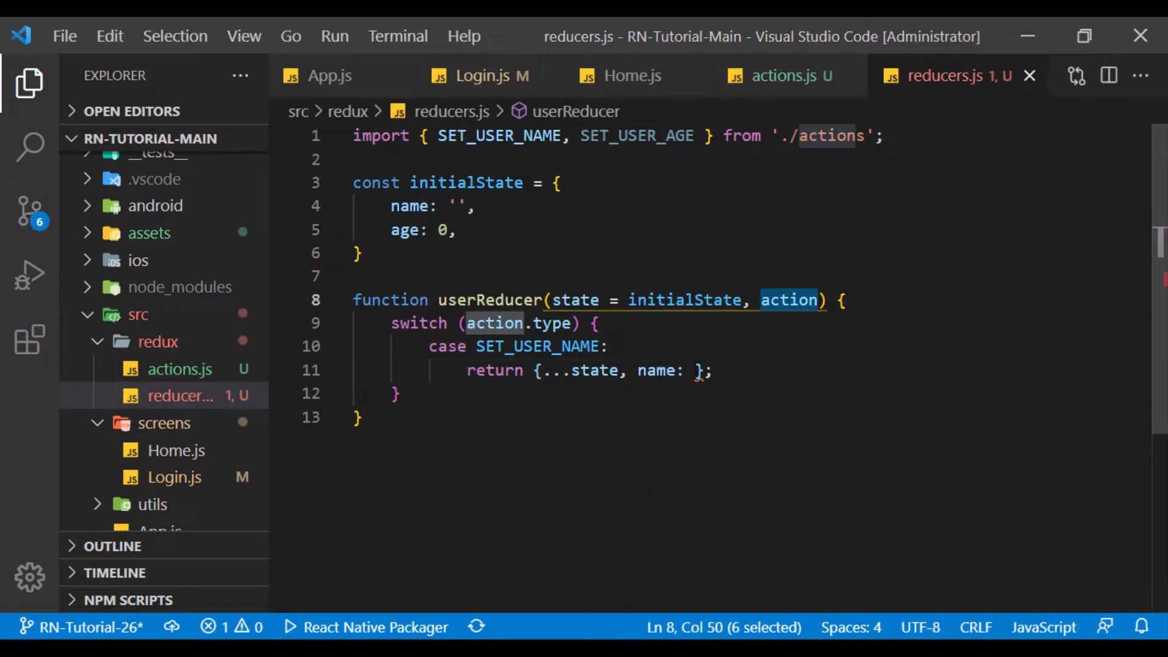
type("action.payload")
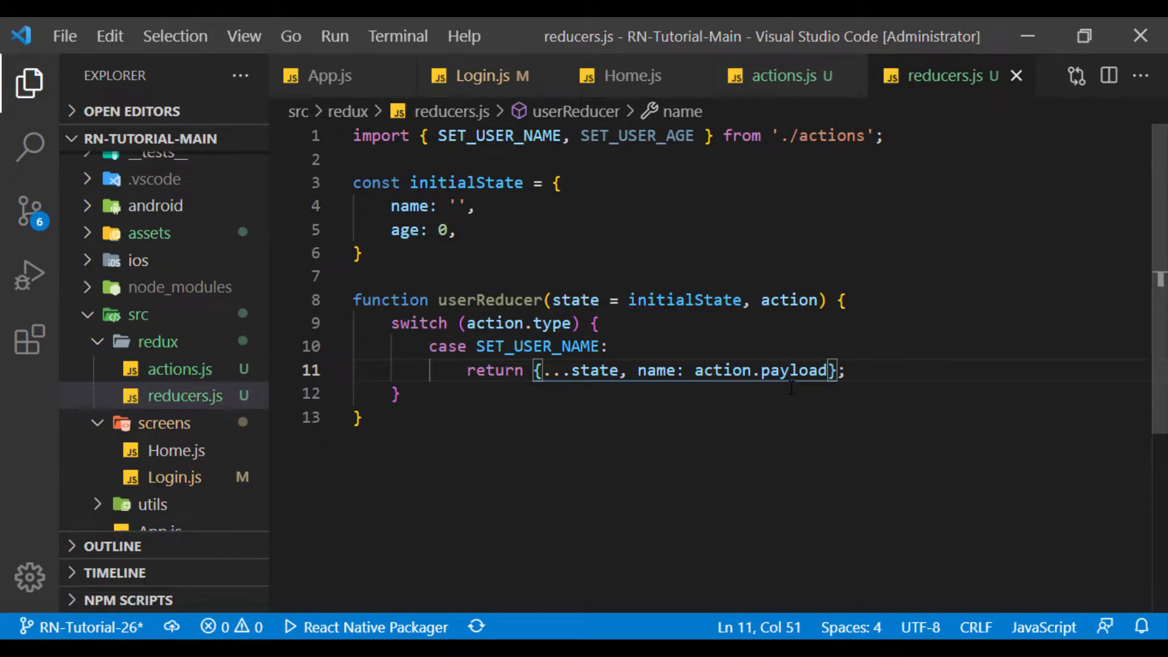
type("\"  \"")
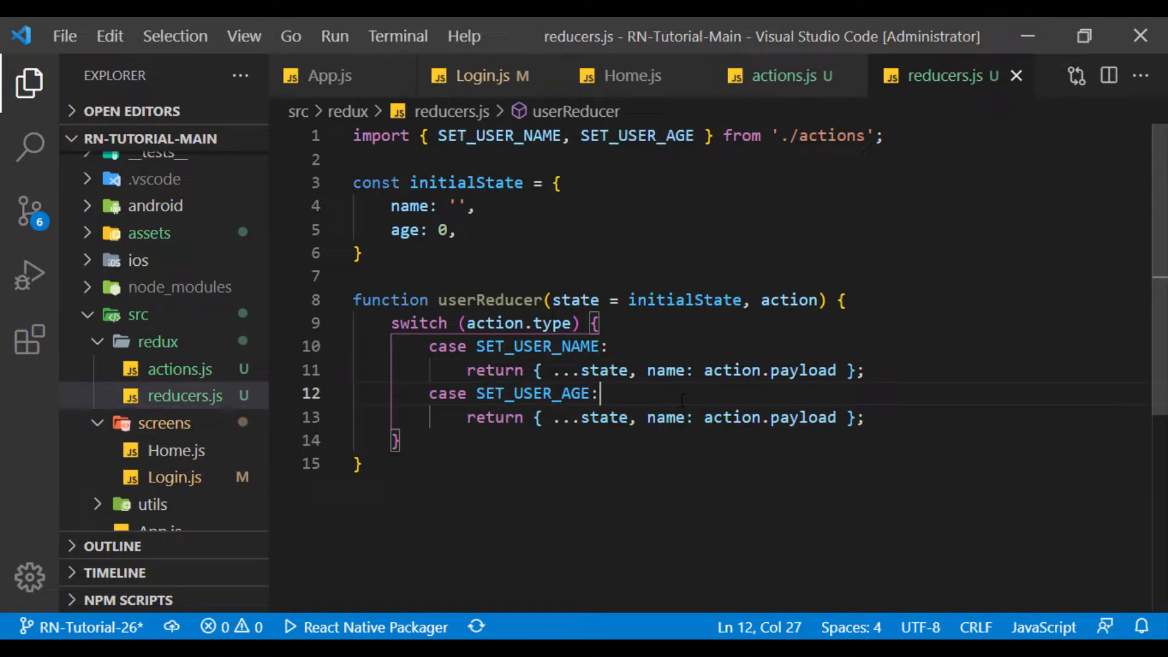
type("age")
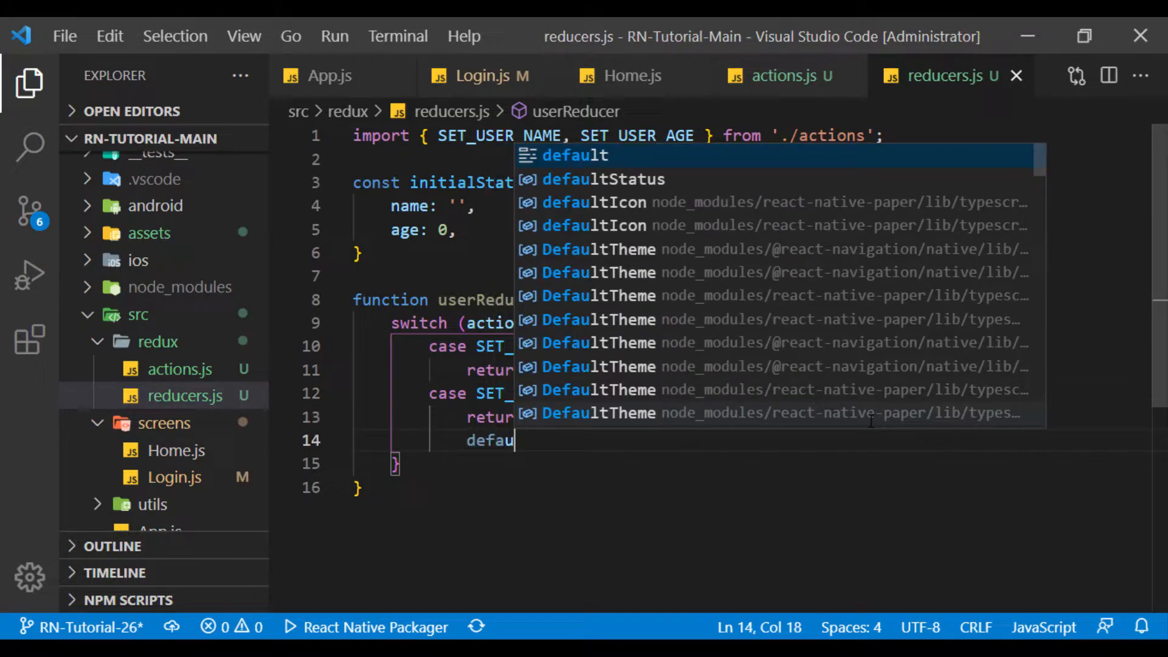
type("default:")
type("return state;")
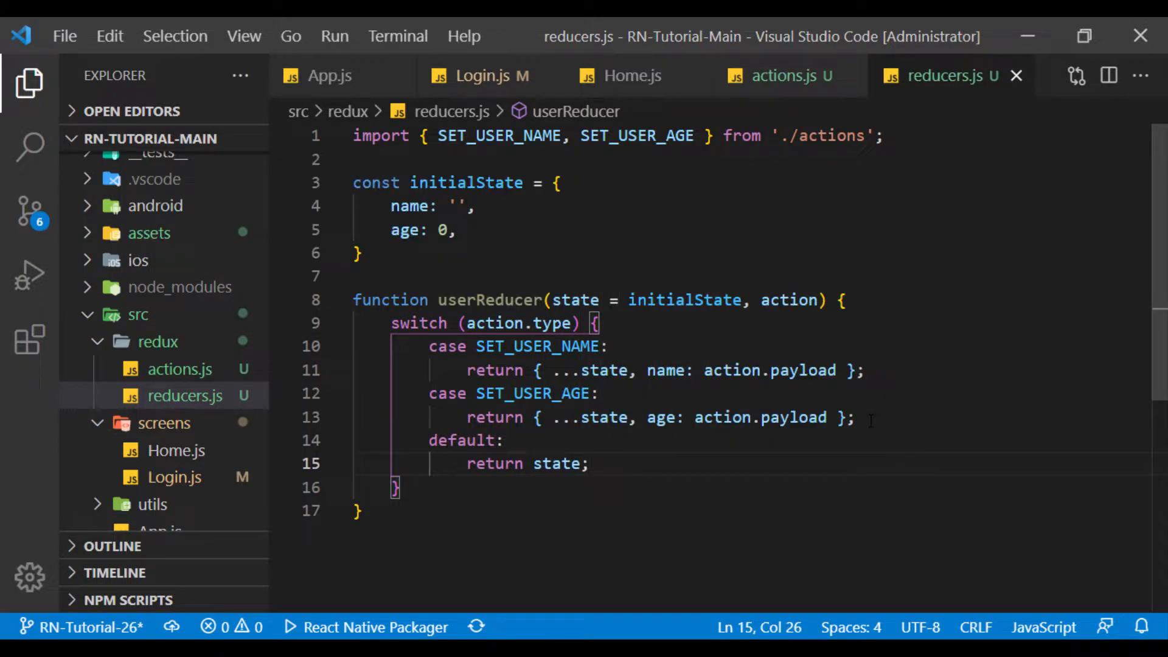
Step: Add export default userReducer and select the redux folder for the next file
left_click(357, 511)
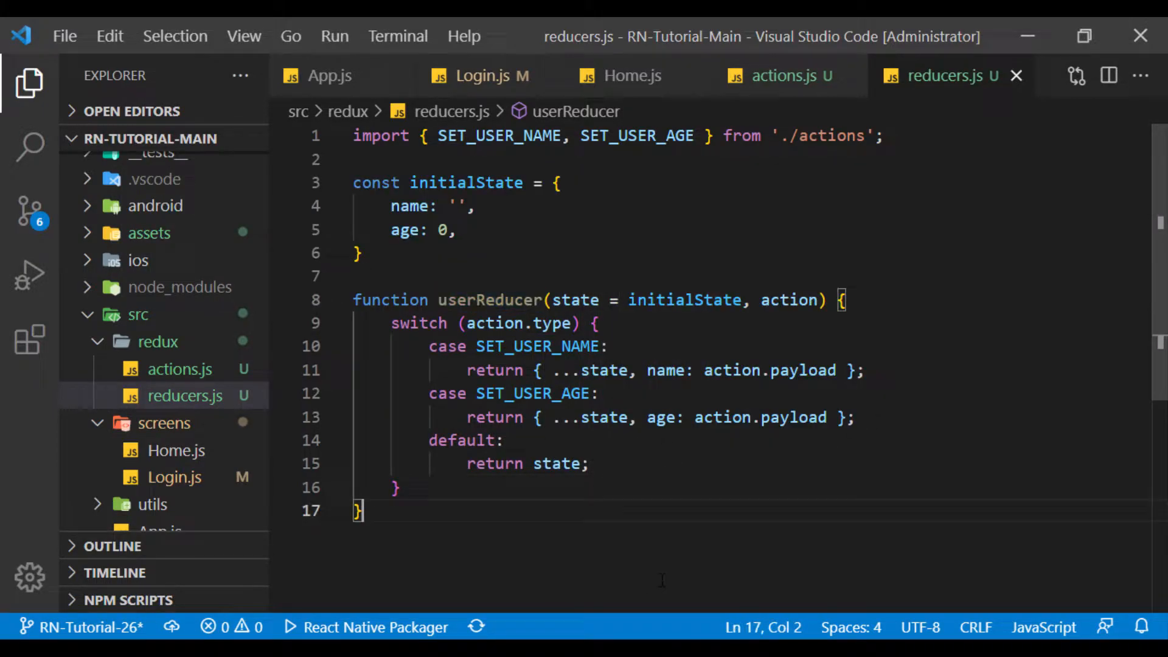
type("export default")
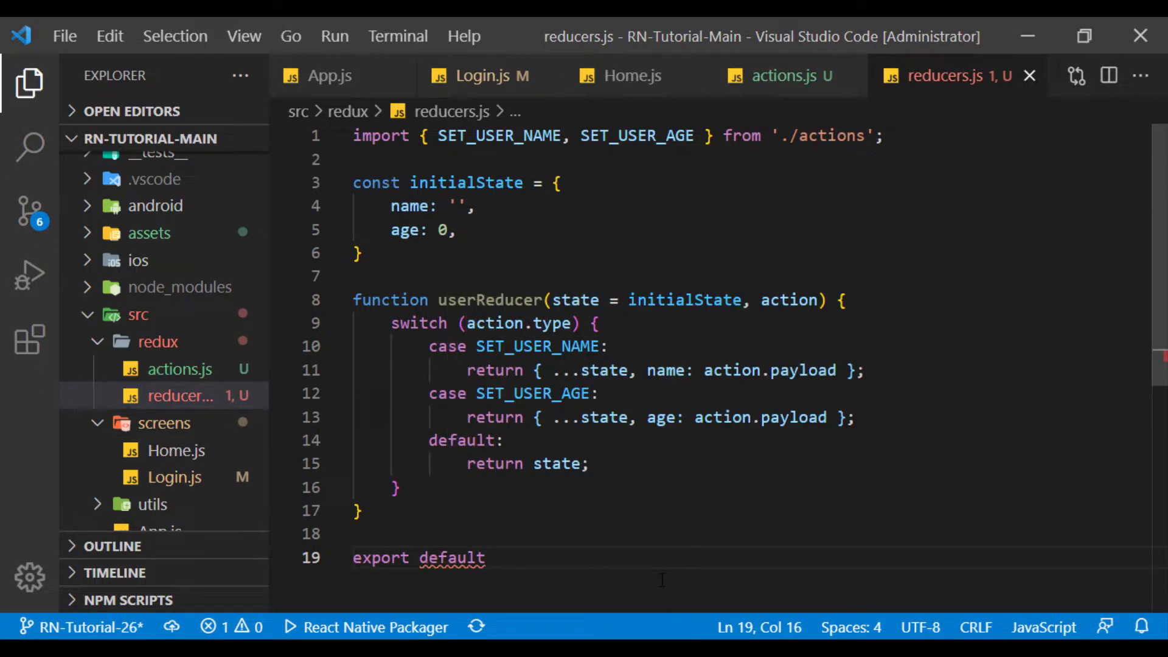
type("userReducer;")
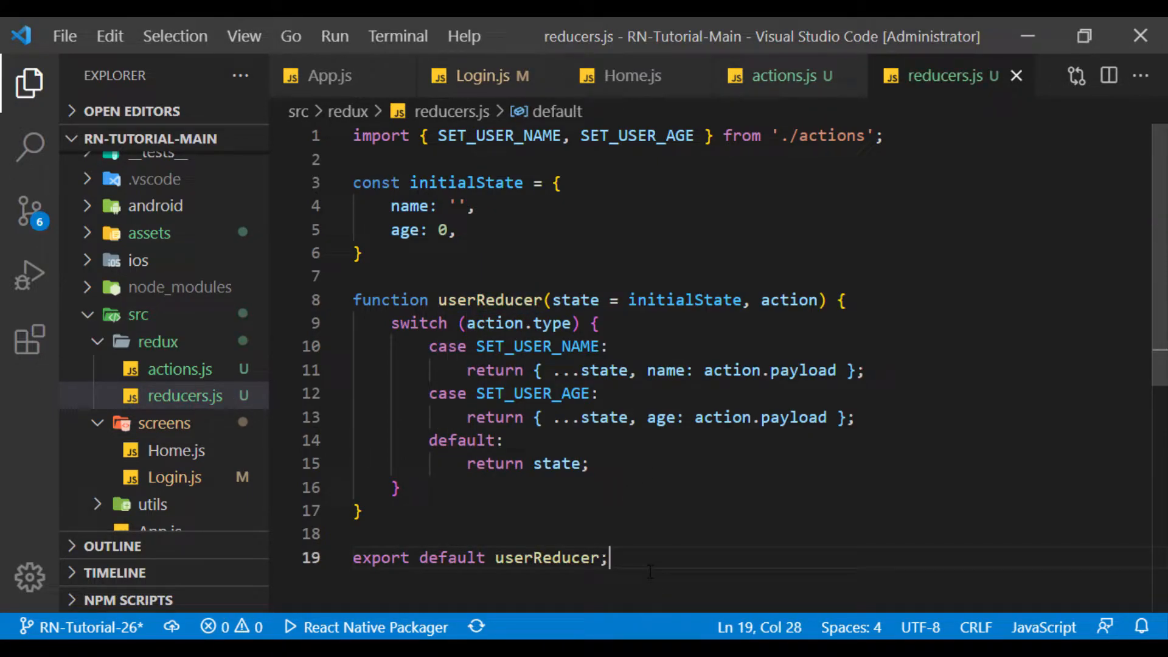
left_click(185, 397)
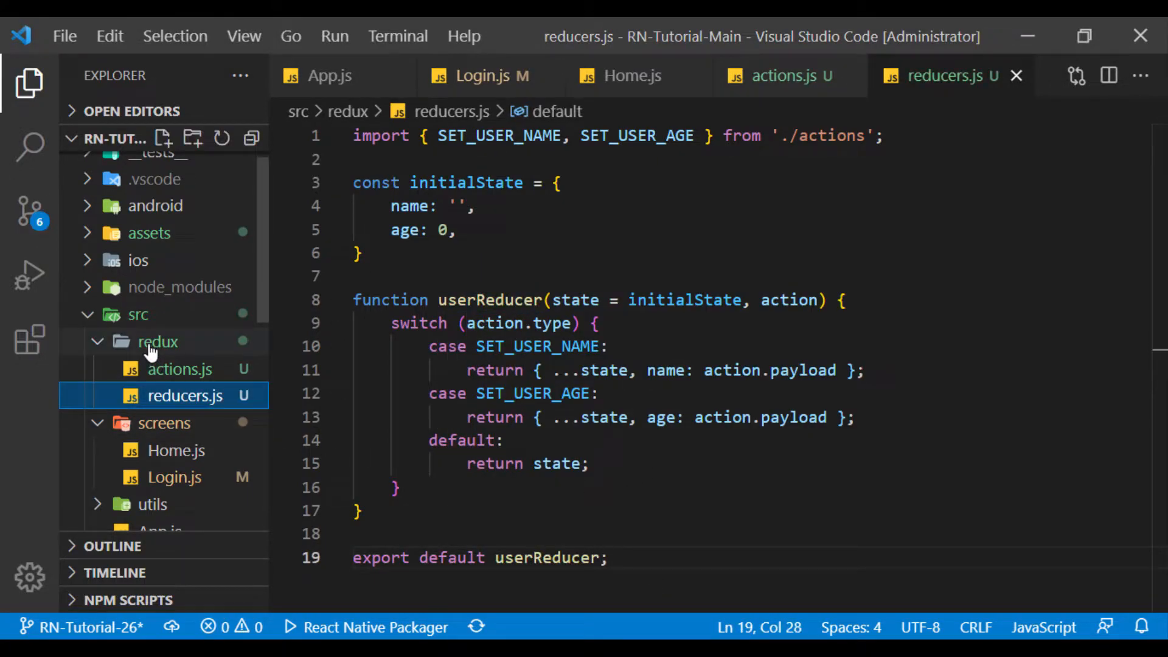
Step: In store.js import createStore, combineReducers, applyMiddleware, thunk and userReducer
type("store.js")
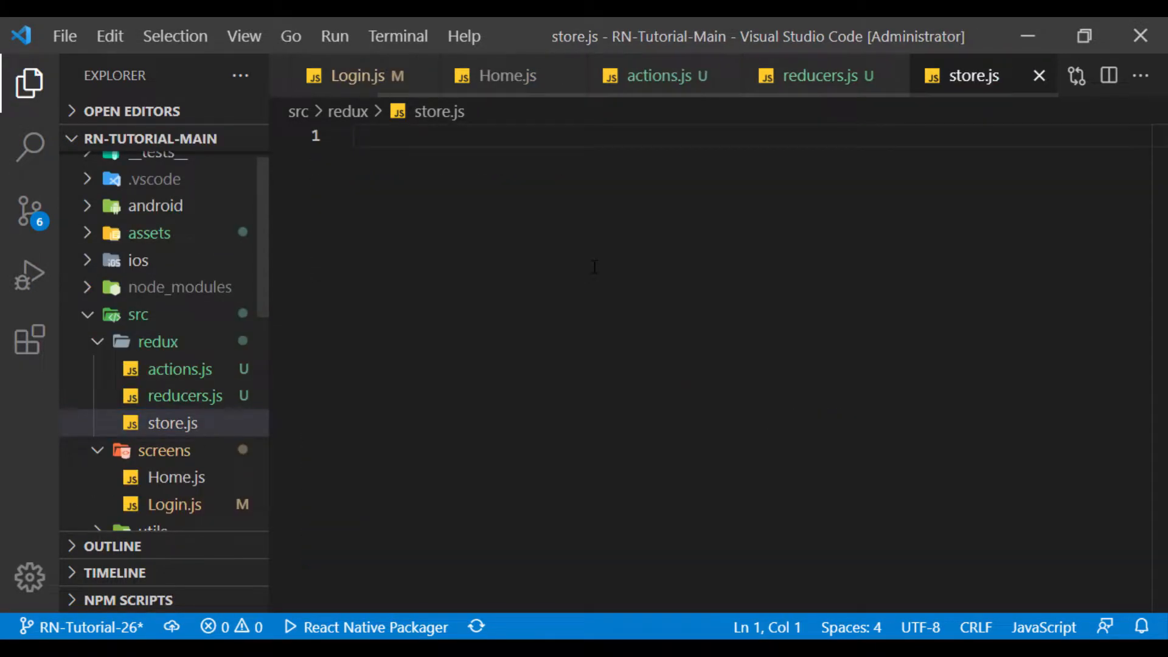
type("import {")
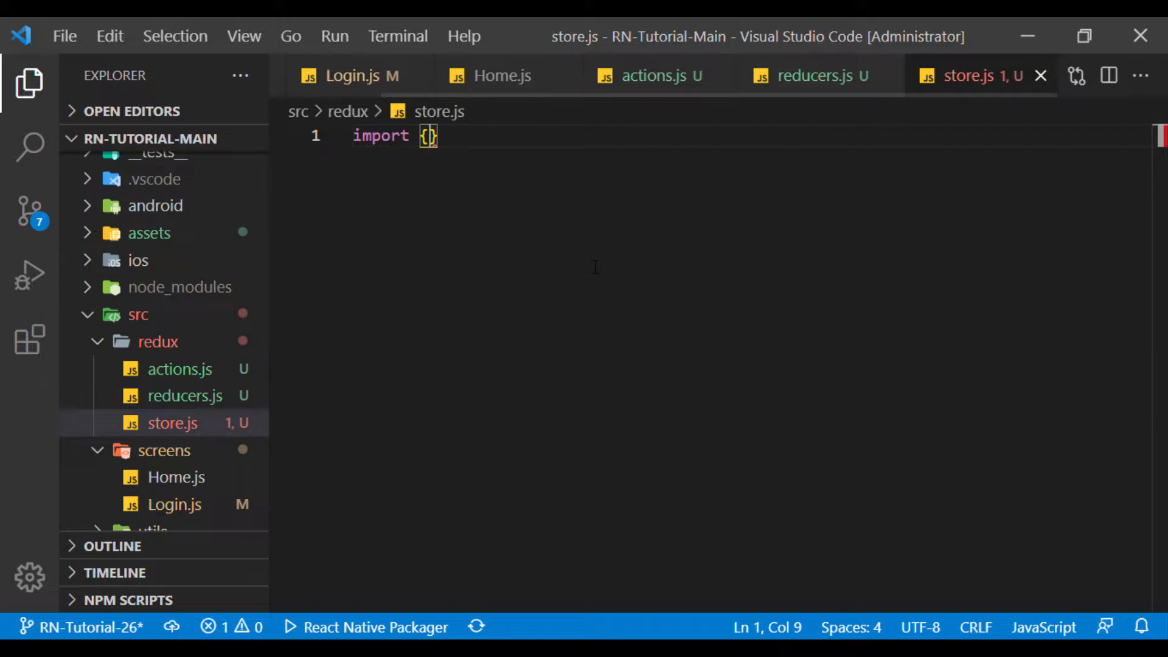
type("from 'redux'")
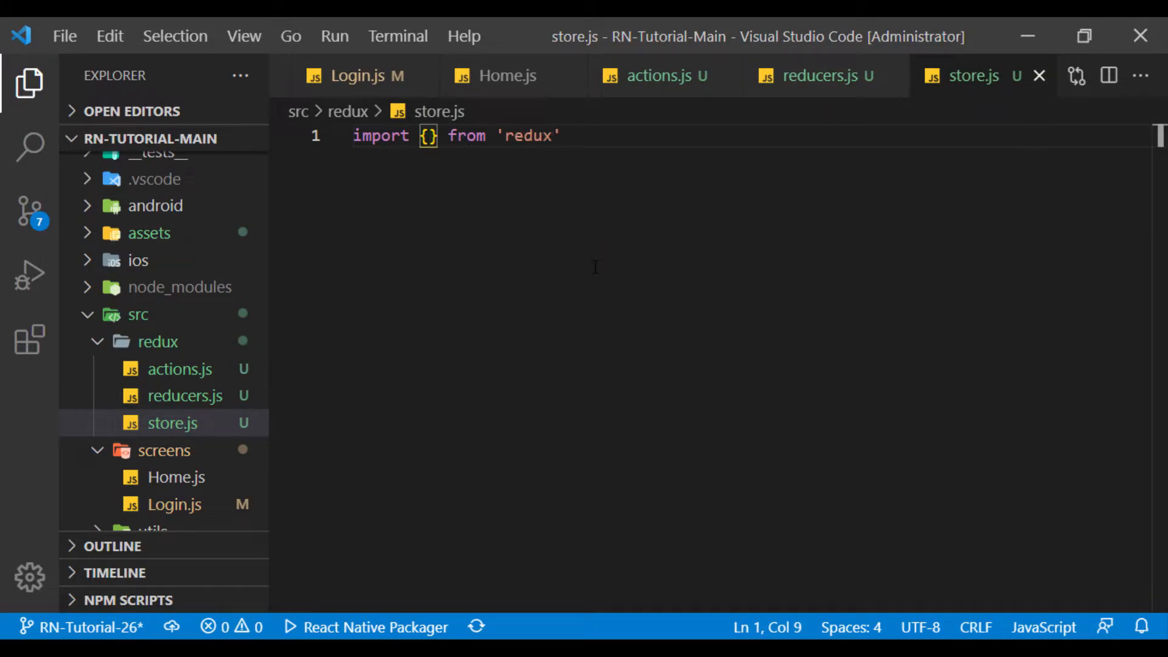
type("createStore, combineReducers,")
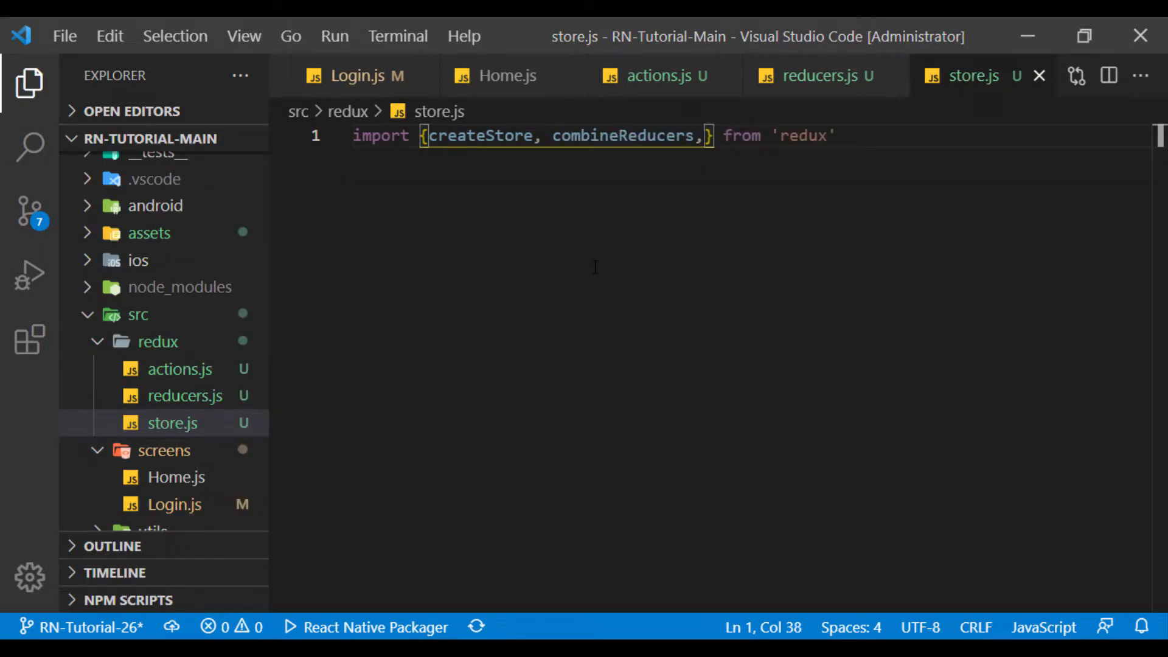
type("applyMiddleware")
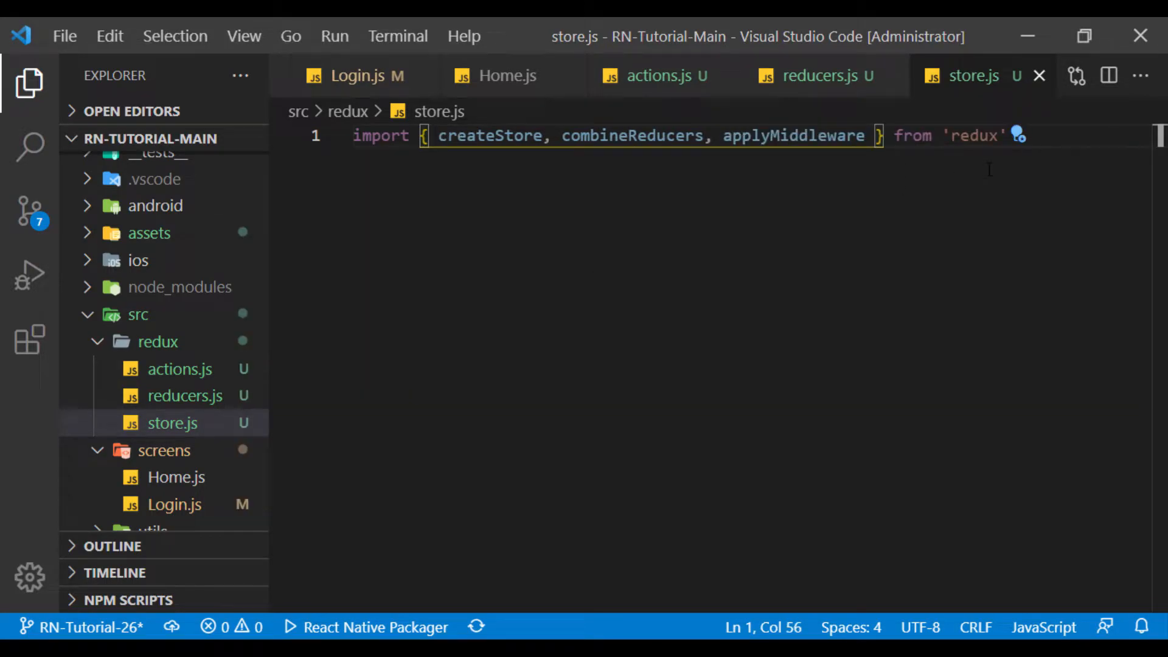
type("import thunk f")
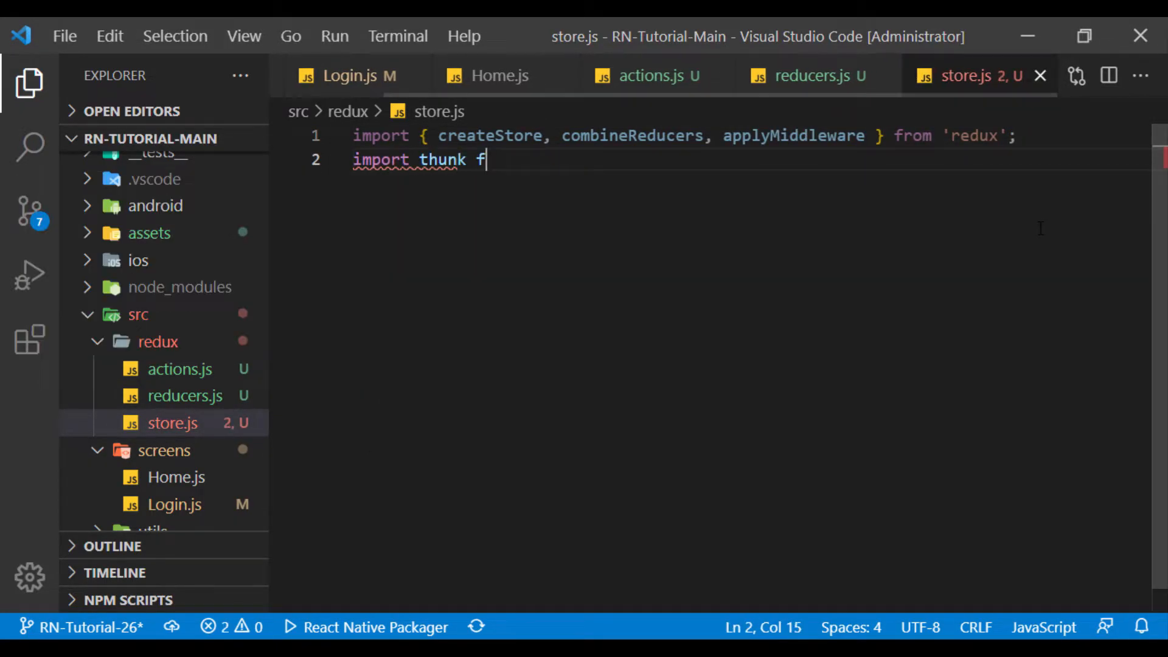
type("rom 'redux-thunk'")
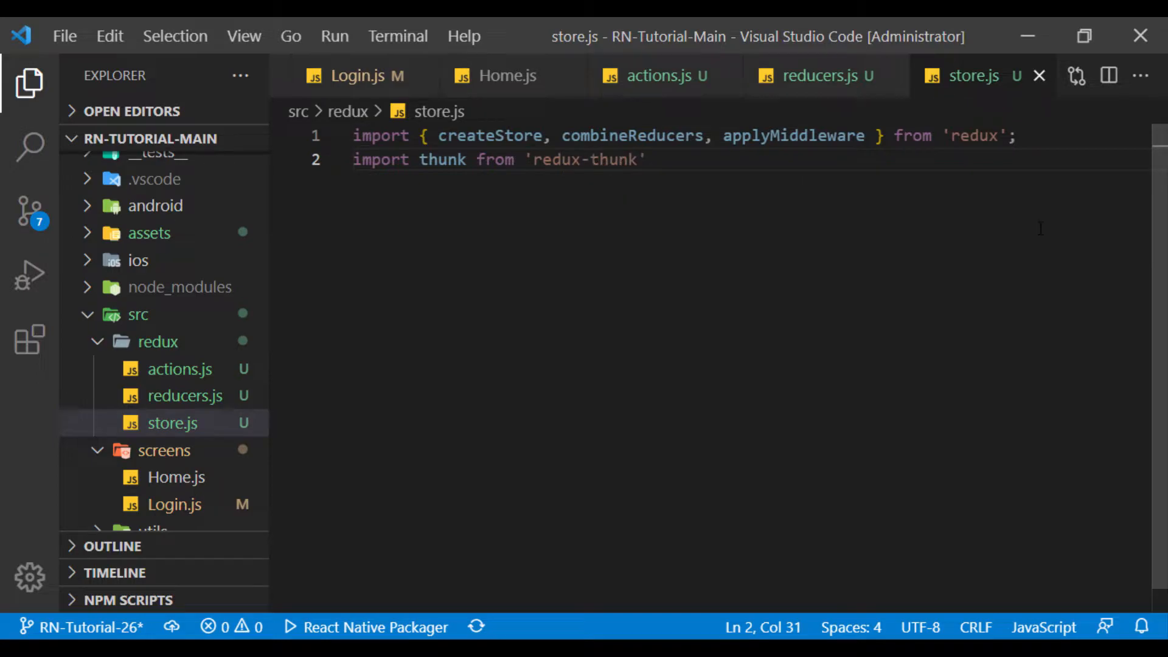
left_click(821, 76)
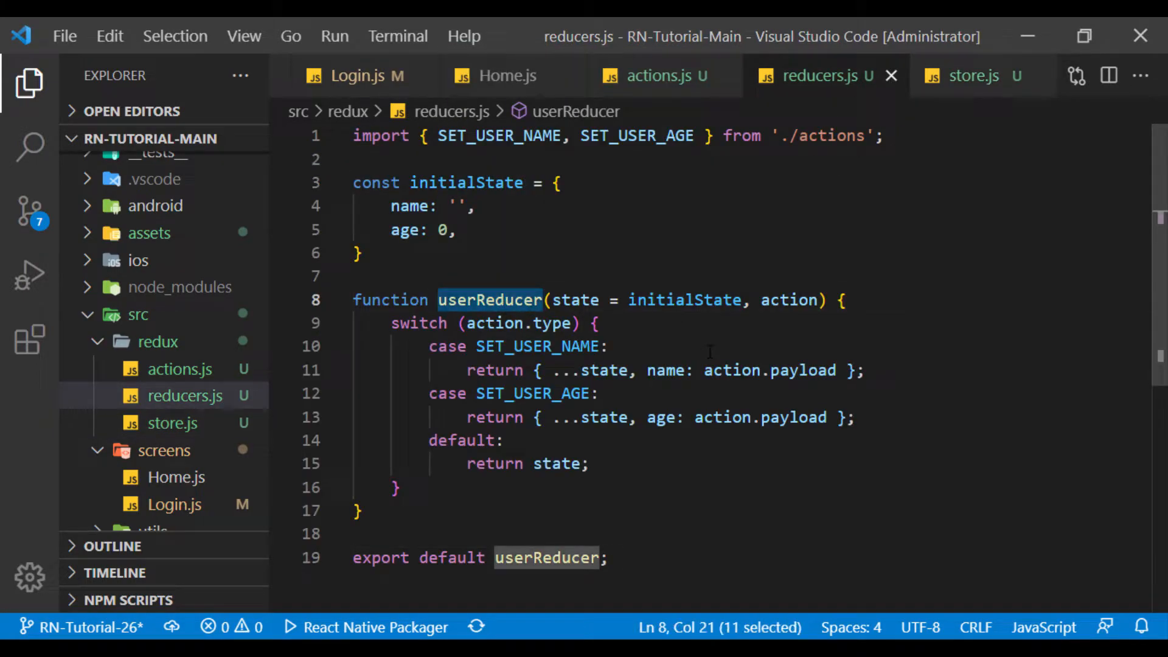
left_click(972, 75)
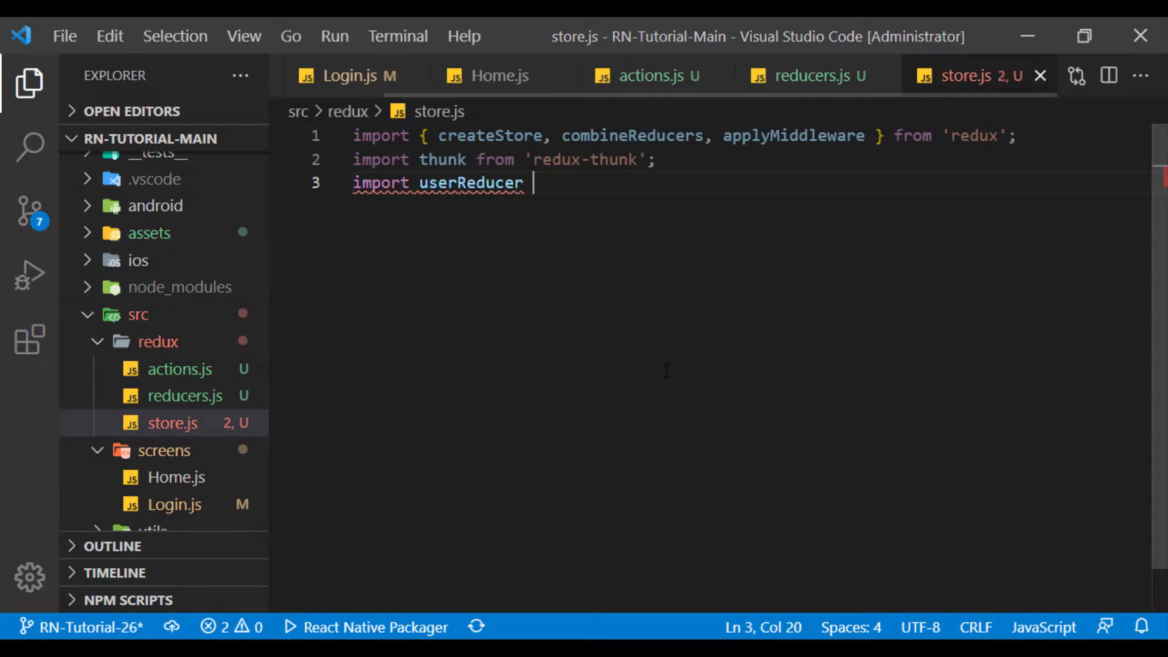
type("from './reducers';")
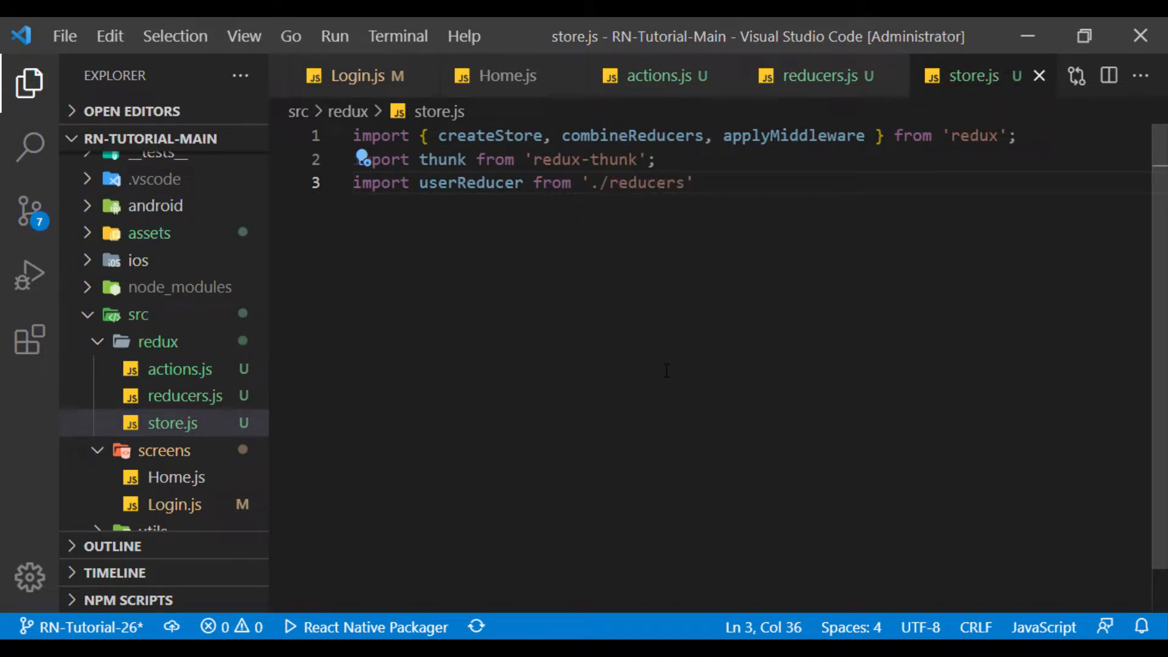
Step: Define rootReducer = combineReducers({ userReducer }) and begin the Store export
type("co")
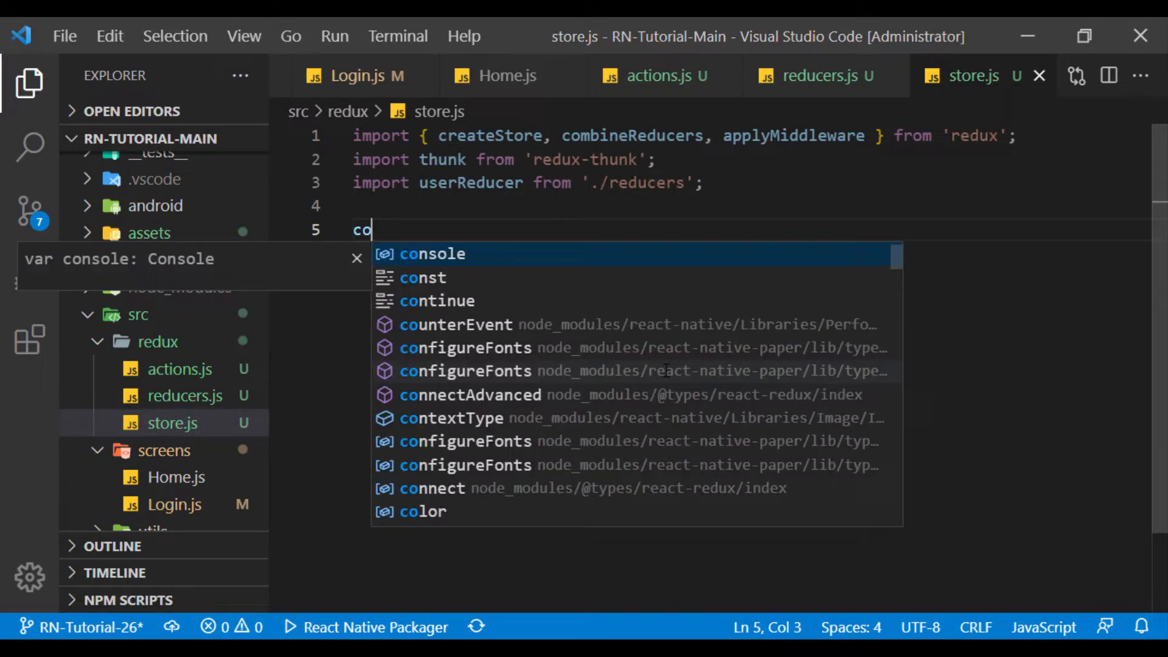
type("nst rootReducer =")
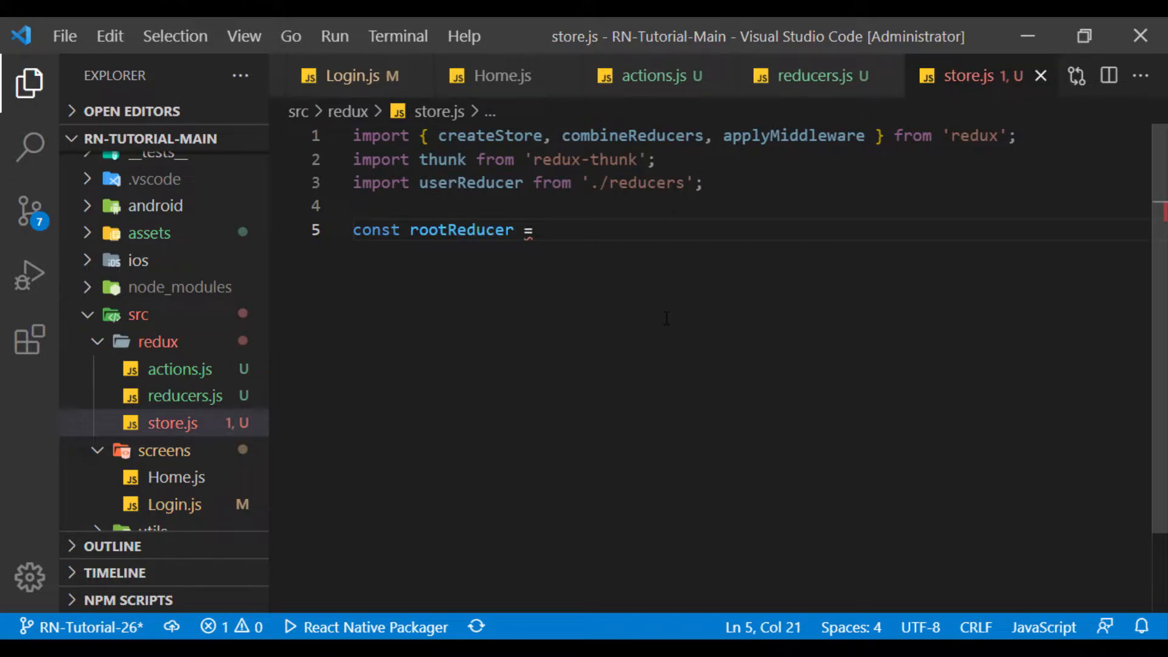
type("combineReducers(")
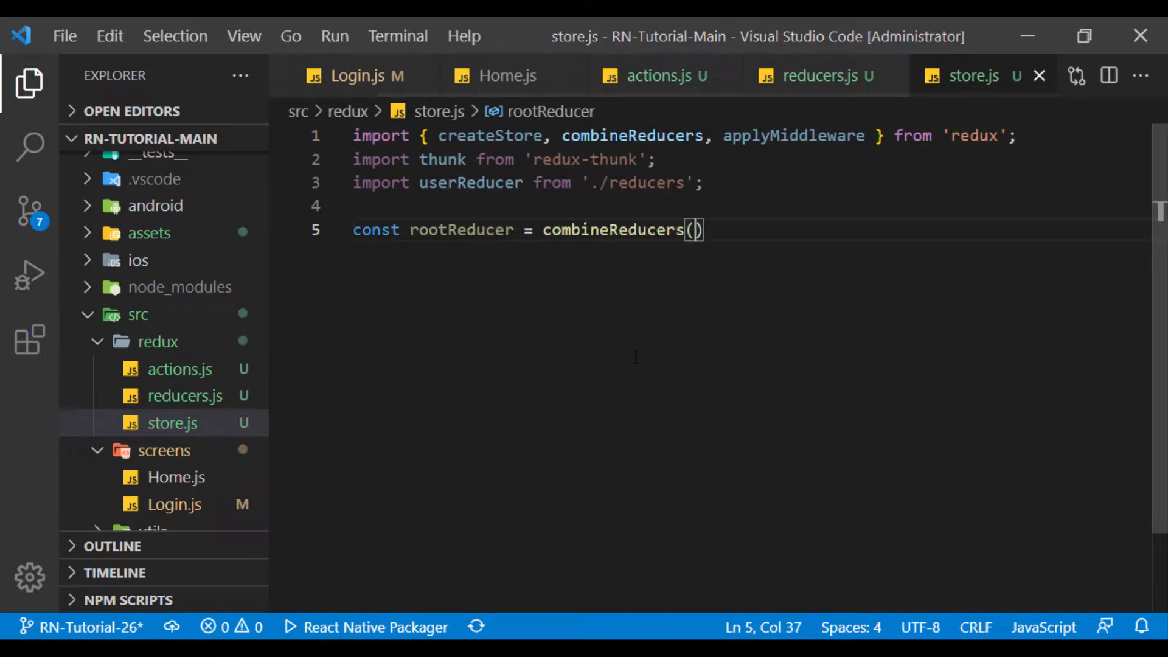
type("{")
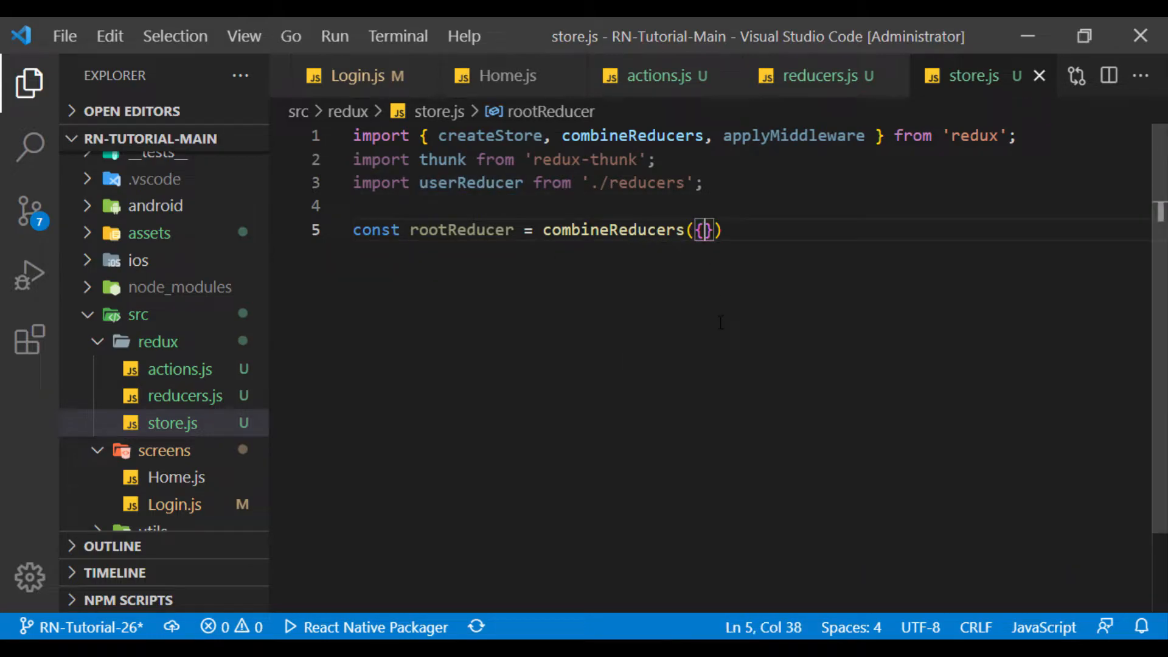
type("userReducer")
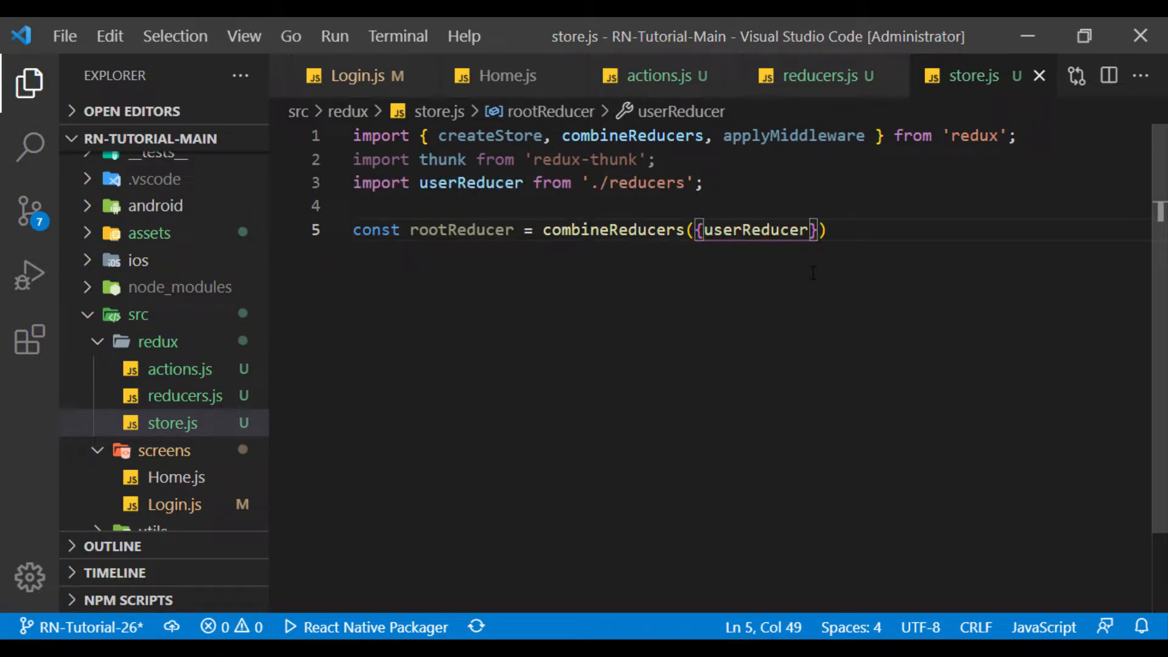
type(",userReducer")
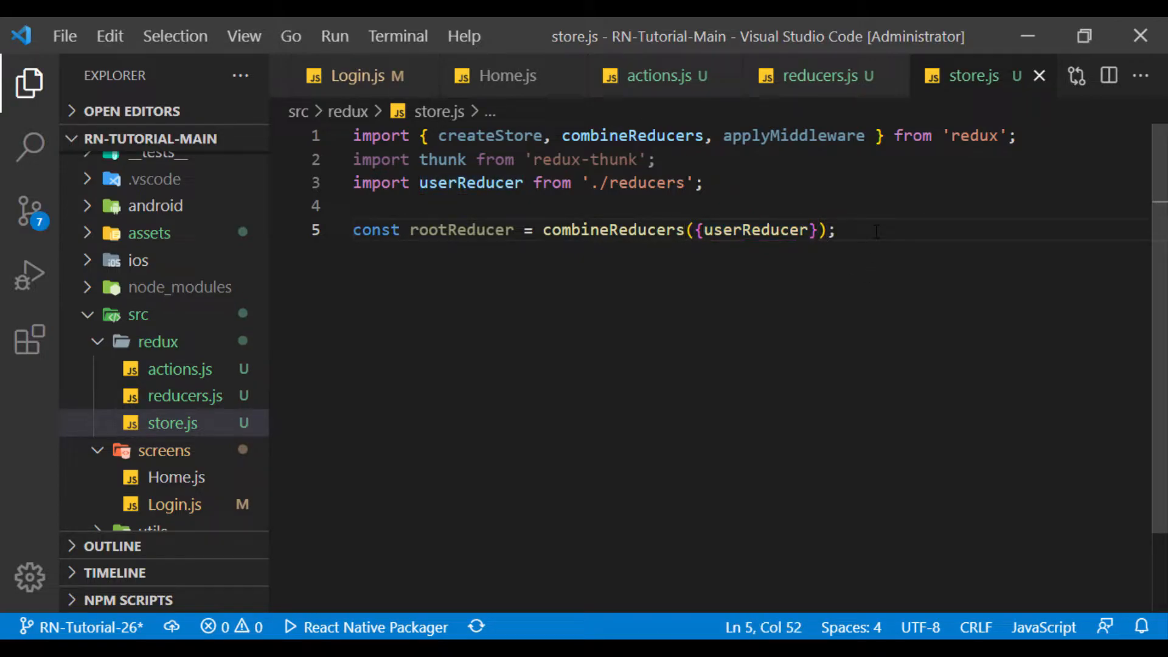
type("export const Store = createStore(rootReducer, applyMiddleware(thunk));")
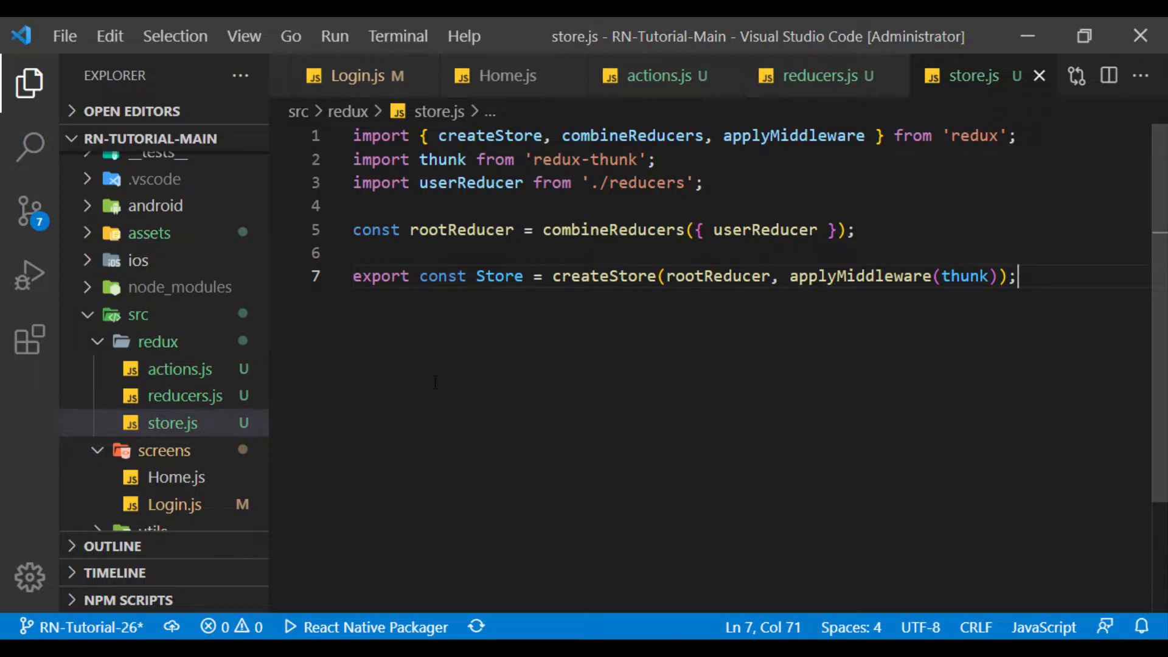
Step: Complete export const Store = createStore(rootReducer, applyMiddleware(thunk))
scroll("down", 3)
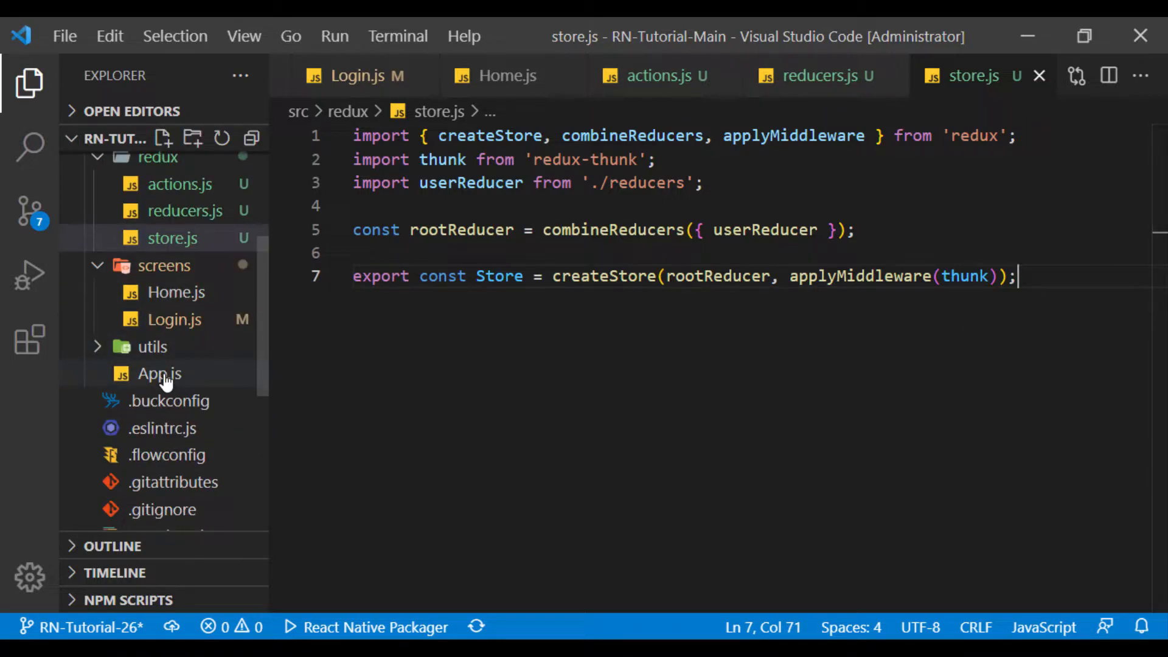
Step: In App.js import Provider from react-redux and Store from ./redux/store
left_click(159, 374)
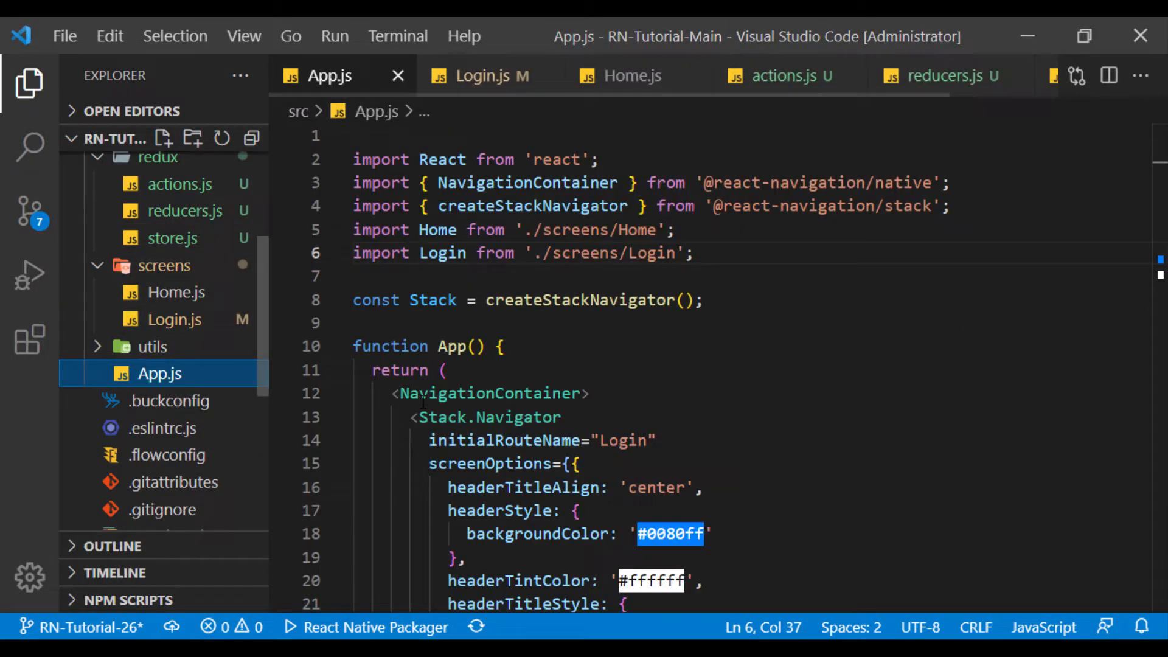
left_click(698, 253)
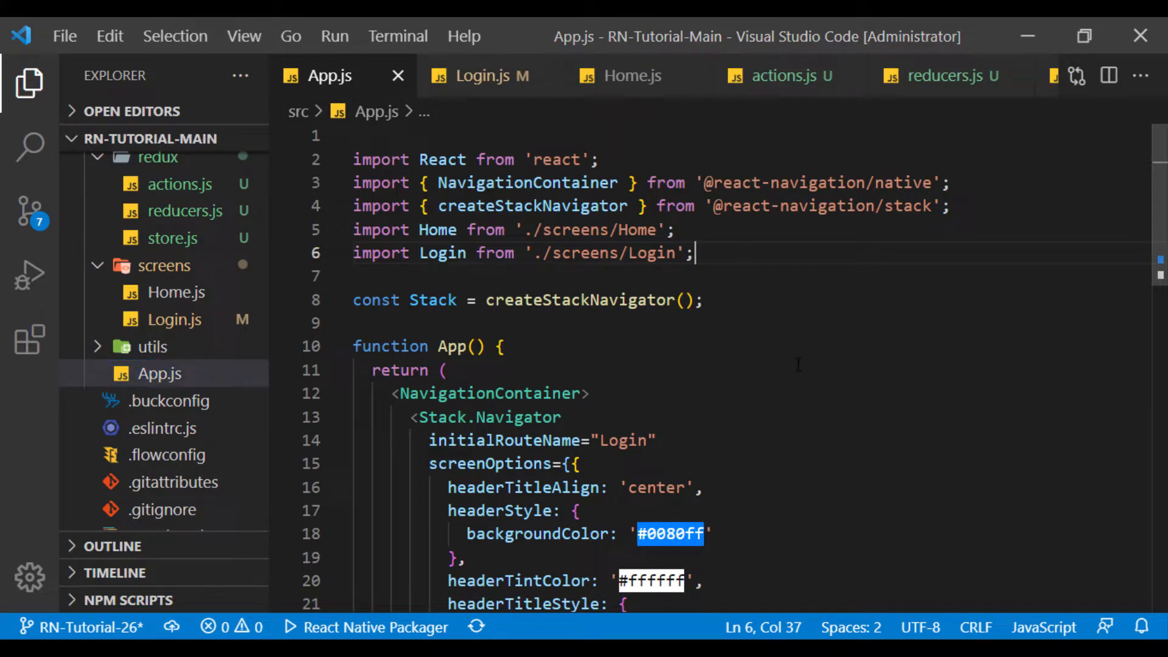
type("import {}")
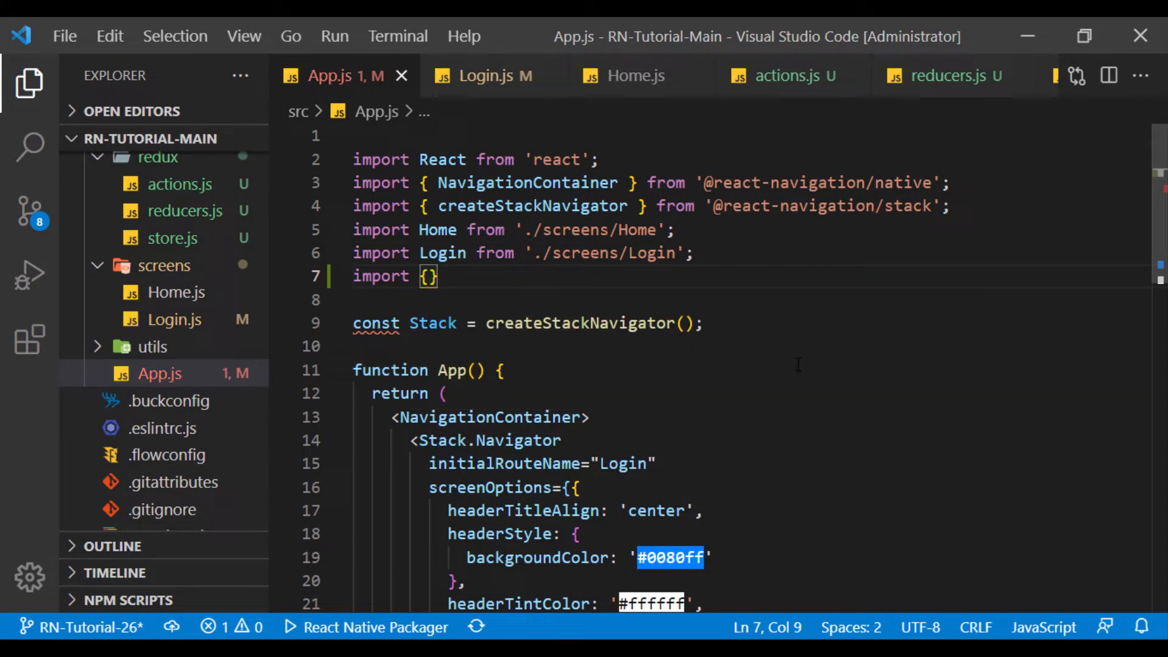
type("from ''")
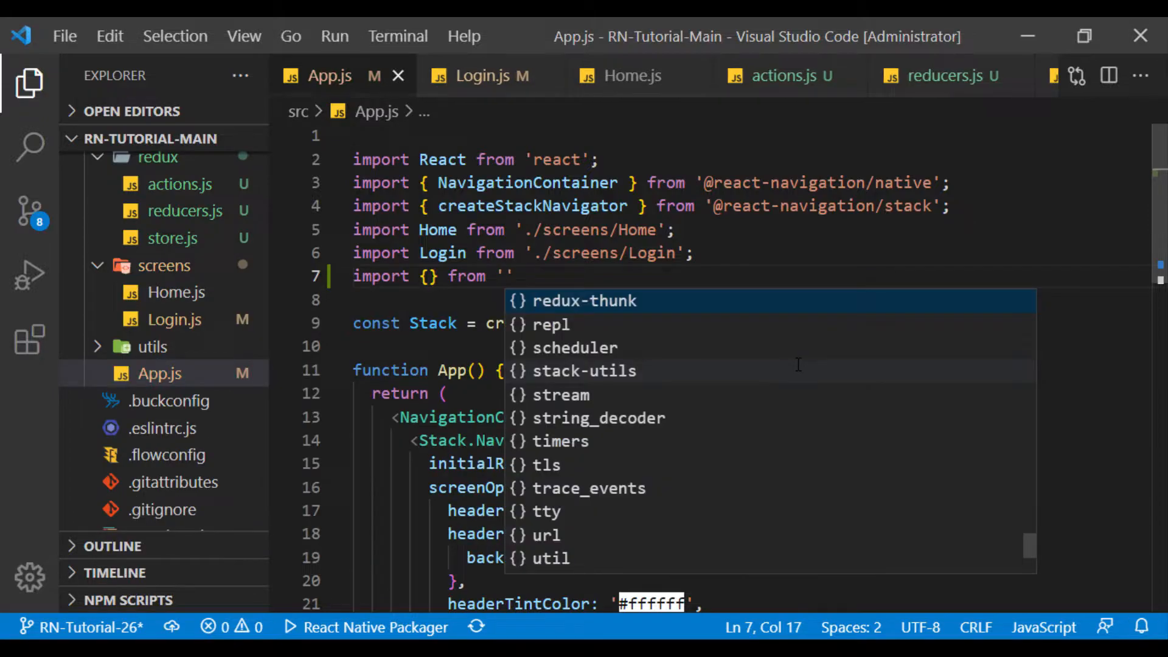
type("react-redux")
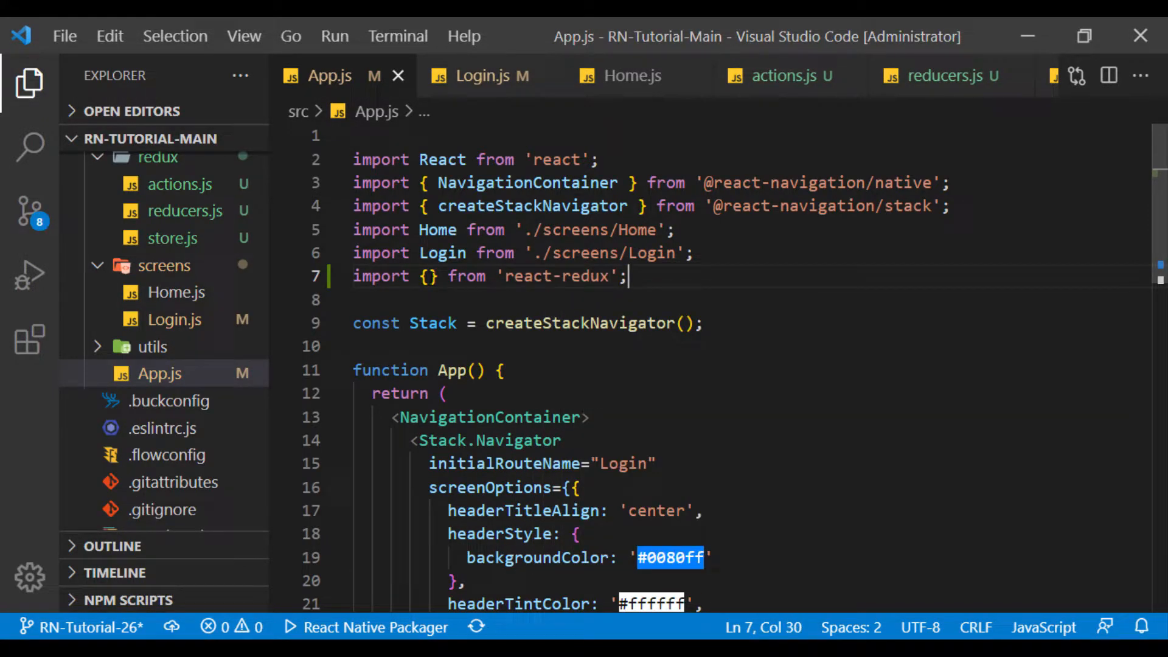
type("Provider")
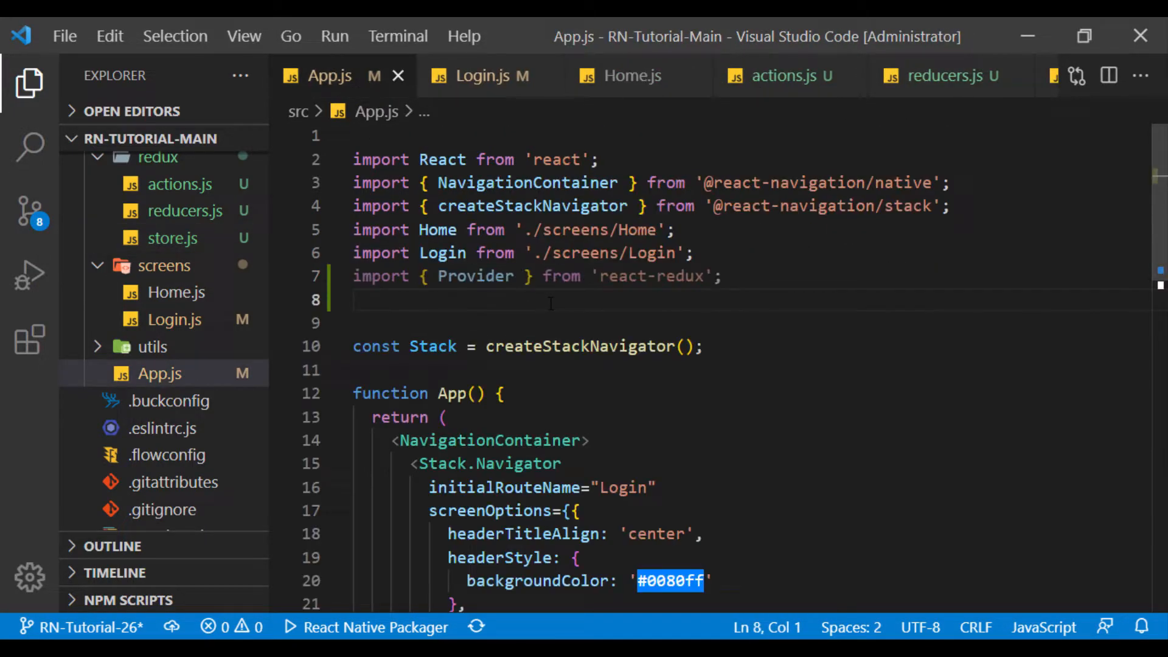
type("import {Store}")
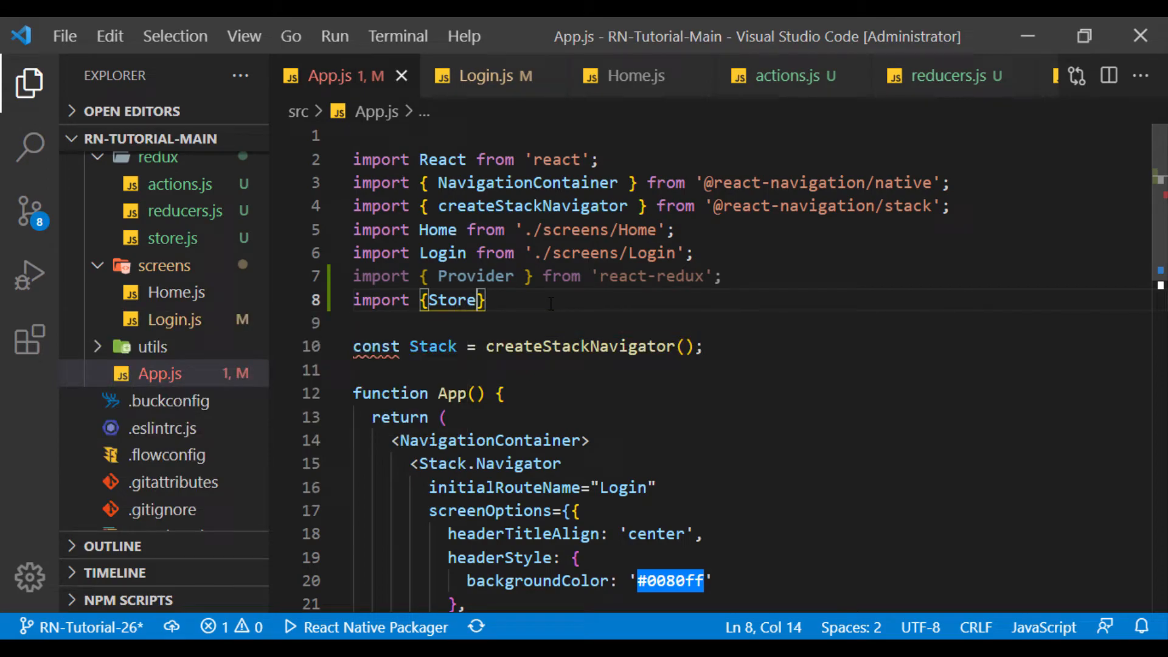
type("from './redux'")
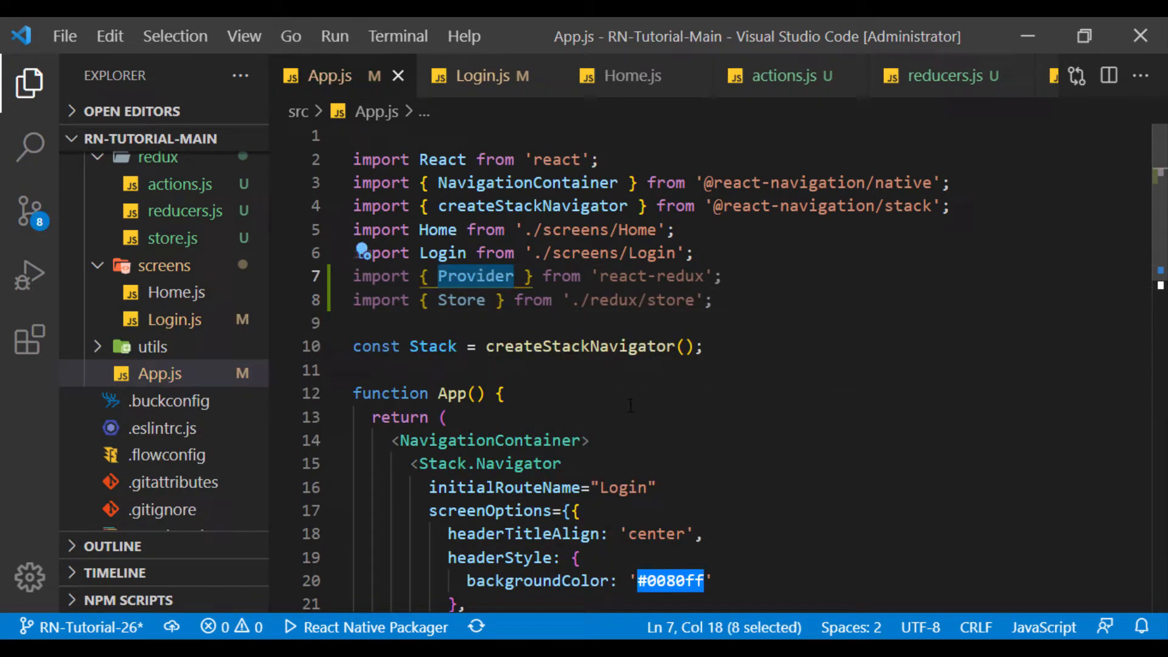
Step: Wrap NavigationContainer in <Provider store={Store}>
left_click(340, 206)
type("<Provider>")
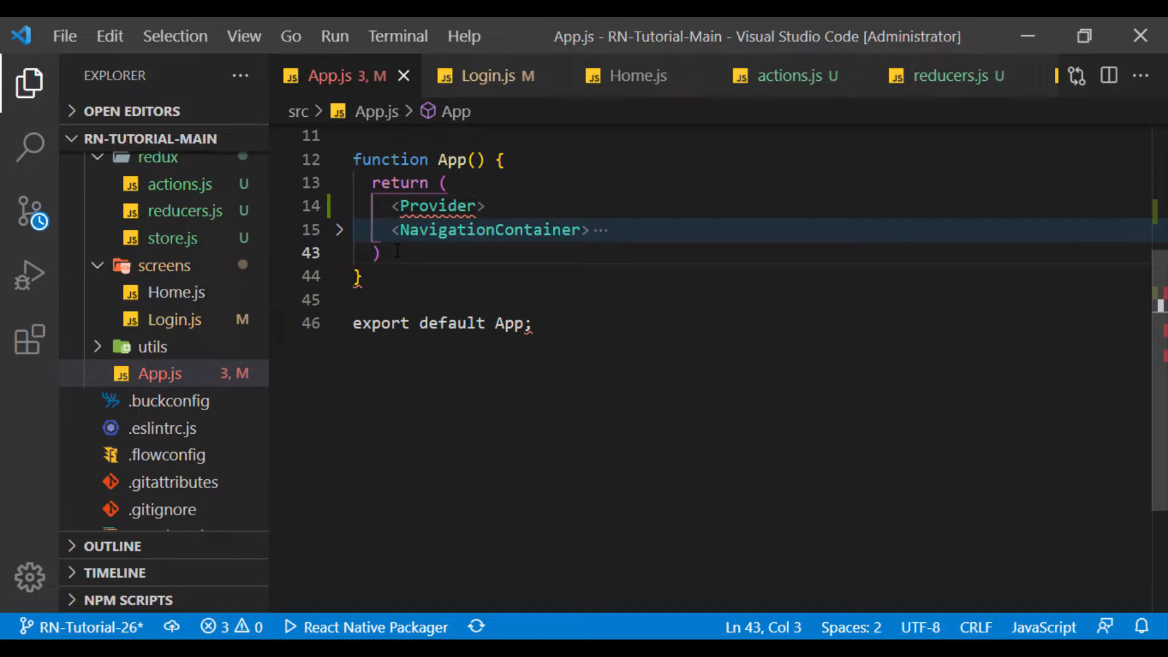
left_click(339, 230)
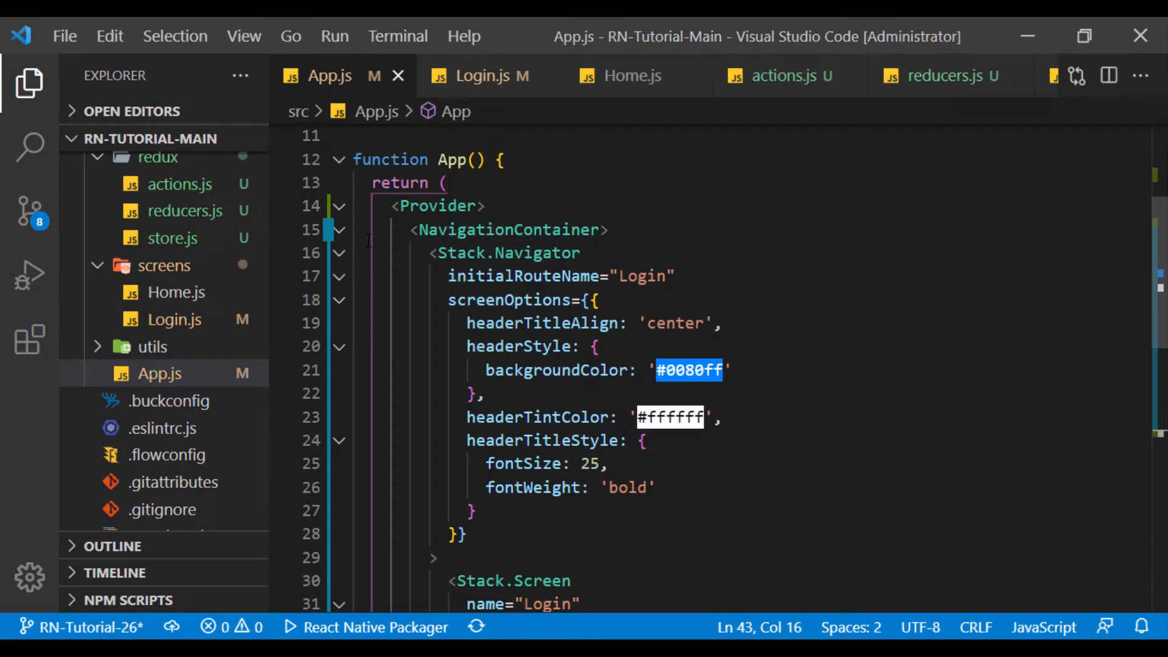
left_click(340, 229)
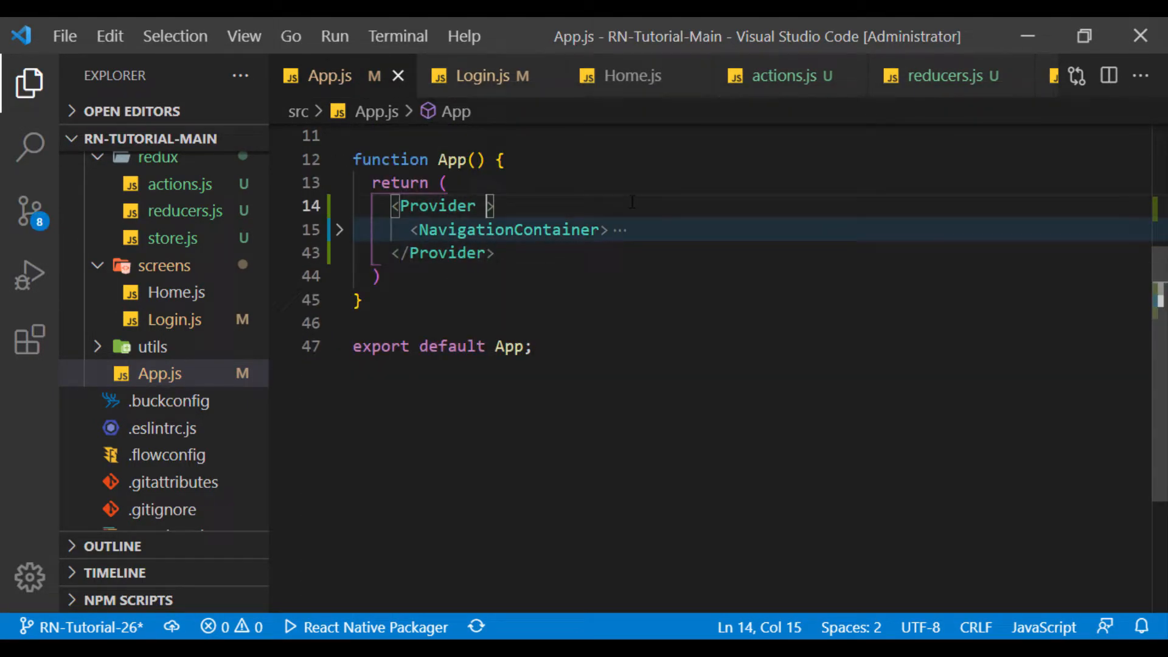
type("store={}")
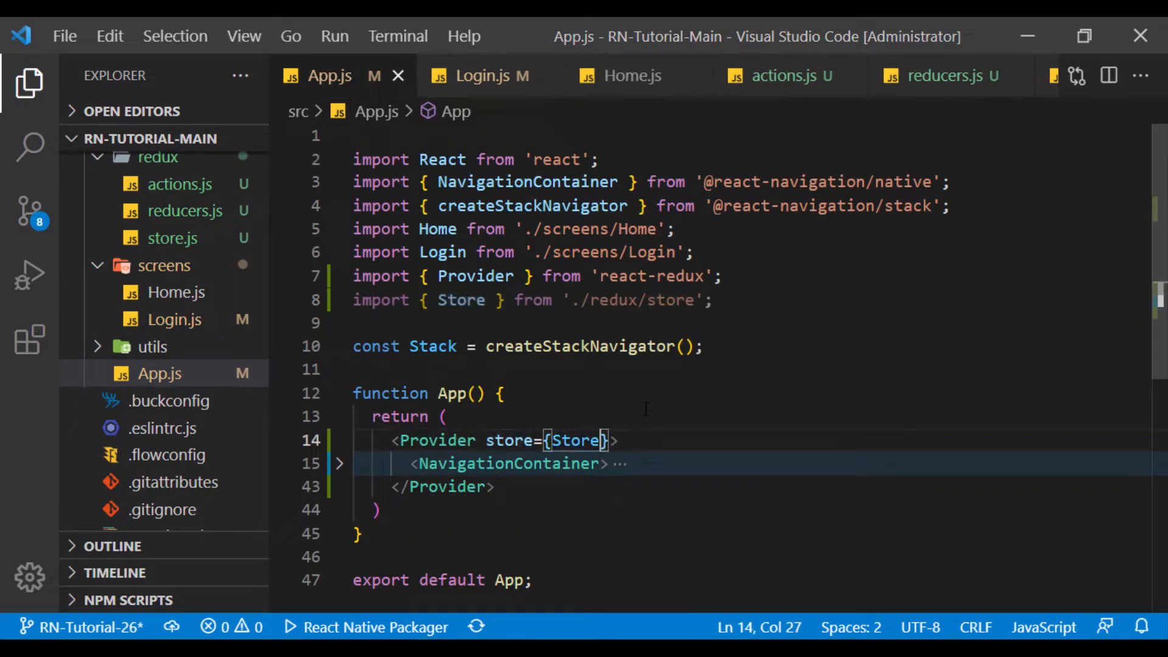
left_click(482, 76)
type("import")
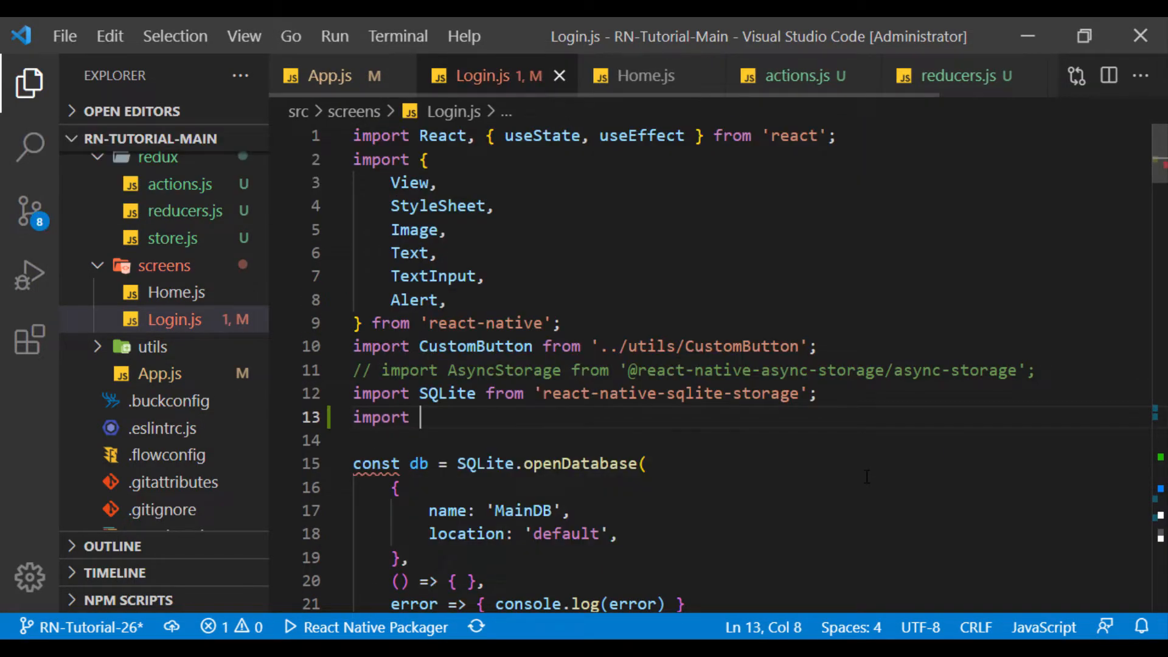
Step: Import useSelector, useDispatch from react-redux and setName, setAge from ../redux/actions
type("{} from 'react'")
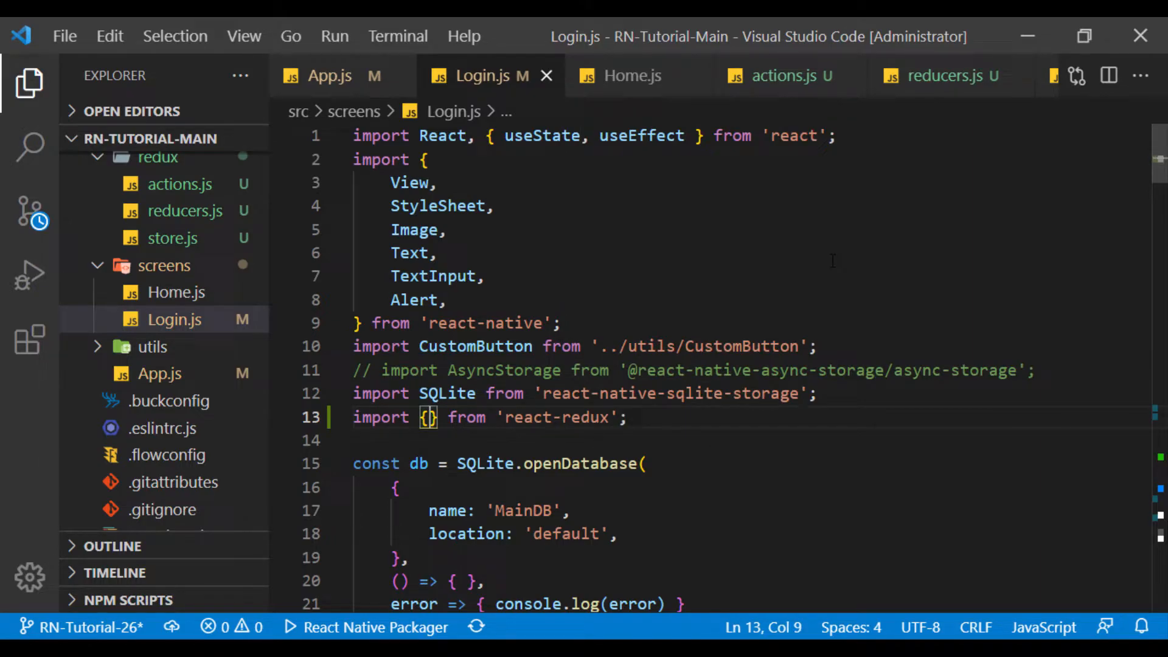
type("useSelector, useDispatch")
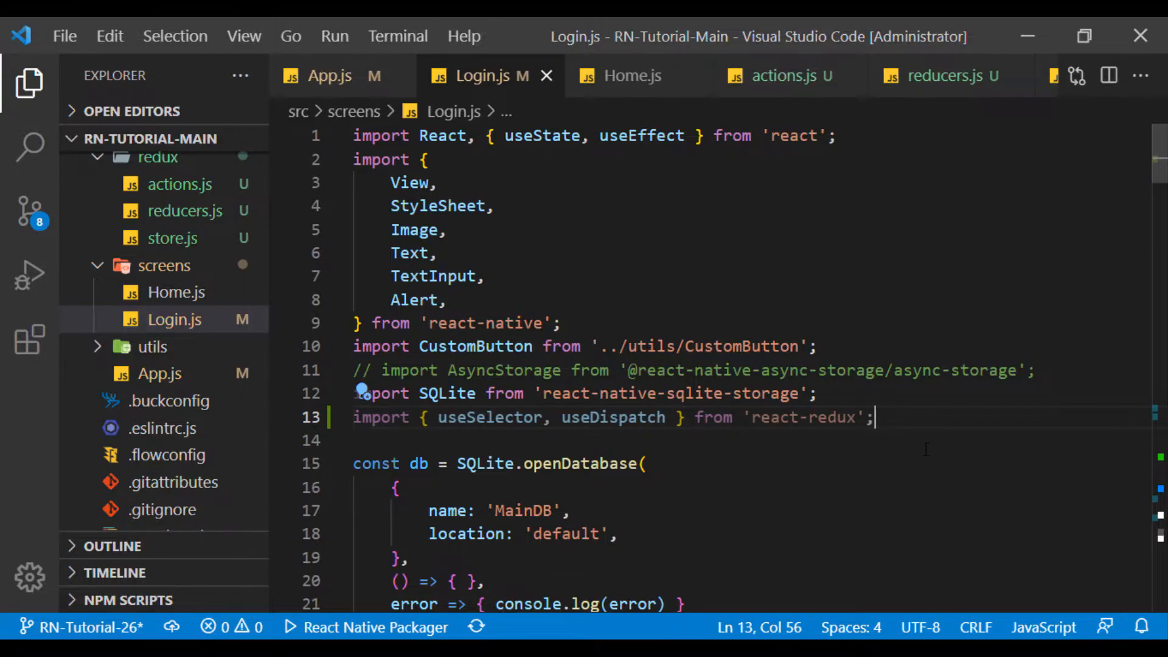
left_click(789, 75)
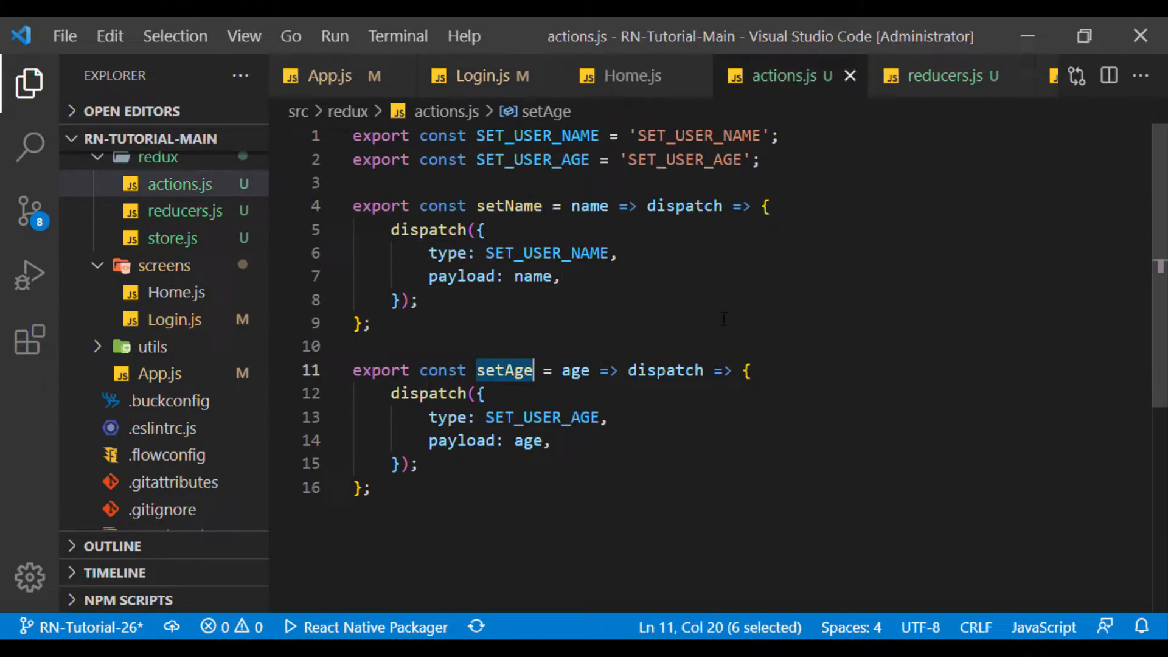
left_click(482, 76)
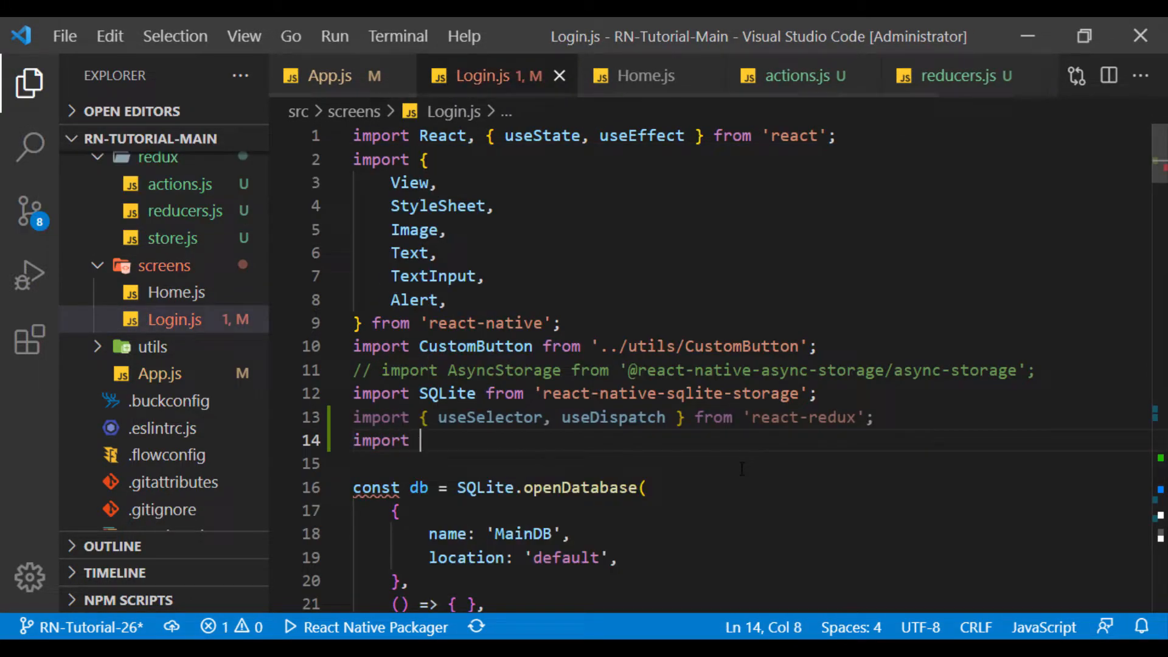
type("{setName, setAge} from '")
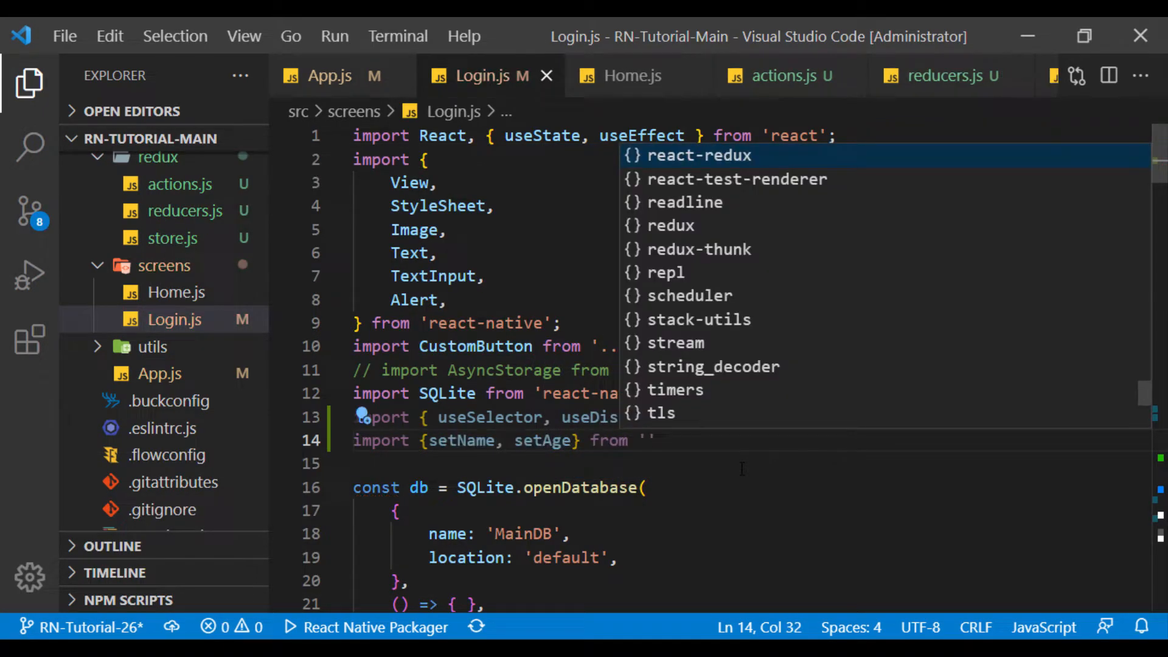
type("../redux/actions';")
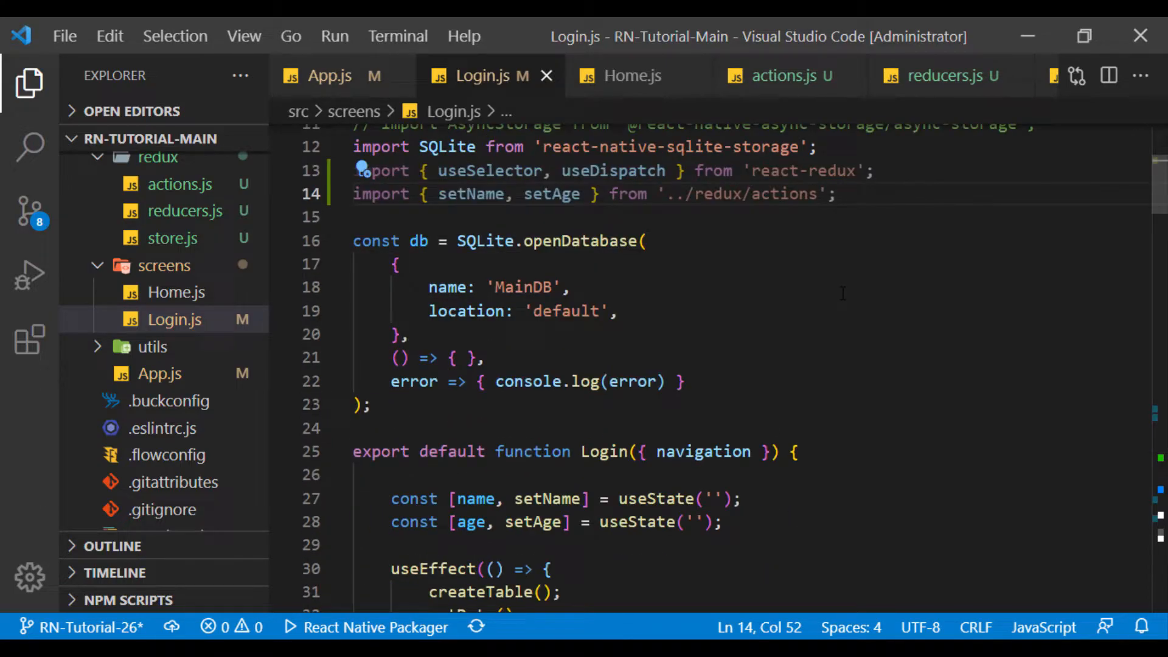
Step: Read { name, age } via useSelector(state => state.userReducer) and comment out the useState lines
type("const")
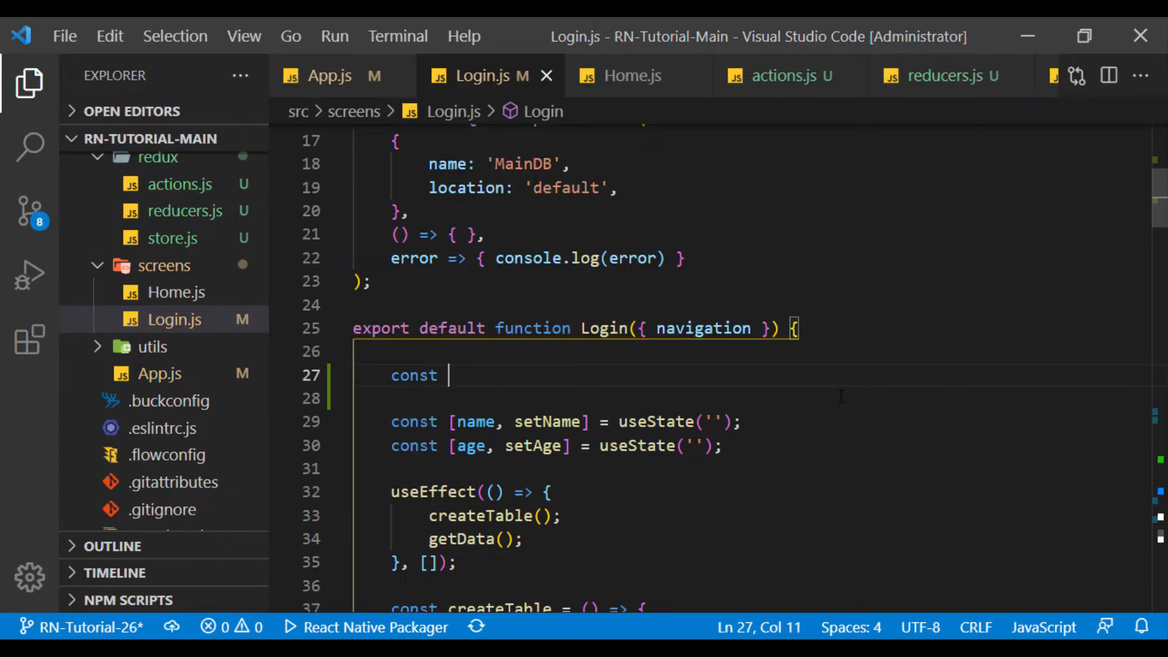
type("{name,age}=")
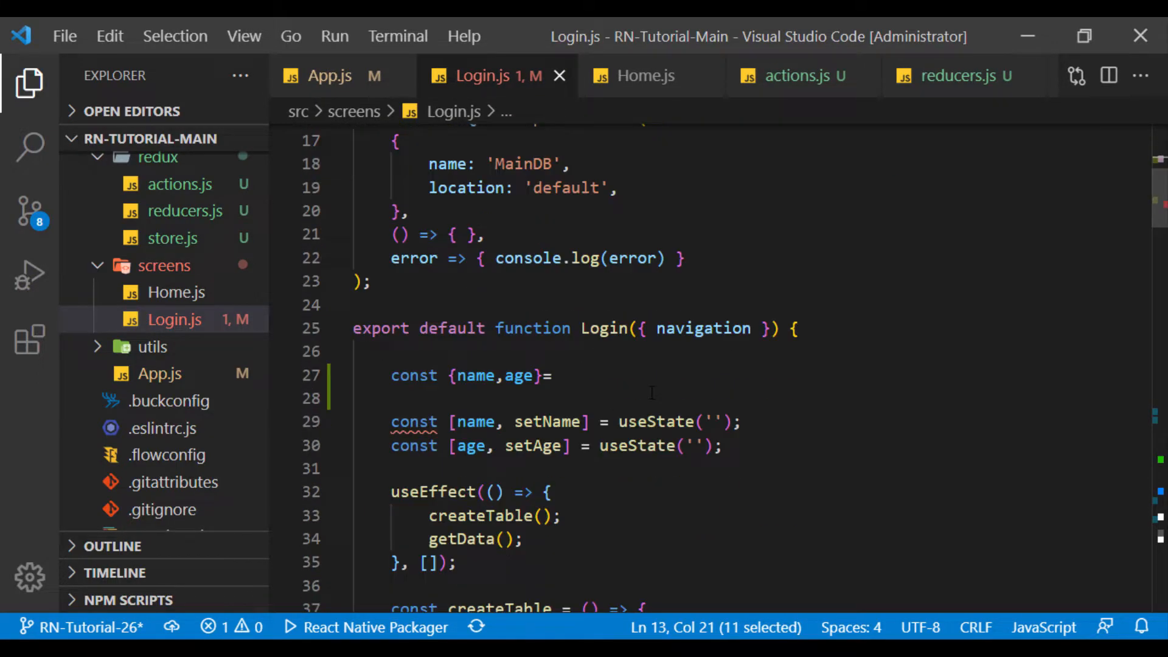
type("useSelector(state)")
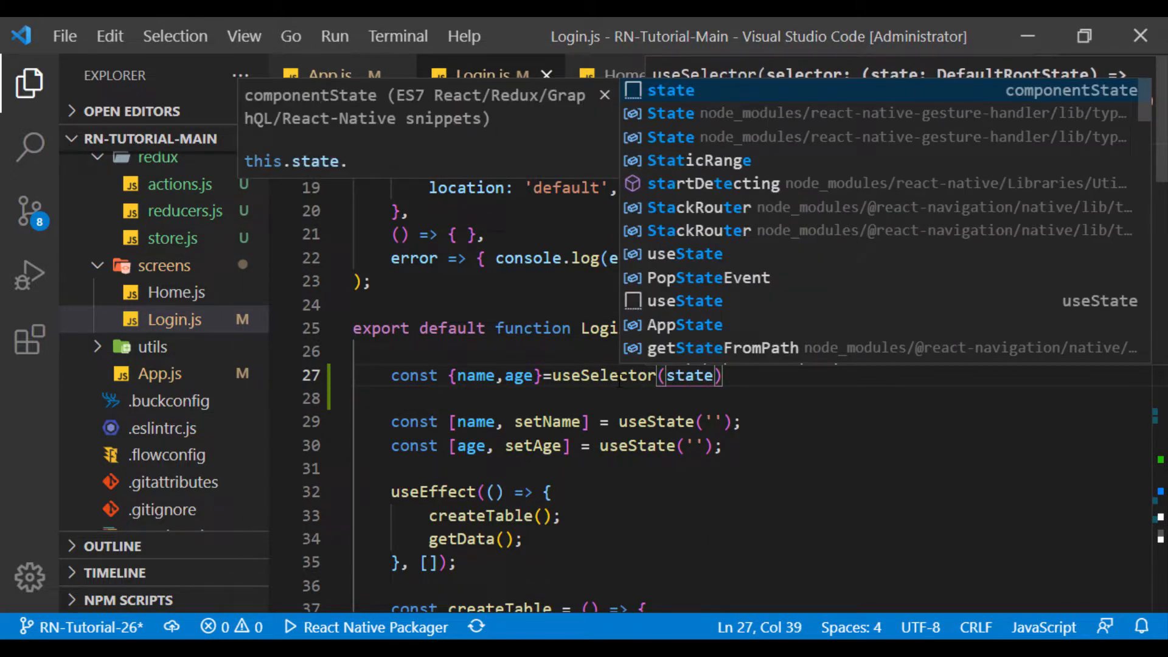
type("=>state.userReducer")
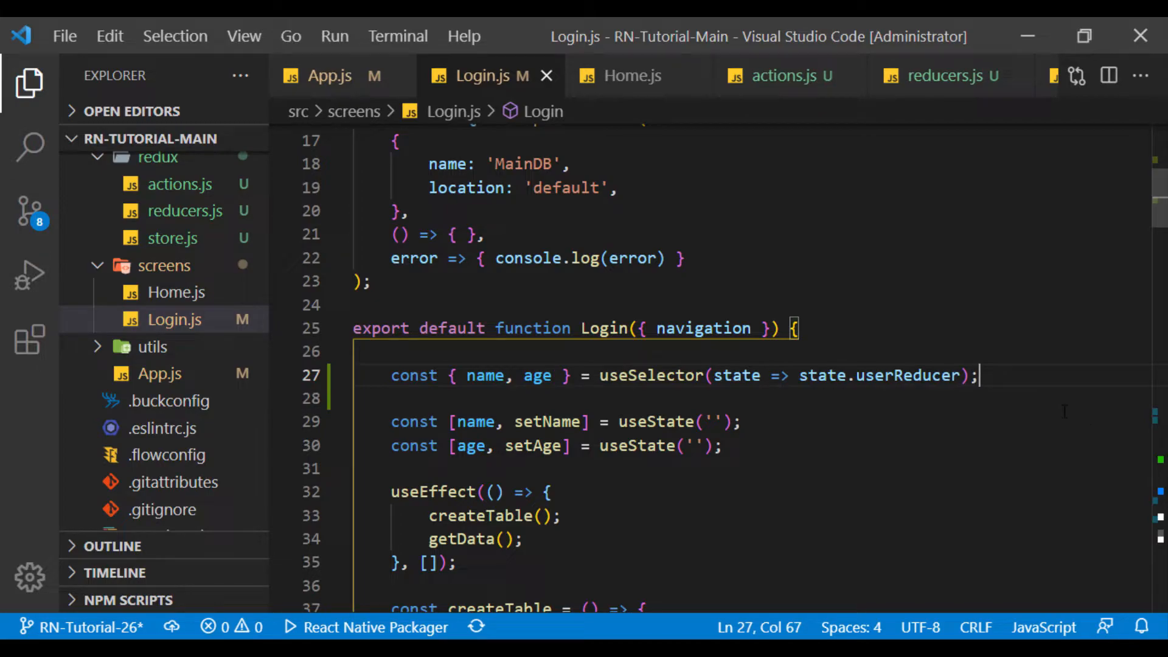
left_click_drag(466, 376, 551, 376)
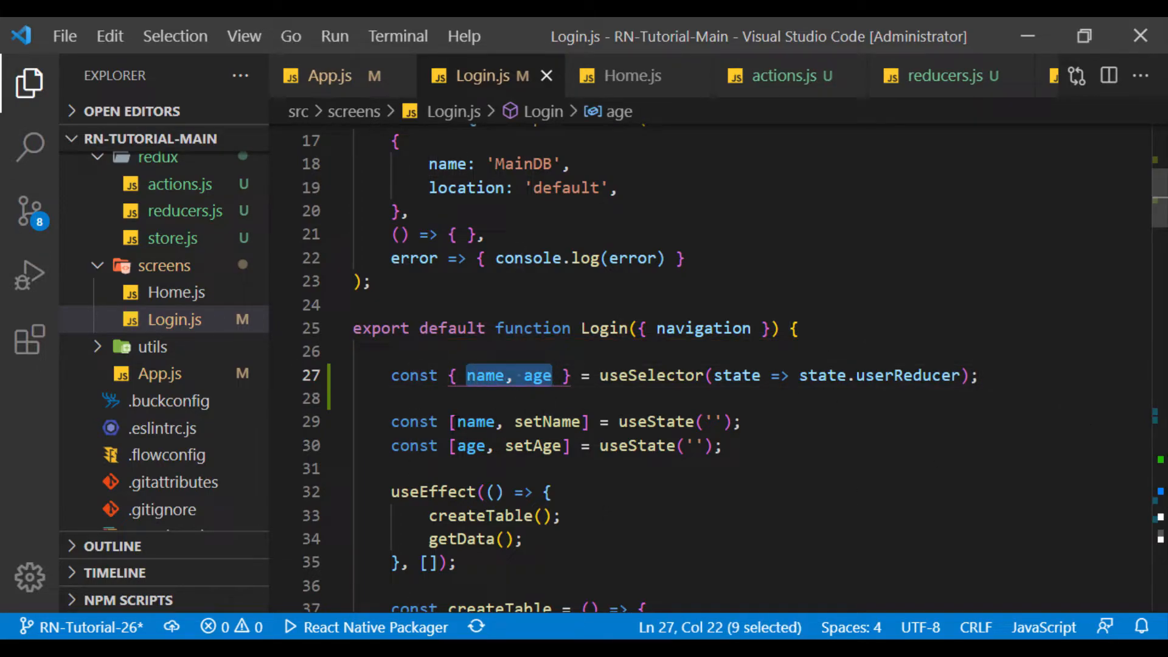
key("Ctrl+/")
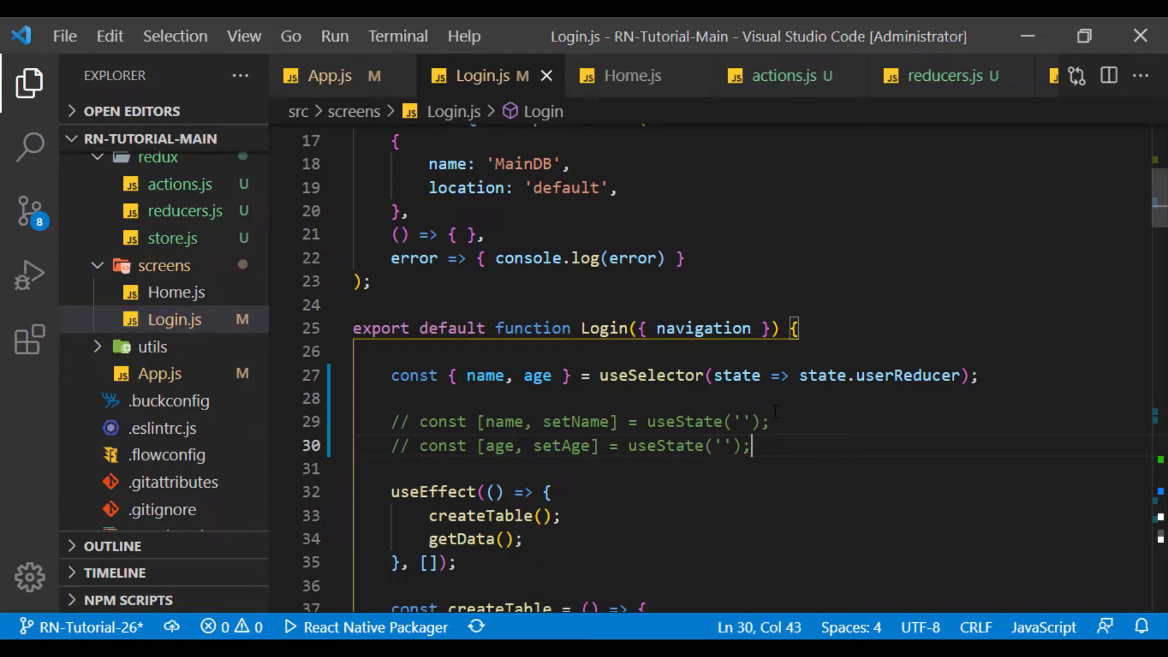
Step: Declare const dispatch = useDispatch() in the Login screen component
type("const dispatch =")
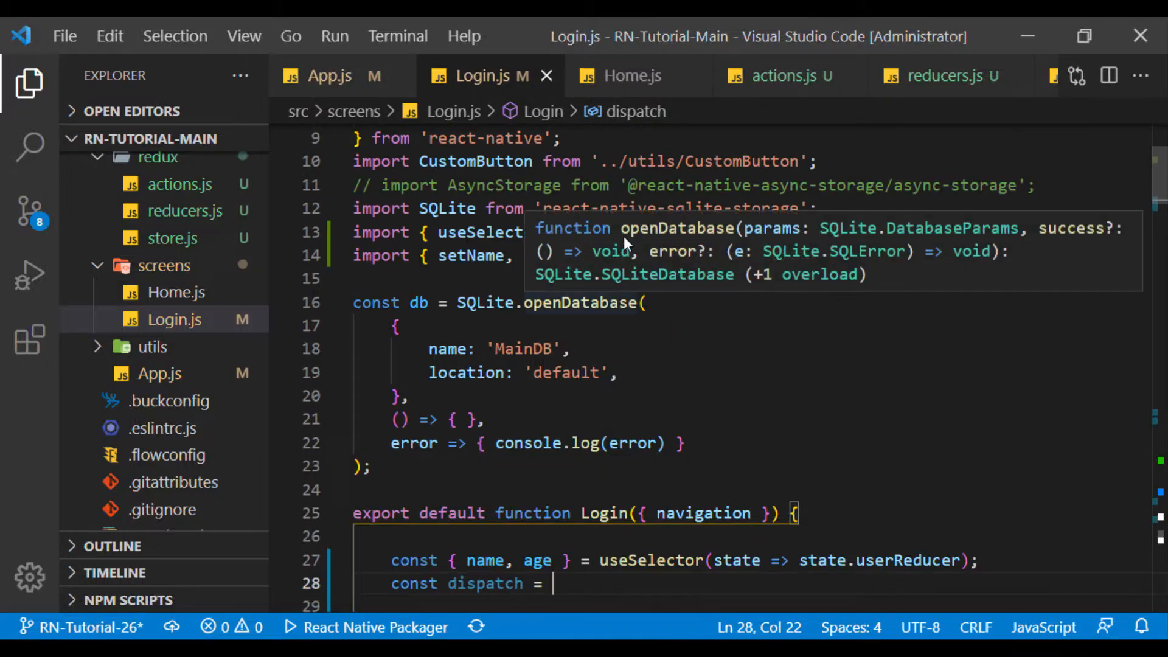
scroll("down", 3)
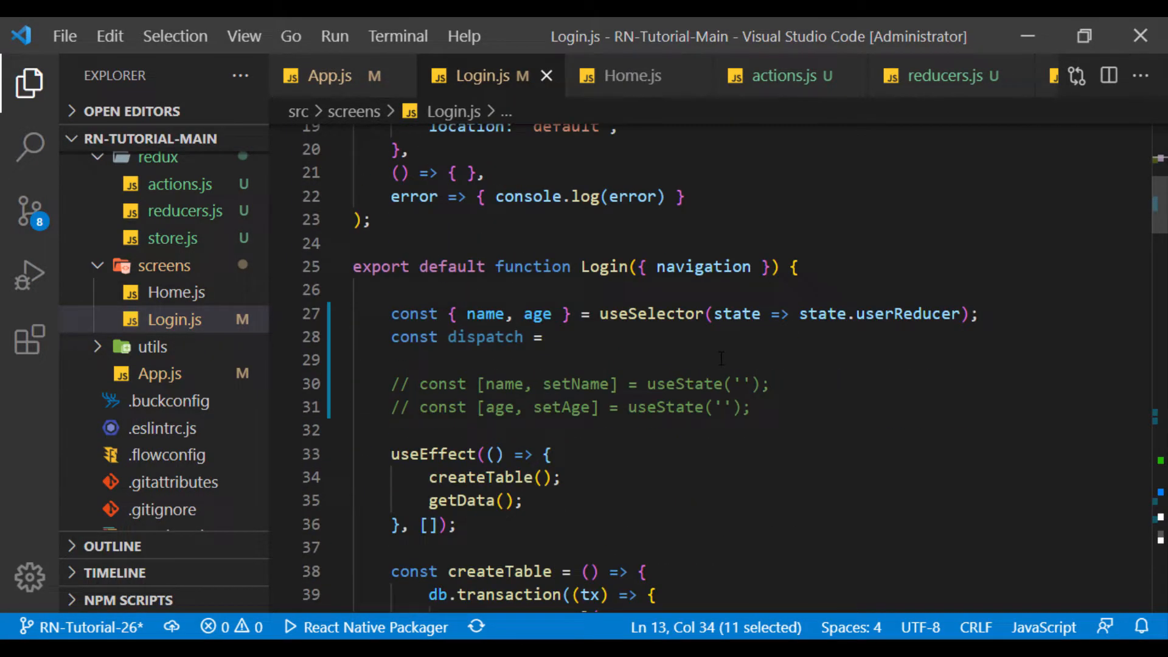
type("useDispatch();")
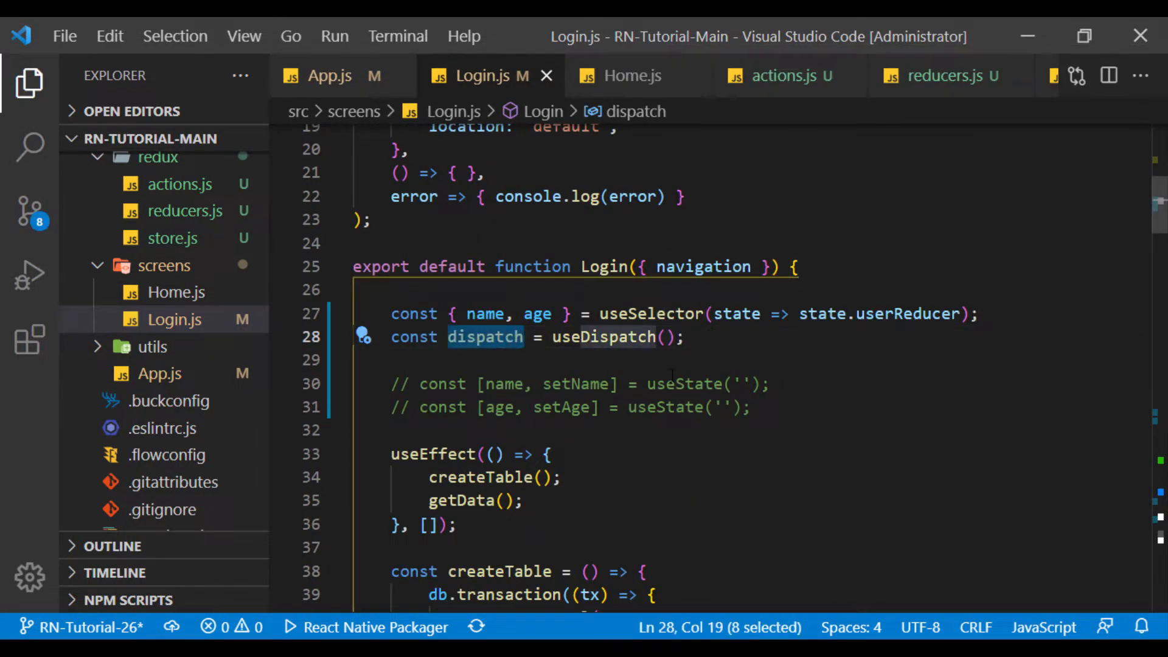
scroll("down", 3)
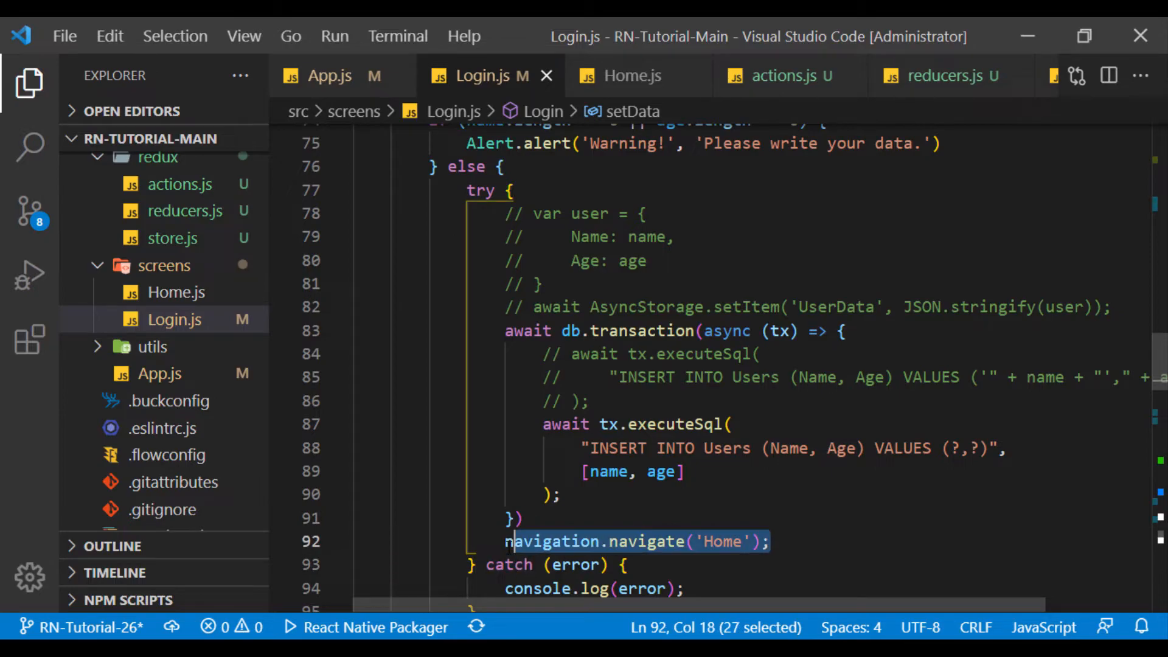
Step: In setData dispatch setName(name) and setAge(age), and dispatch them from the inputs' onChangeText
left_click(506, 190)
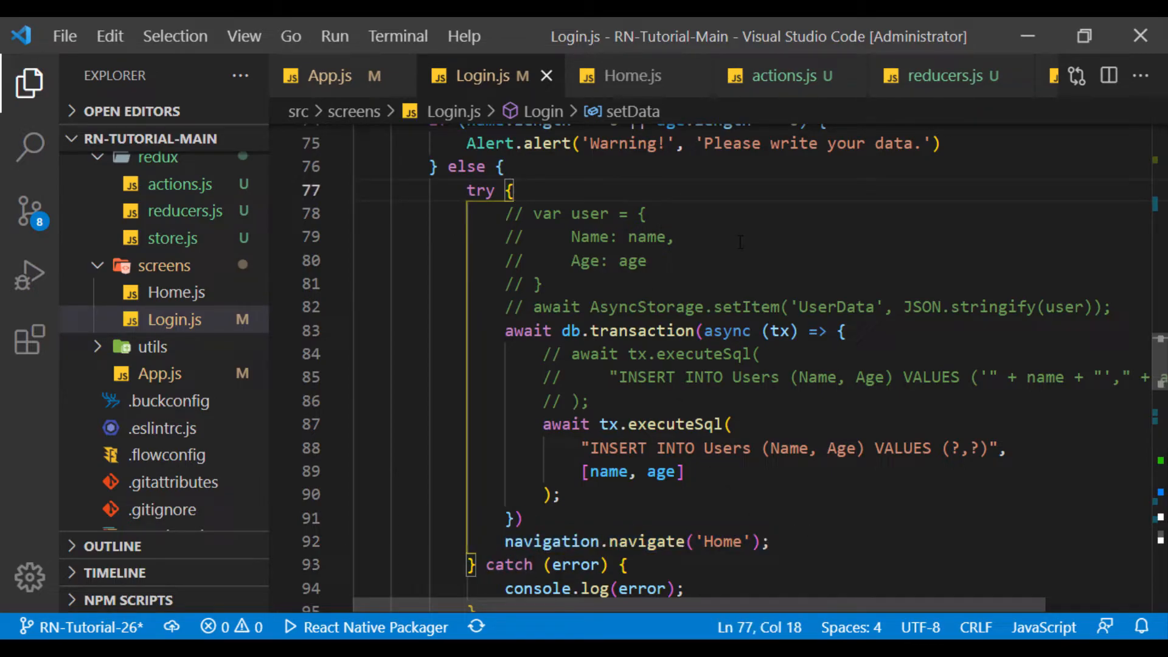
type("dispatch")
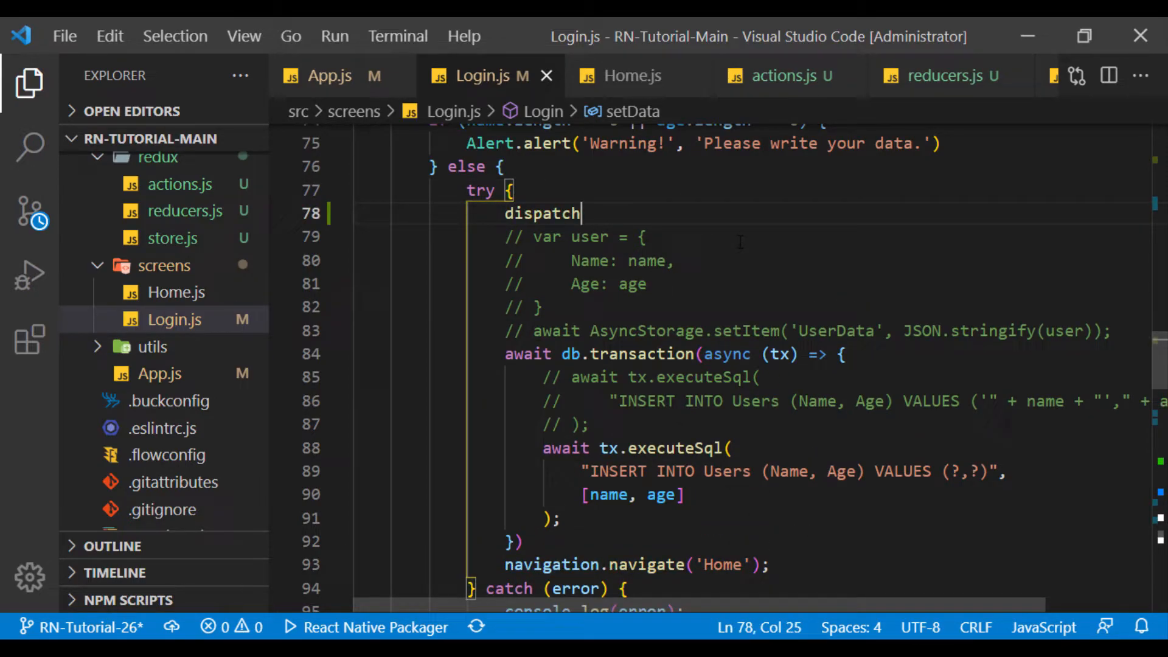
type("(setName(name));")
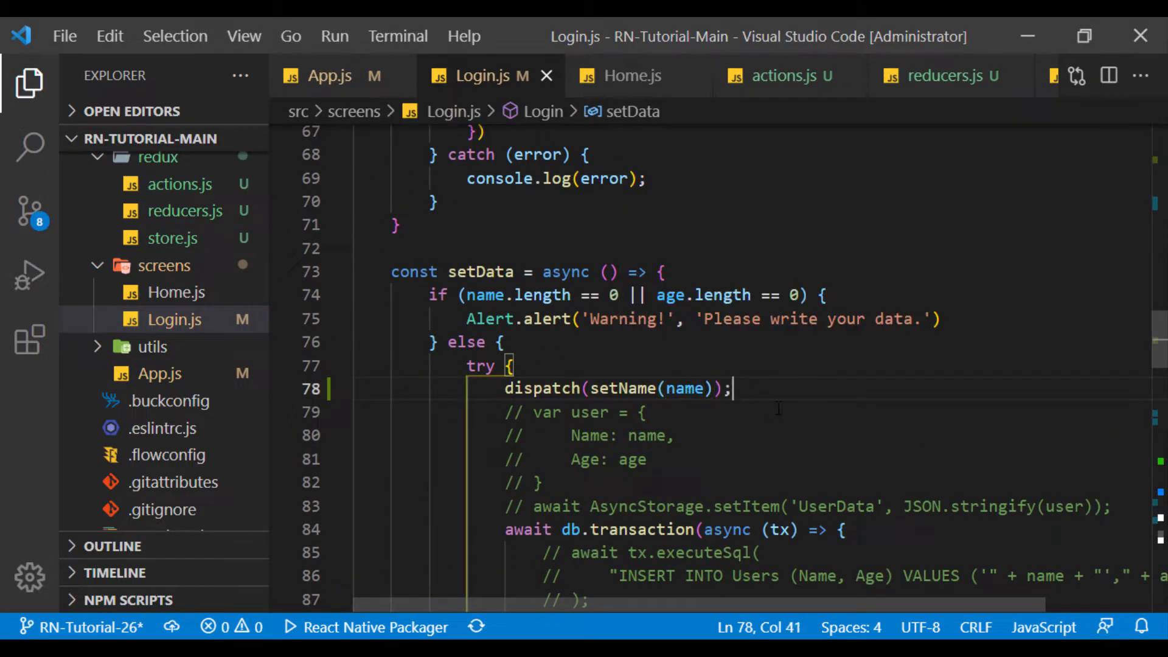
key("Enter")
type("dispatch(setAge(name));")
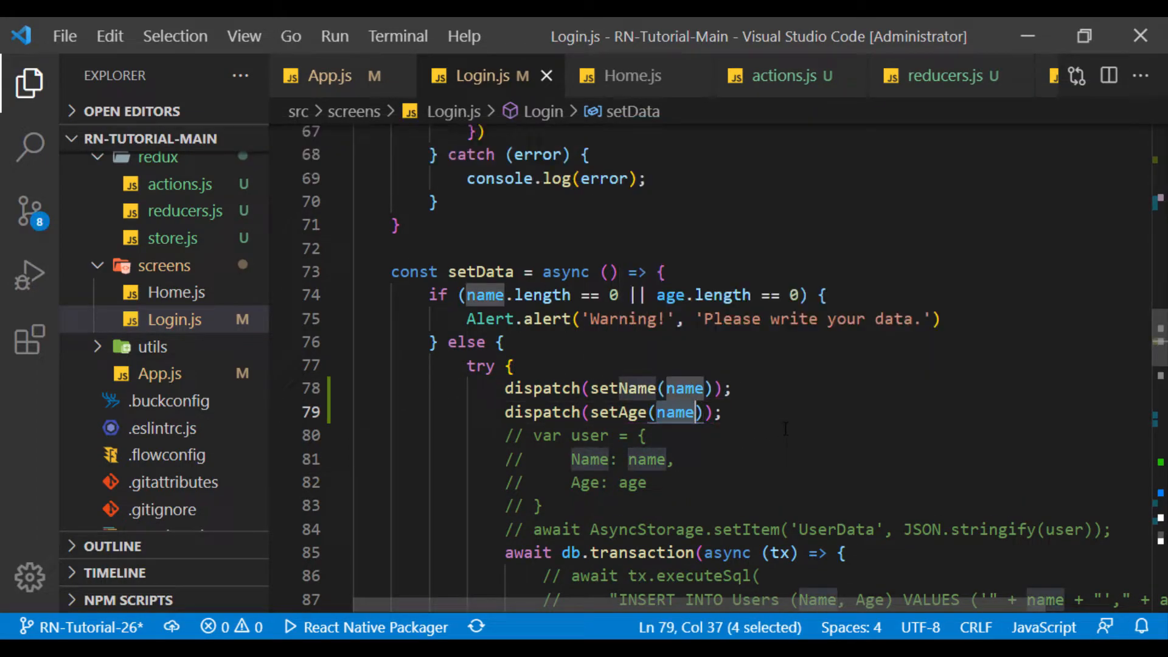
type("age")
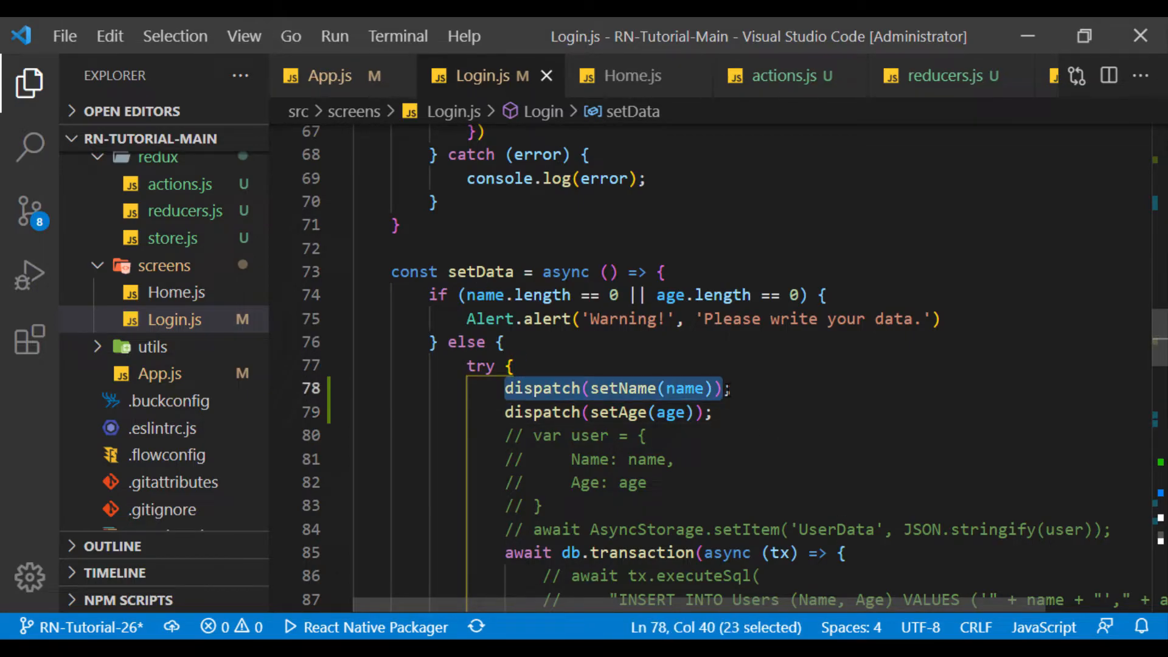
scroll("down", 3)
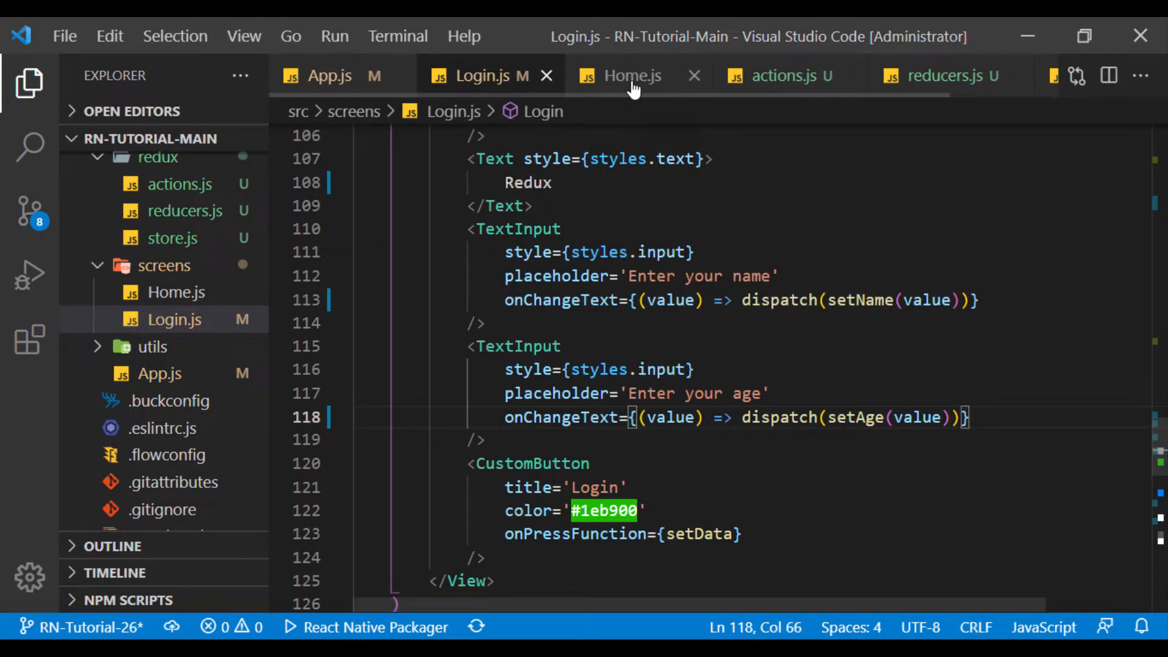
Step: Switch to Home.js to start converting it to Redux
left_click(633, 75)
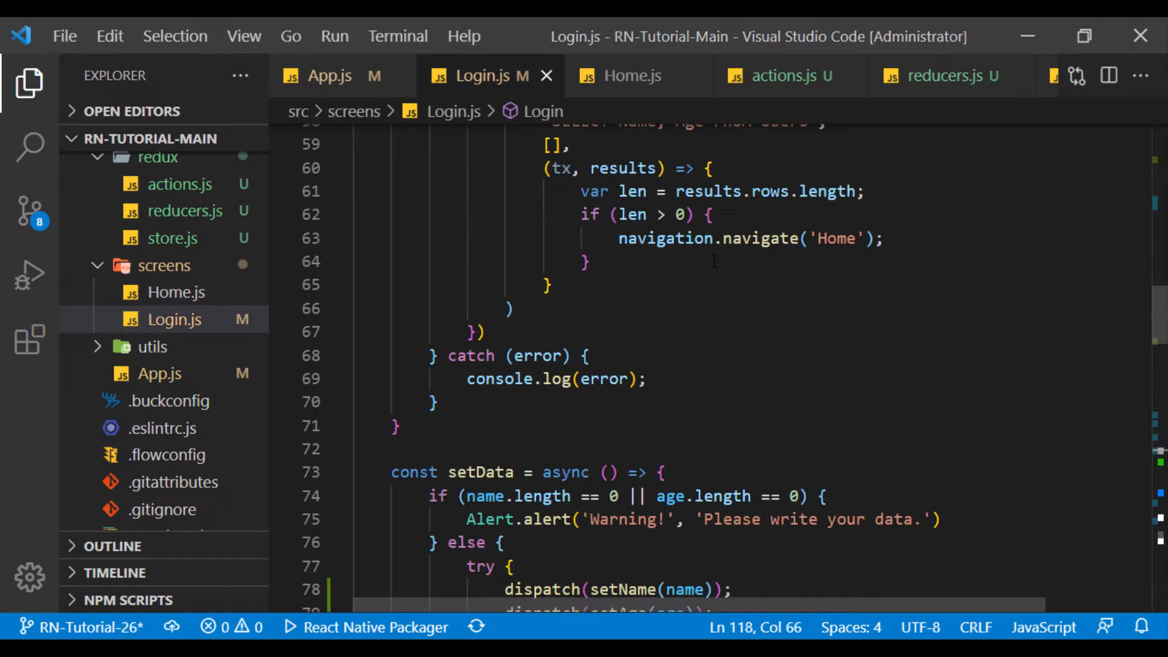
left_click(632, 76)
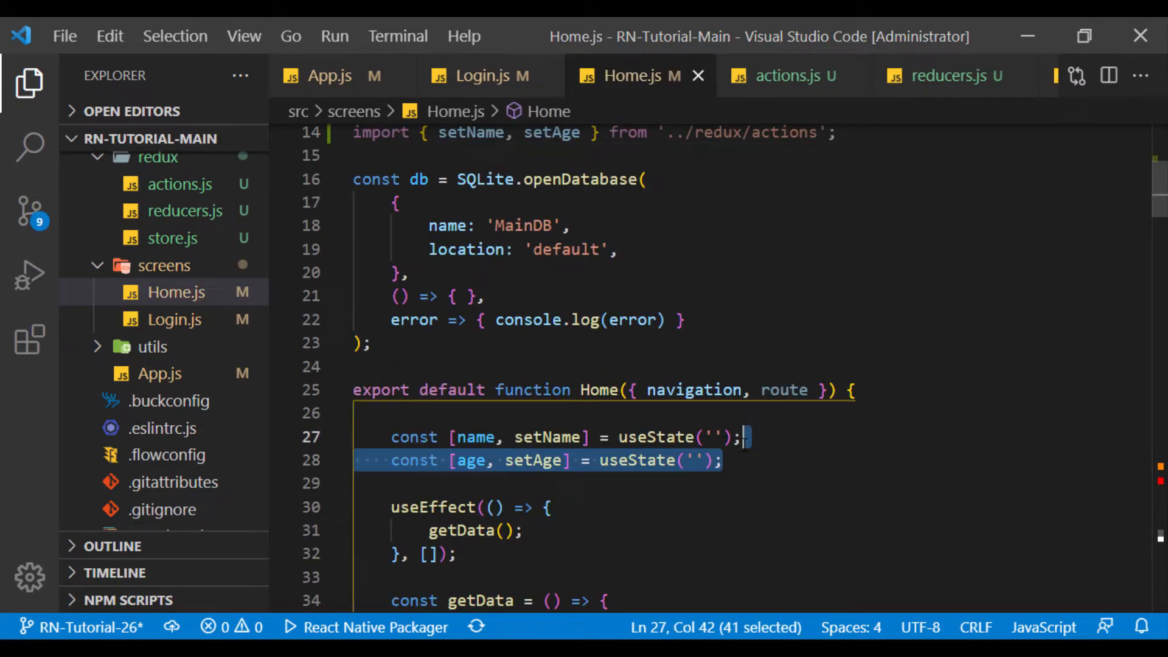
Step: Comment out Home's local name/age state and bring in the Redux hooks copied from Login.js
key("Ctrl+/")
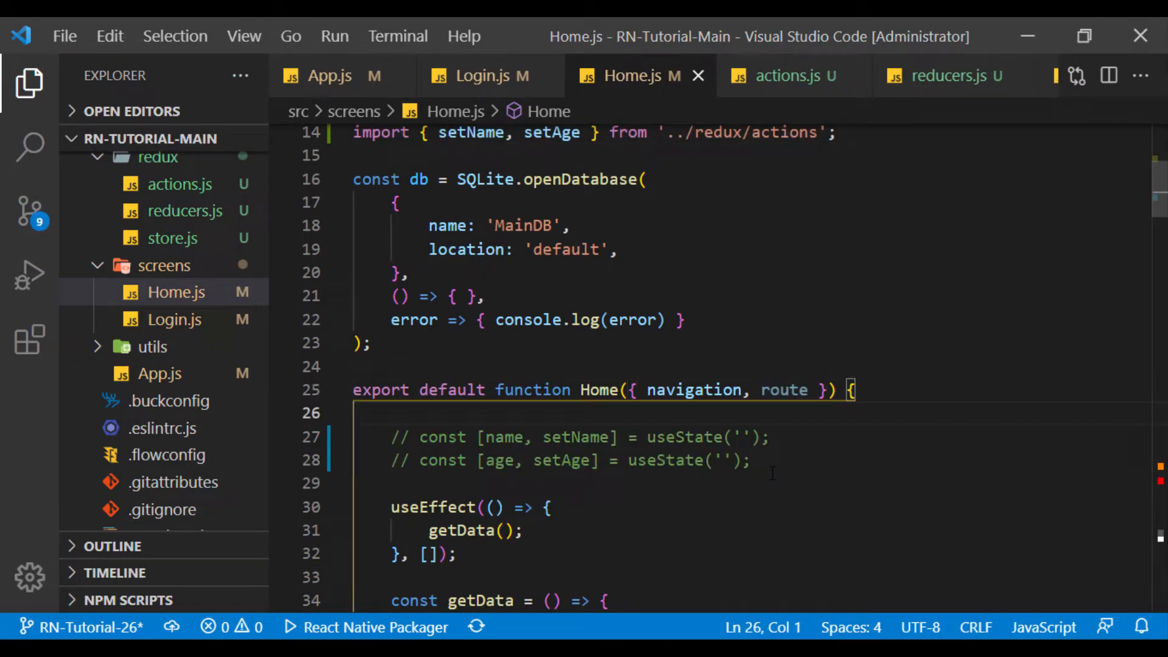
left_click(492, 75)
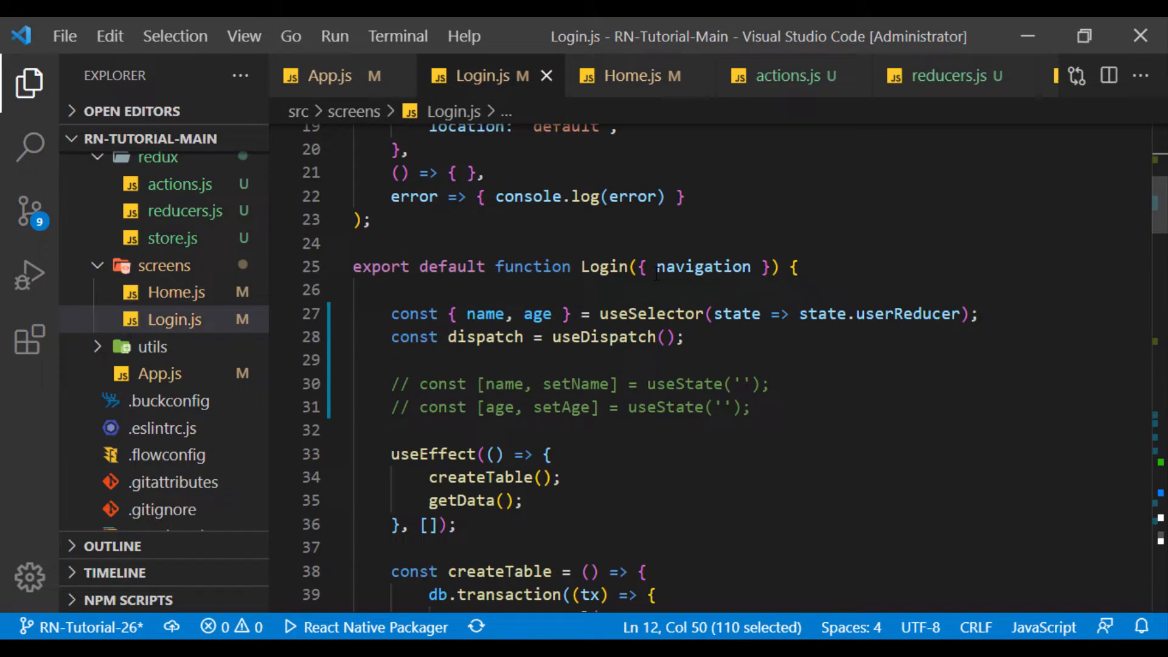
left_click(640, 75)
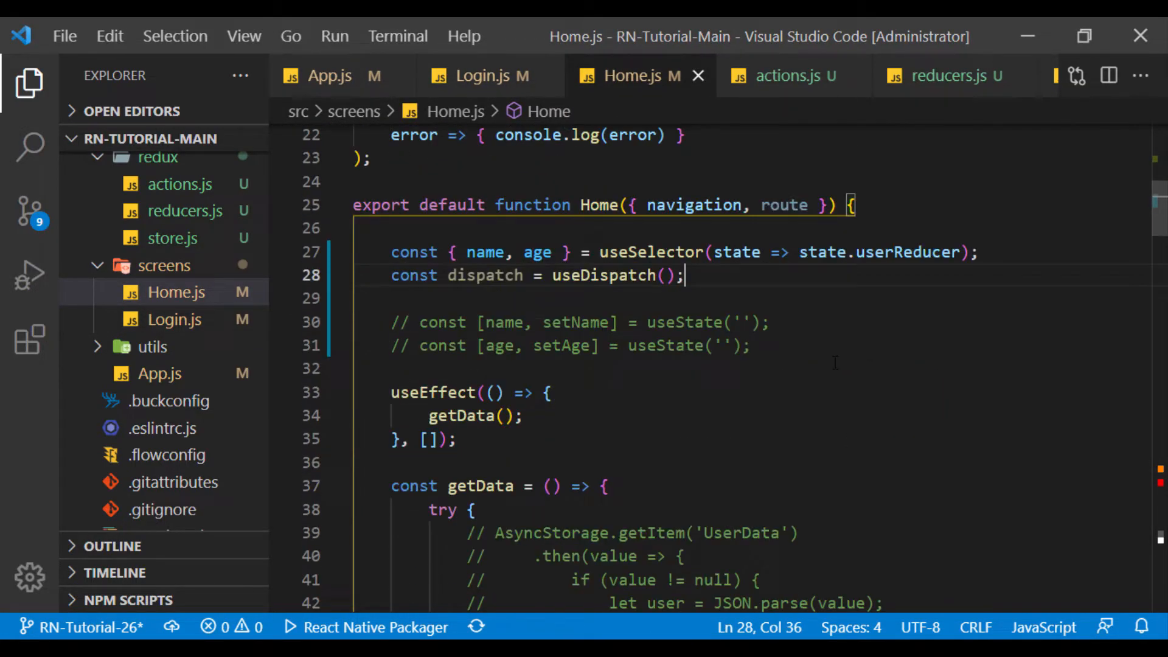
double_click(485, 275)
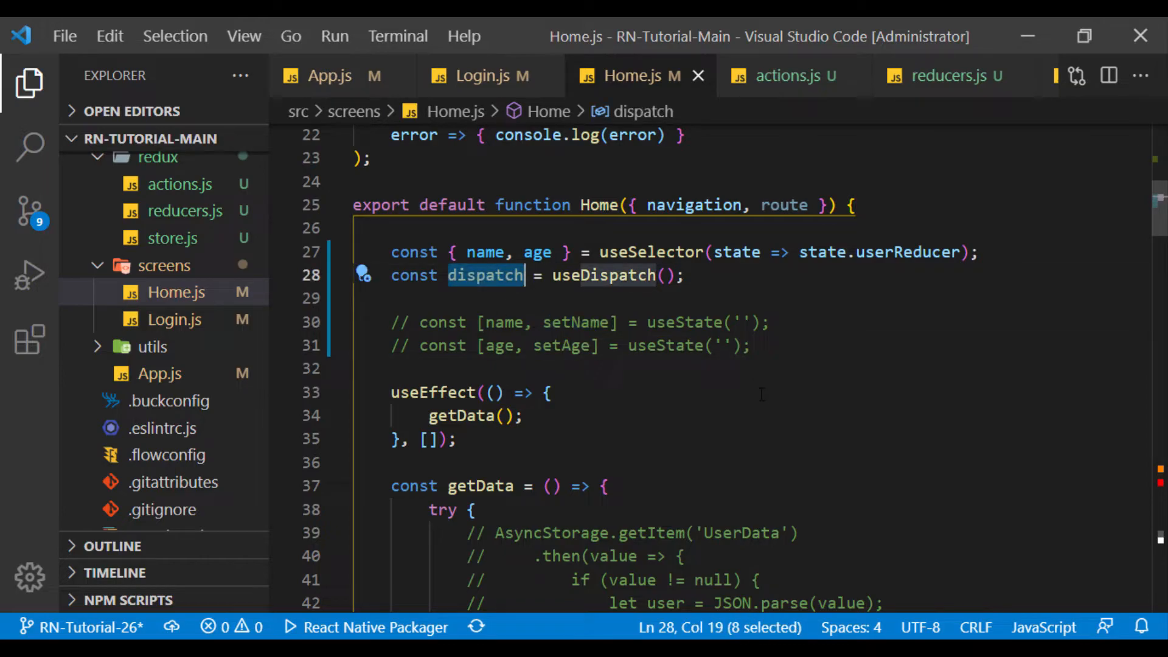
left_click(490, 75)
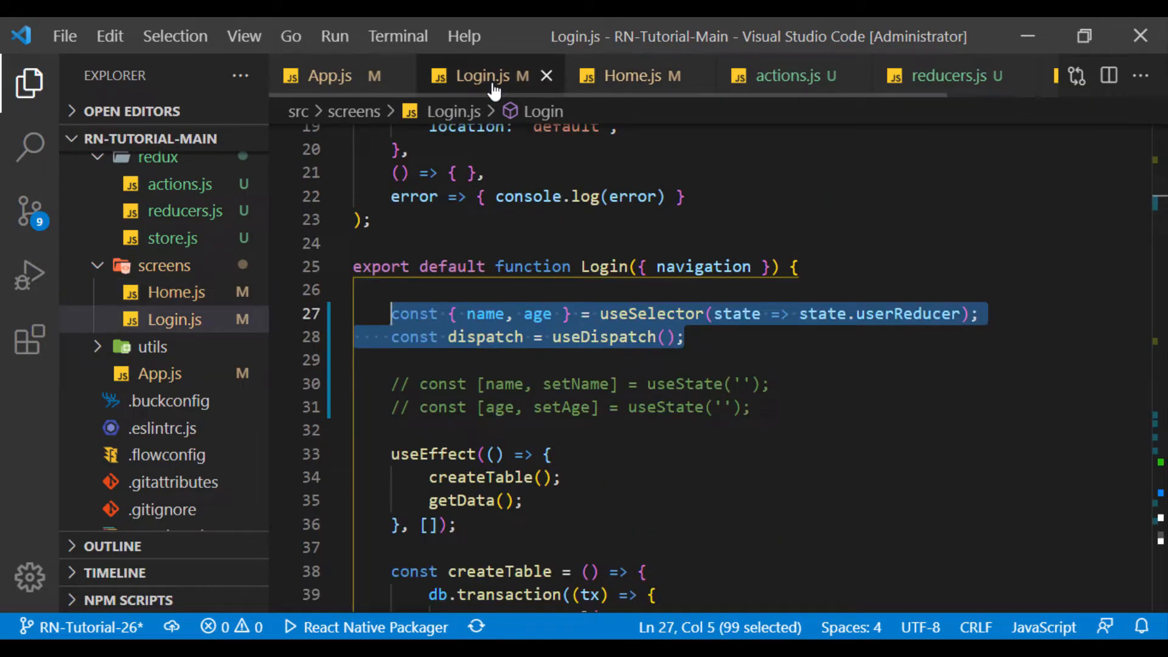
scroll("down", 3)
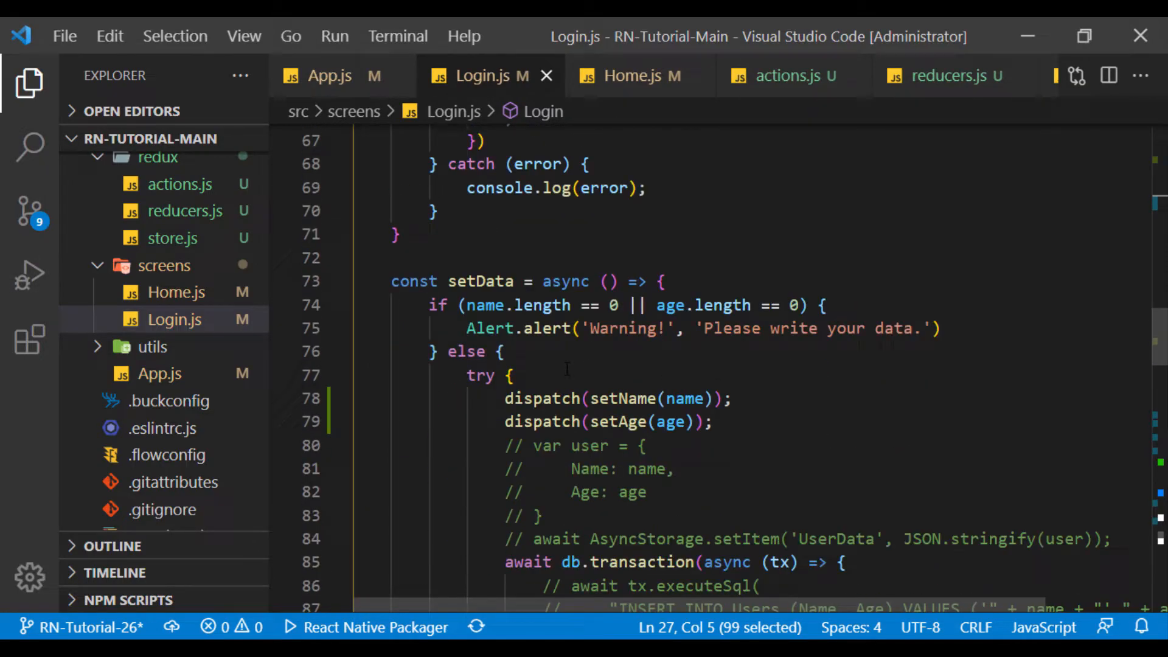
left_click(634, 75)
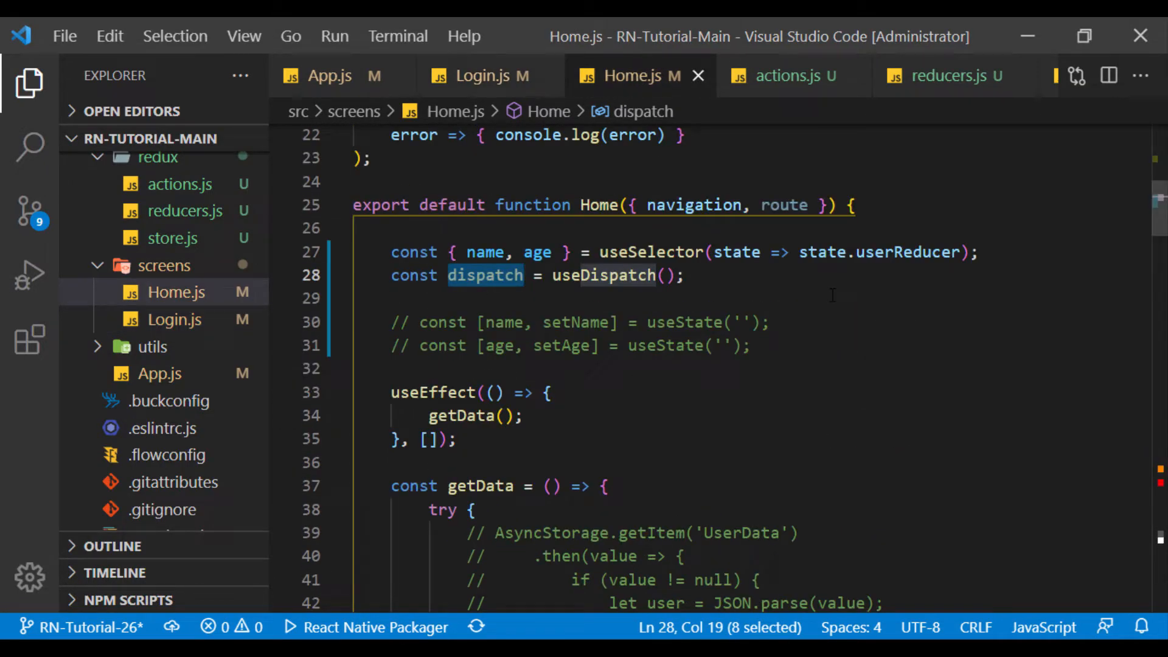
Step: Replace getData's state setters with dispatch(setName(name)) and dispatch(setAge(age))
scroll("down", 3)
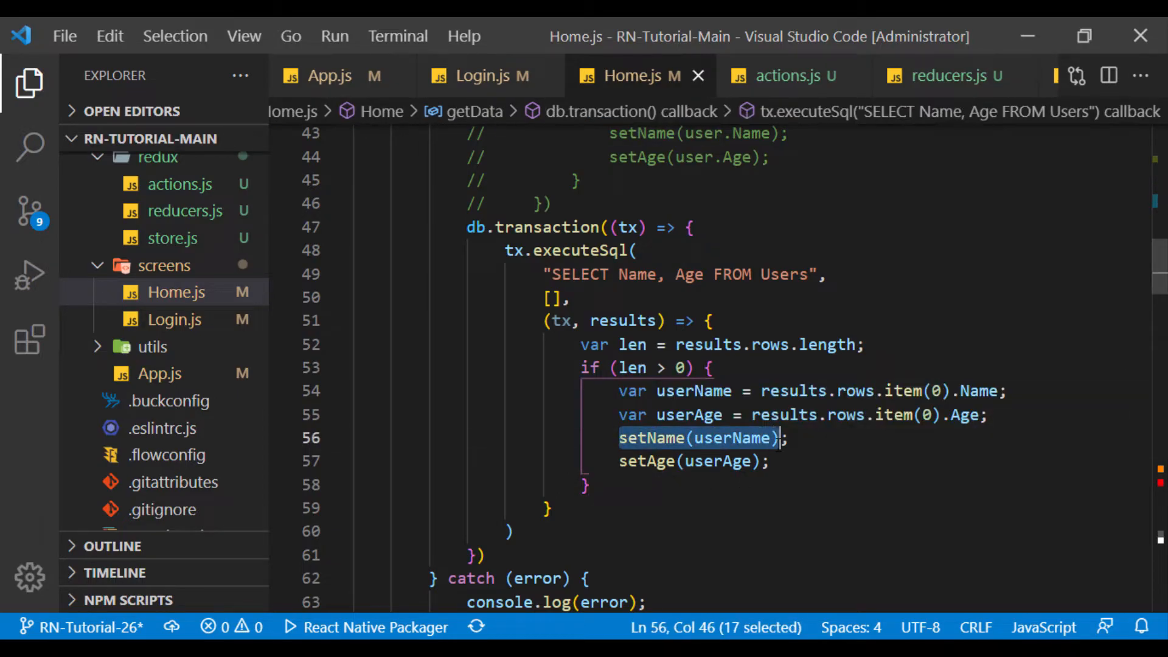
type("dispatch(setName(name));")
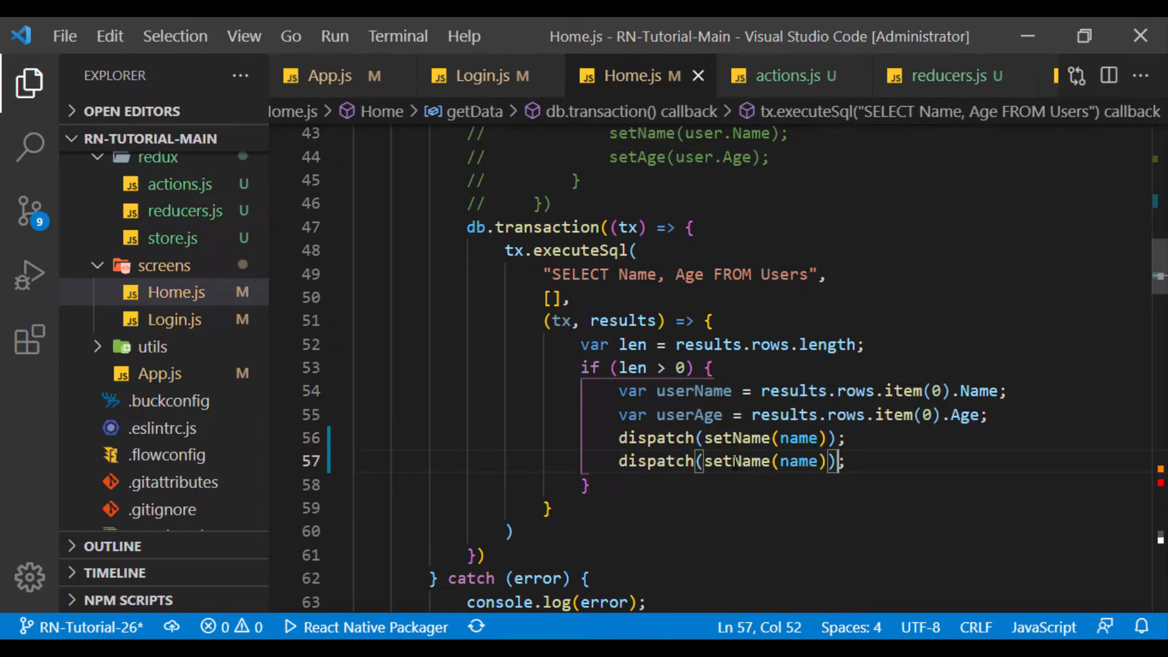
type("setAge(a")
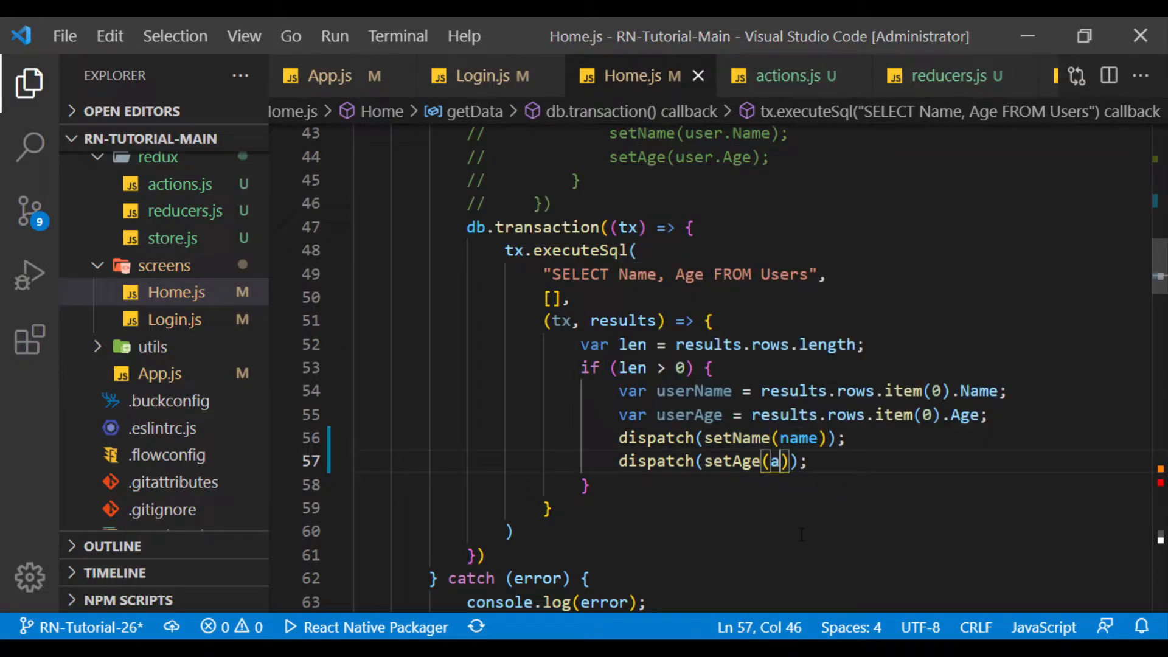
type("ge")
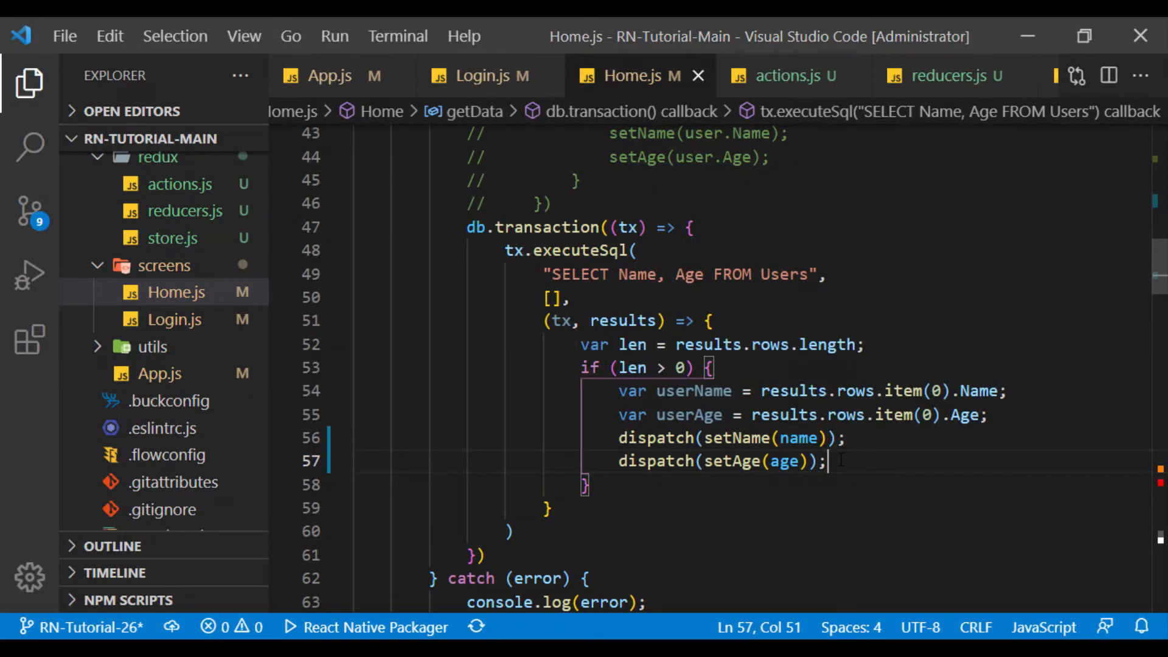
scroll("down", 3)
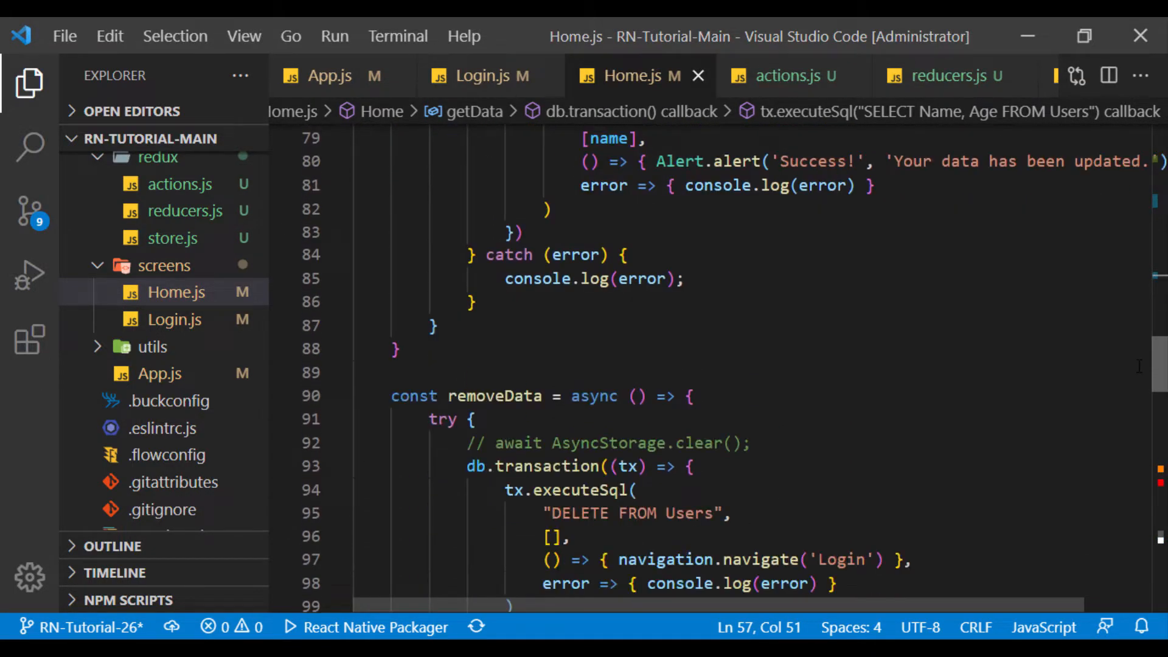
scroll("down", 3)
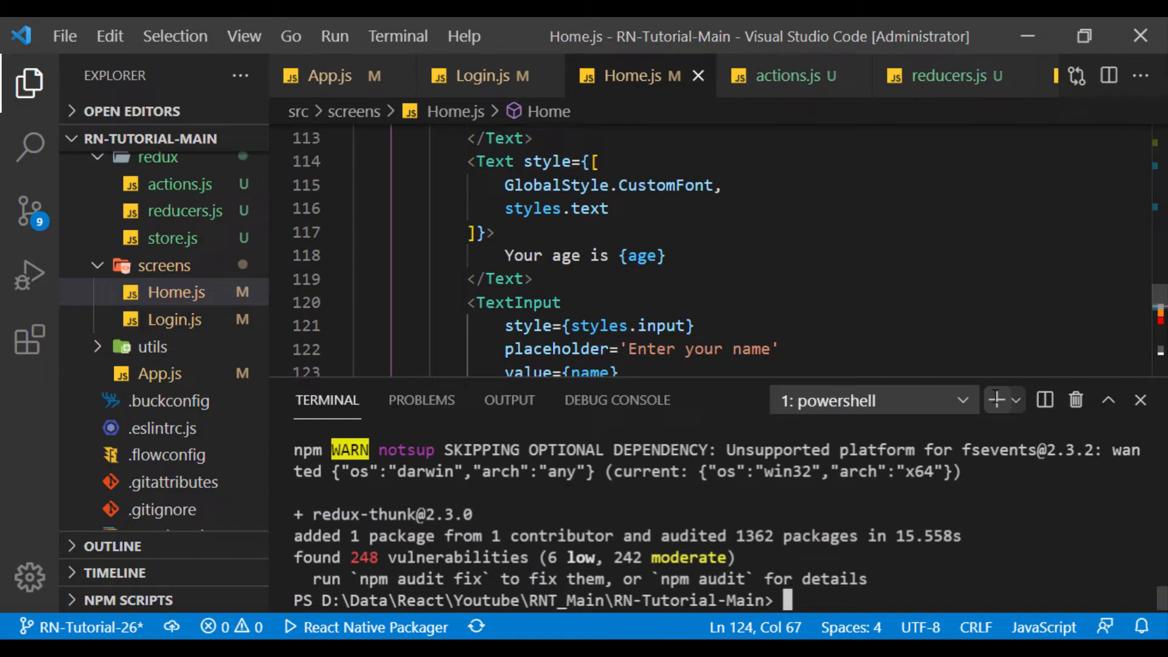
Step: Run npm run android and log in as John, age 35, on the emulator
type("npm run android")
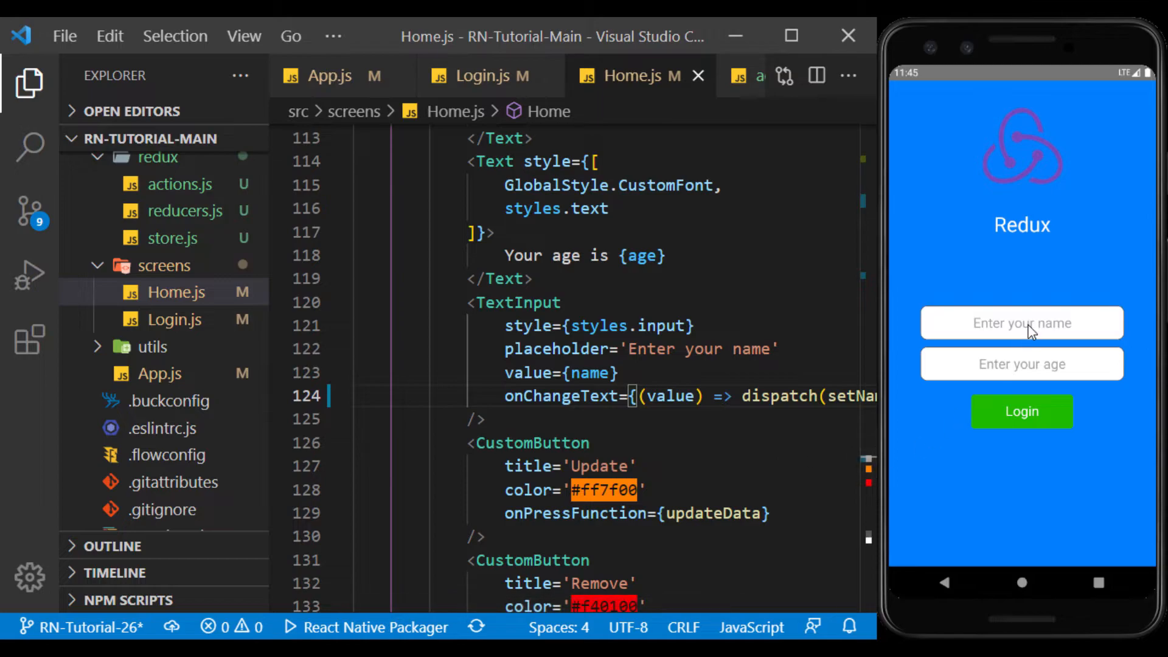
type("John")
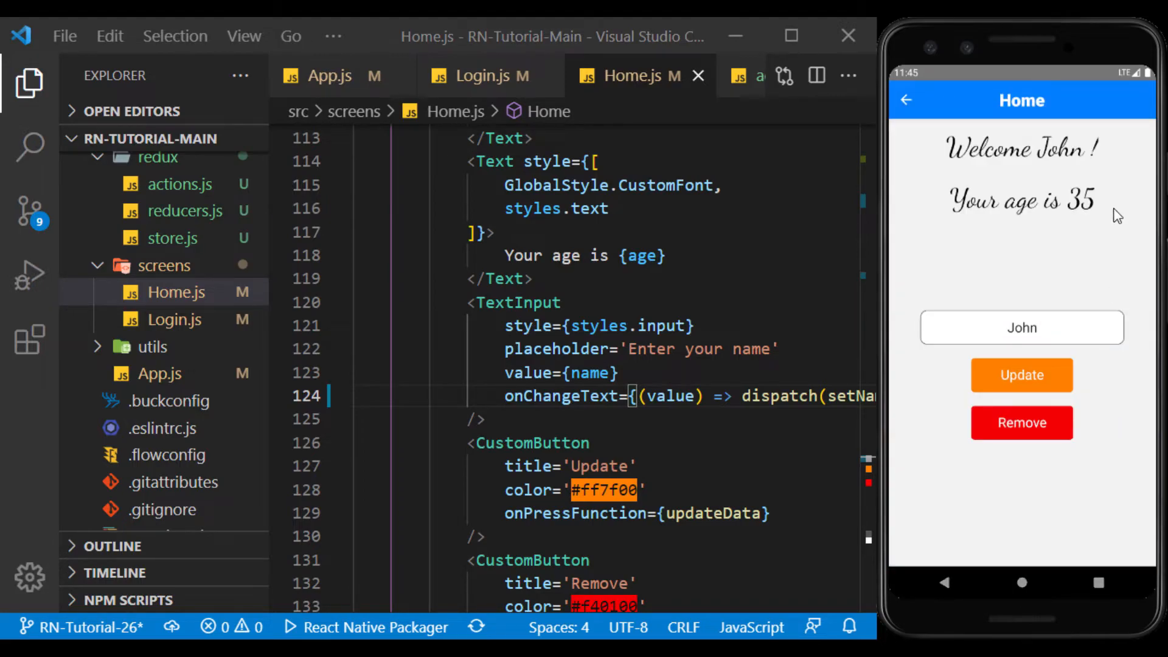
mouse_move(1092, 242)
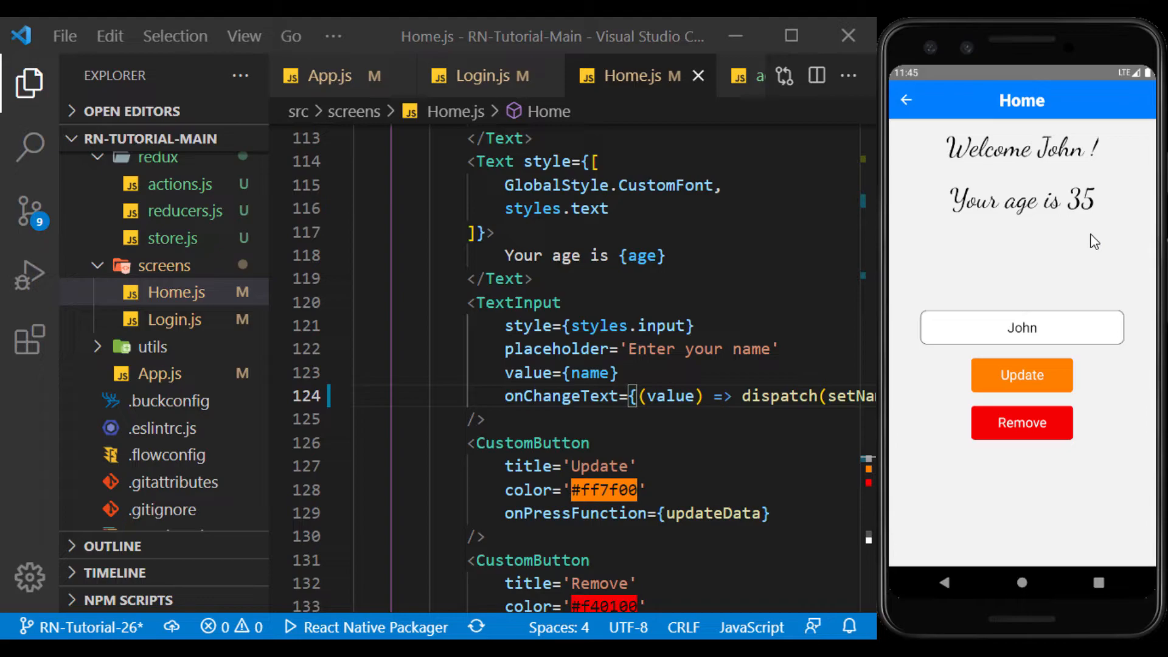
Step: Change the user's name to Mash in the running app's name field
left_click(1023, 327)
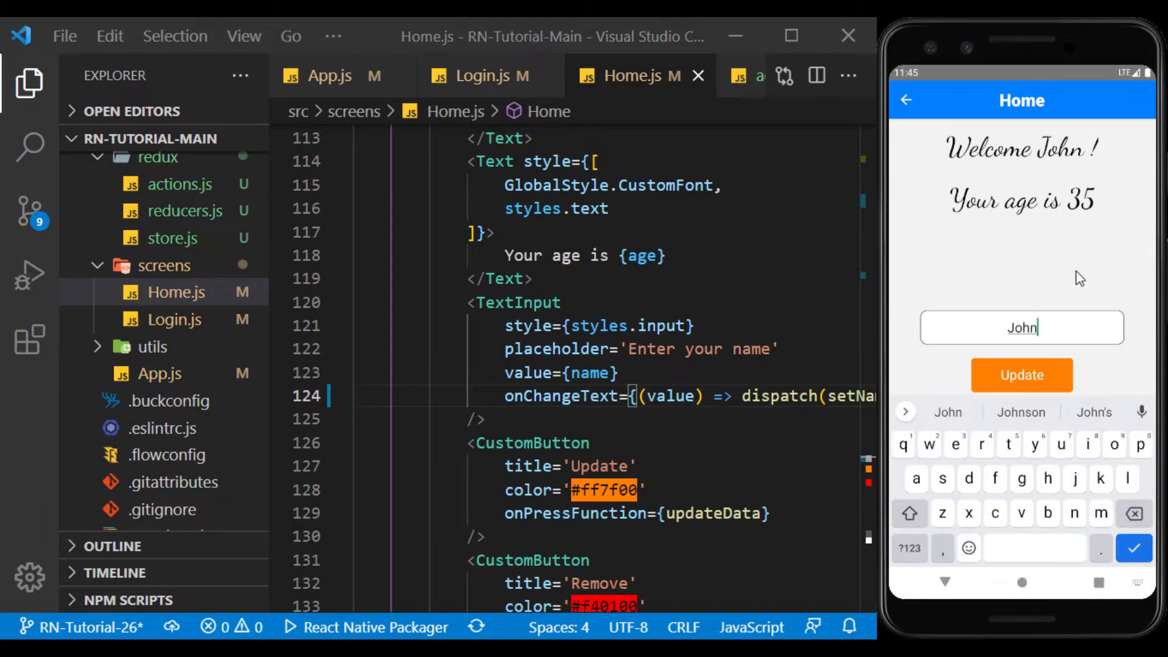
type("Mash")
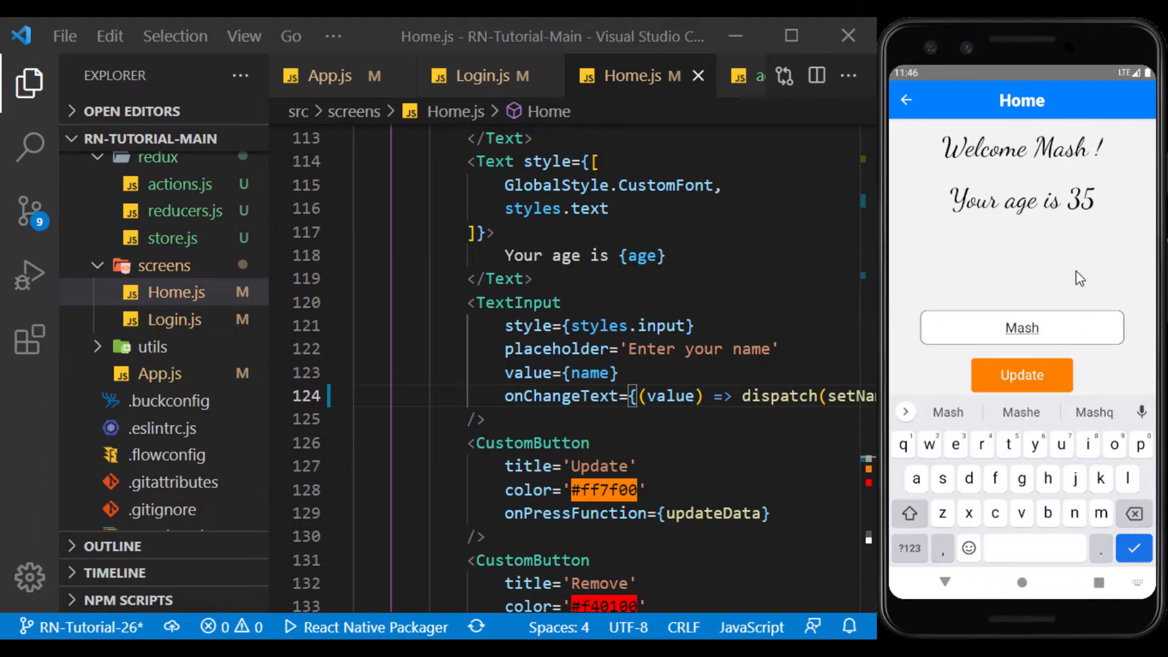
mouse_move(1109, 365)
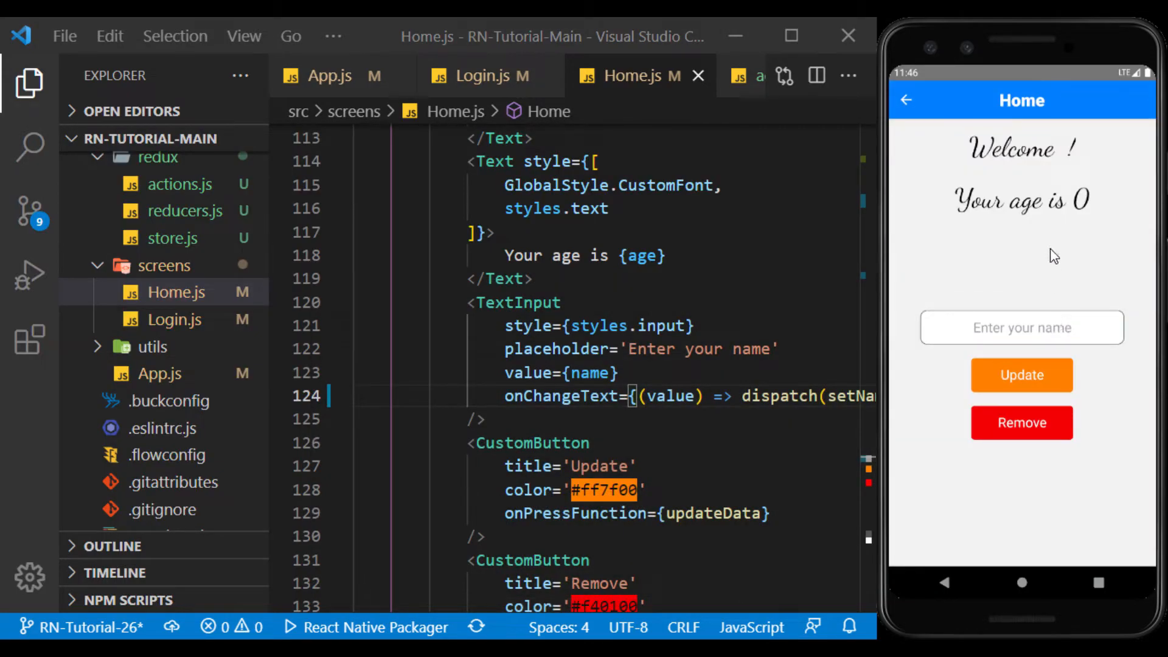
mouse_move(1066, 199)
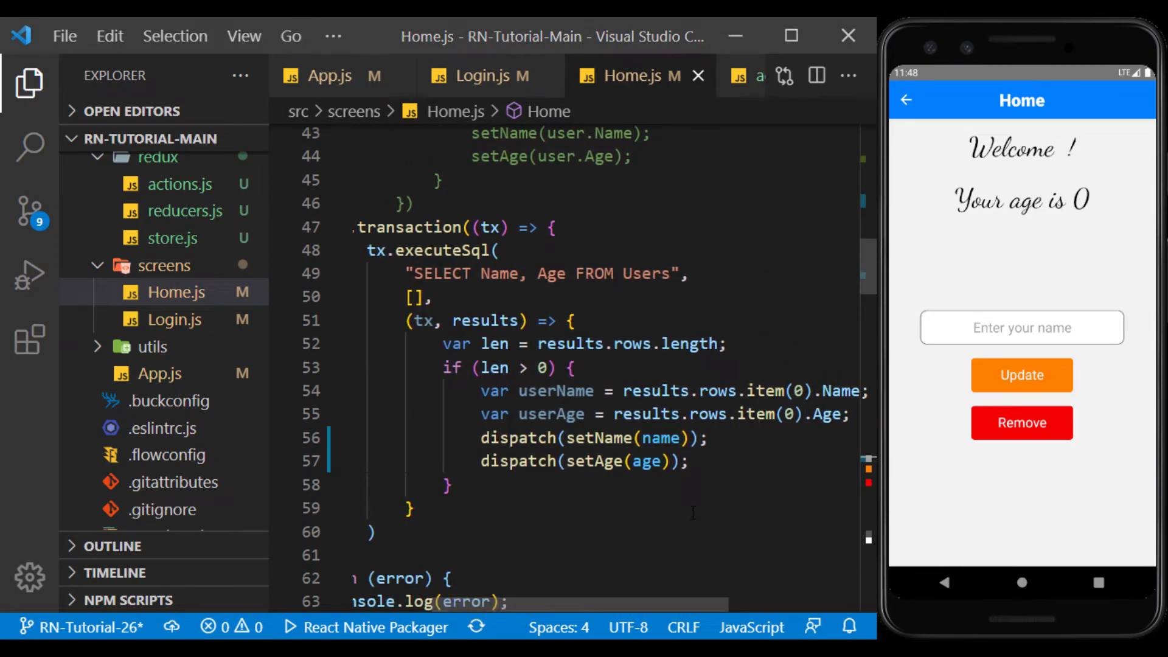
Step: Dispatch setName(userName) and setAge(userAge) in getData so the app greets Mash, age 35
double_click(555, 392)
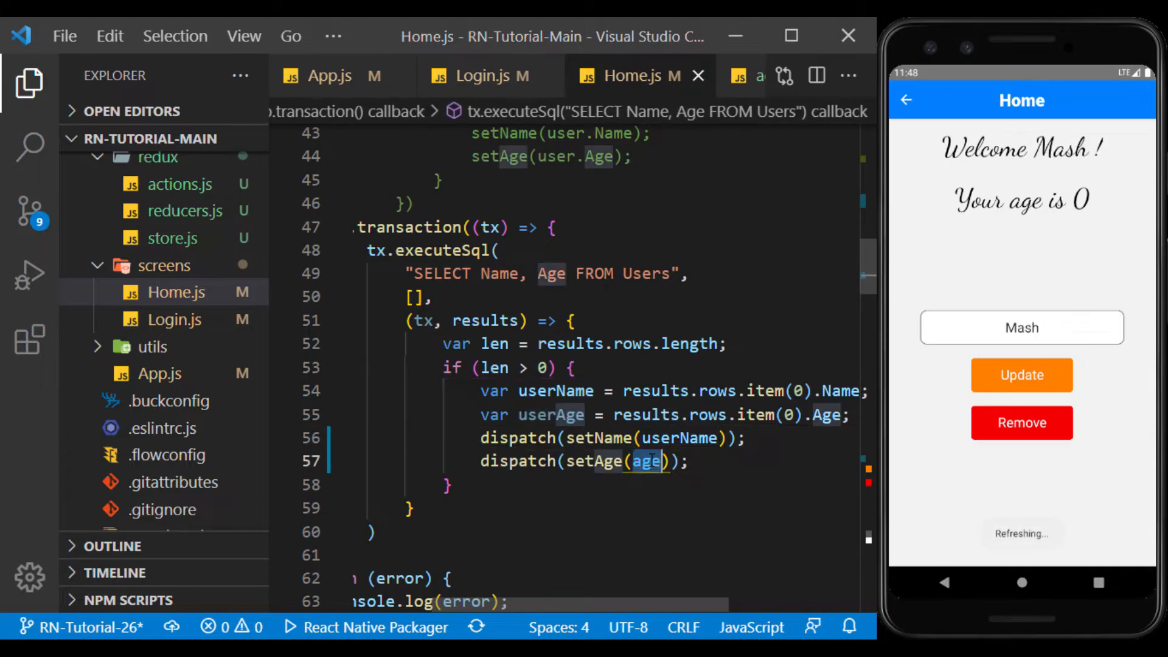
type("userAge")
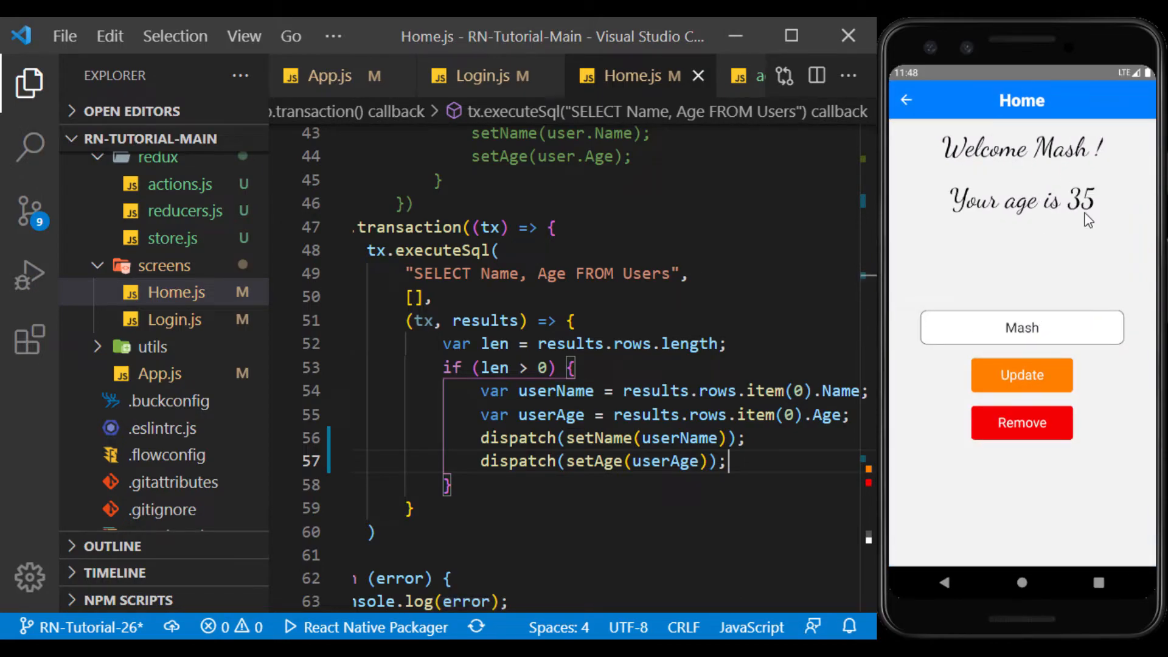
mouse_move(1054, 279)
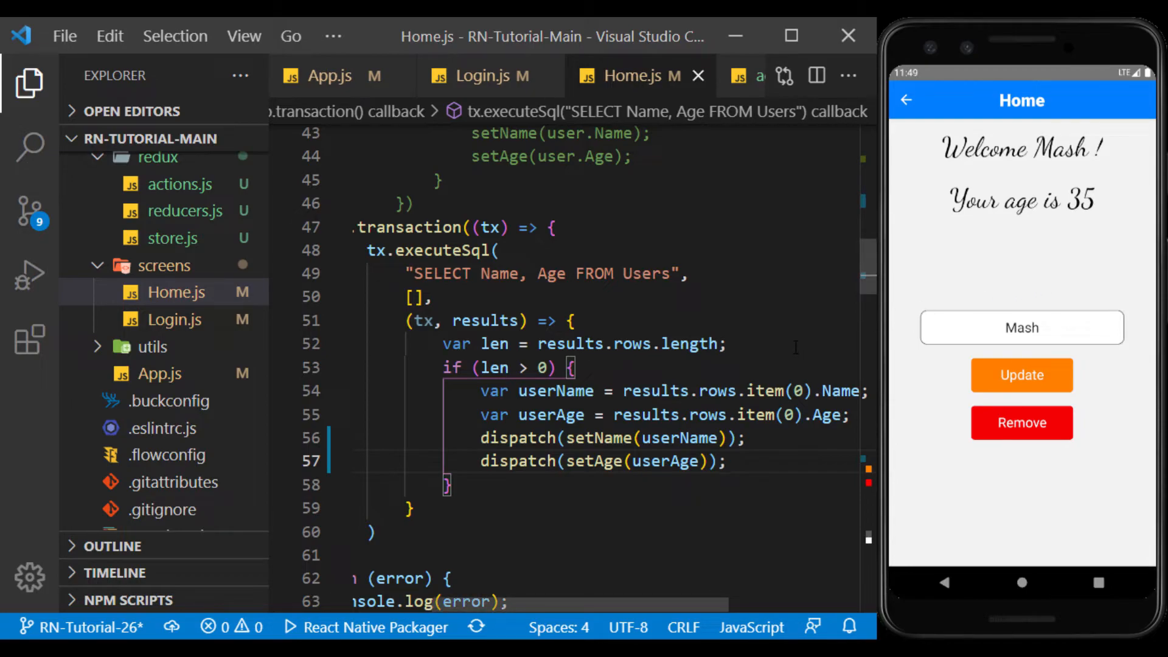
mouse_move(1083, 226)
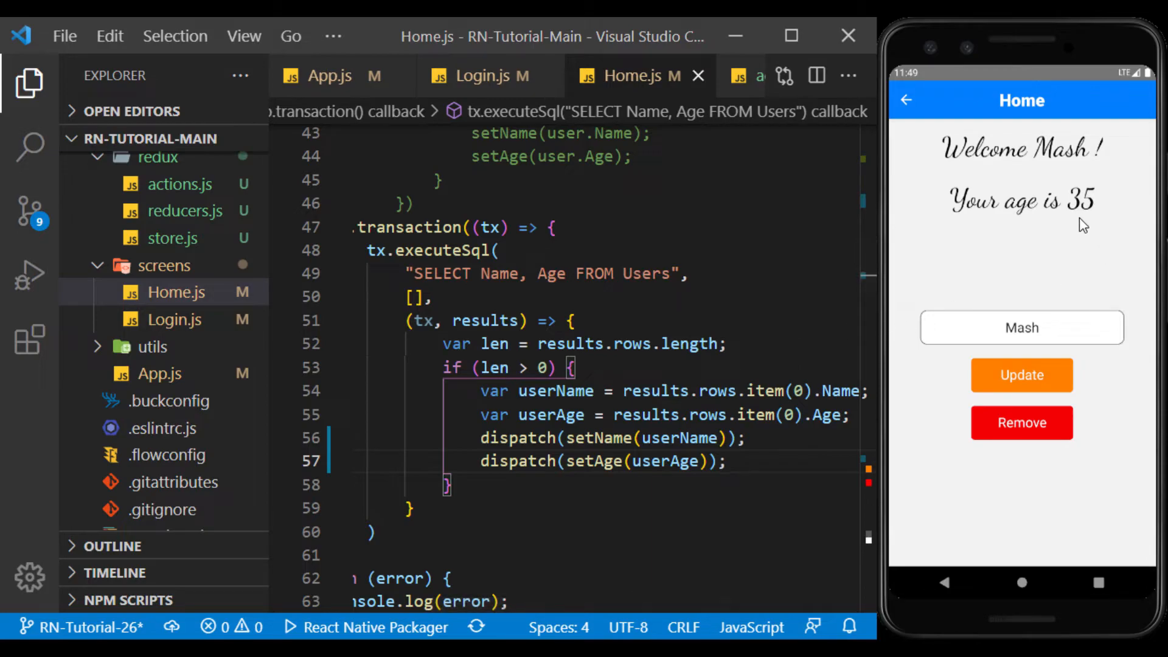
mouse_move(1006, 463)
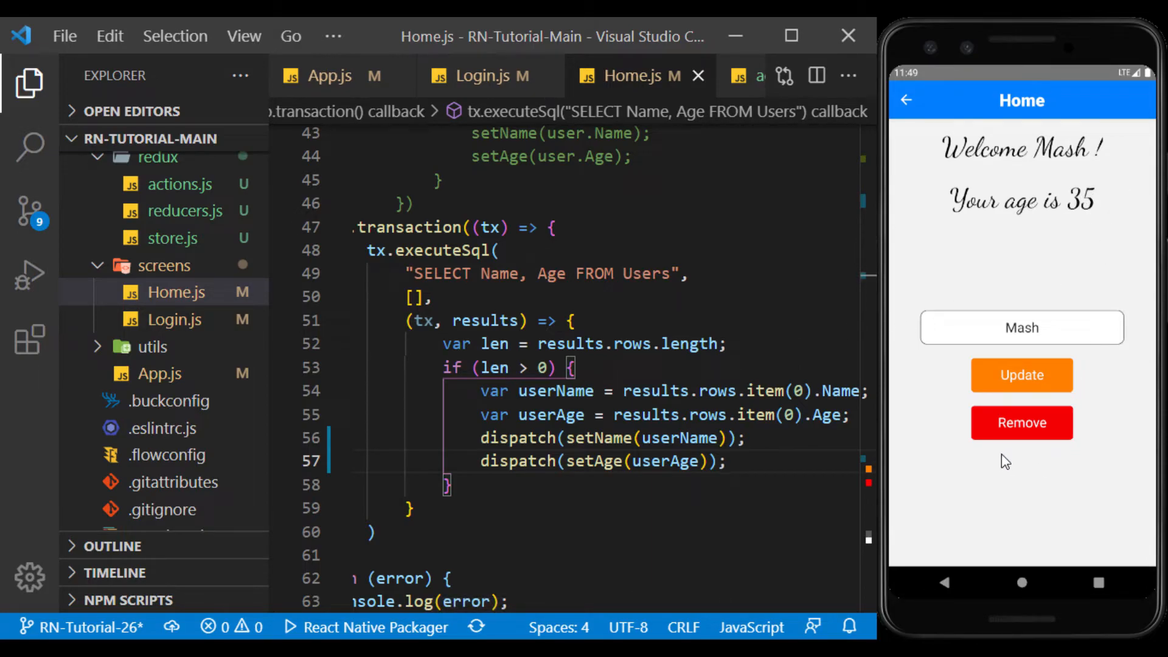
mouse_move(883, 390)
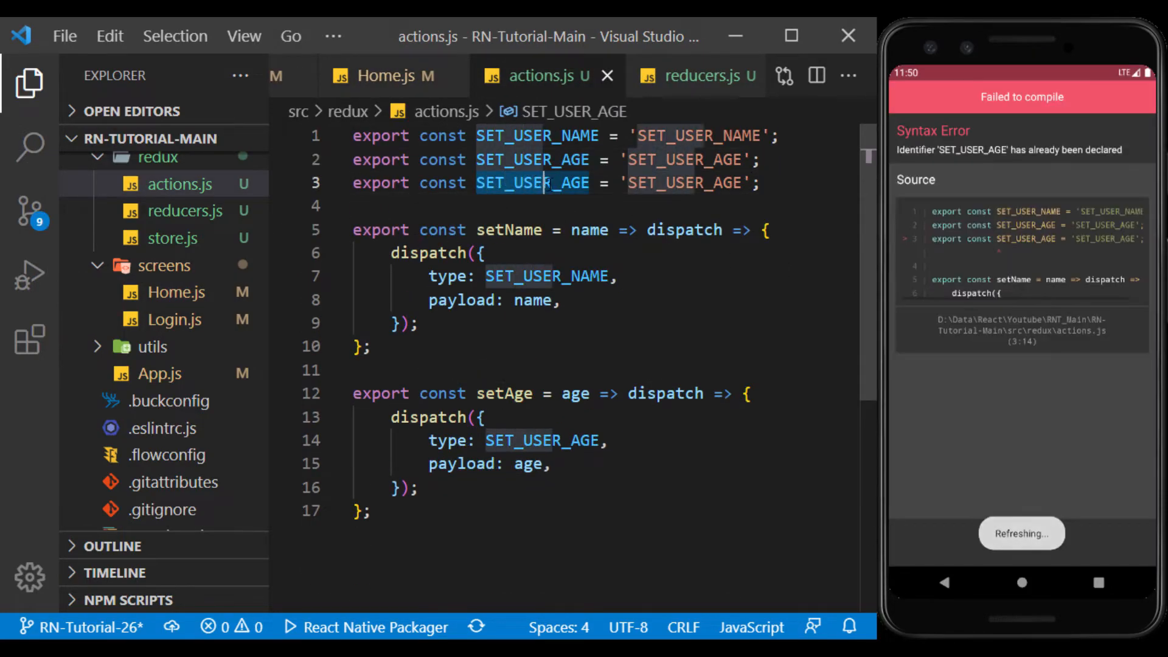
Step: Add the INCREASE_AGE constant and an increaseAge action creator dispatching it
type("INCREASE_AGE")
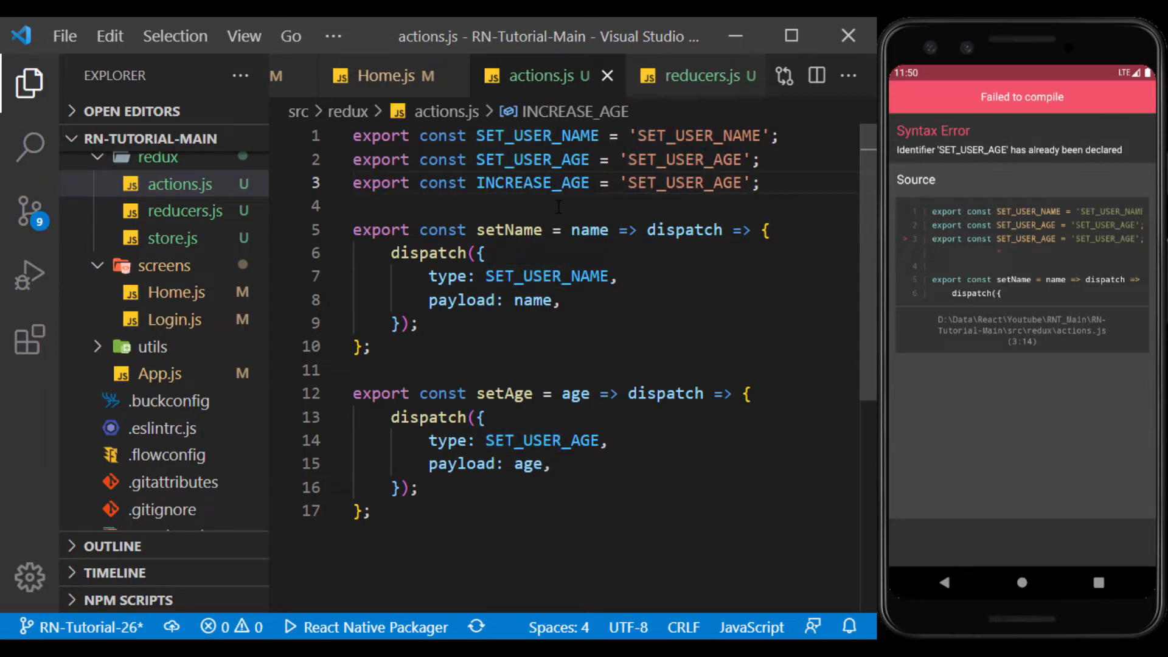
type("INCREASE_AGE,")
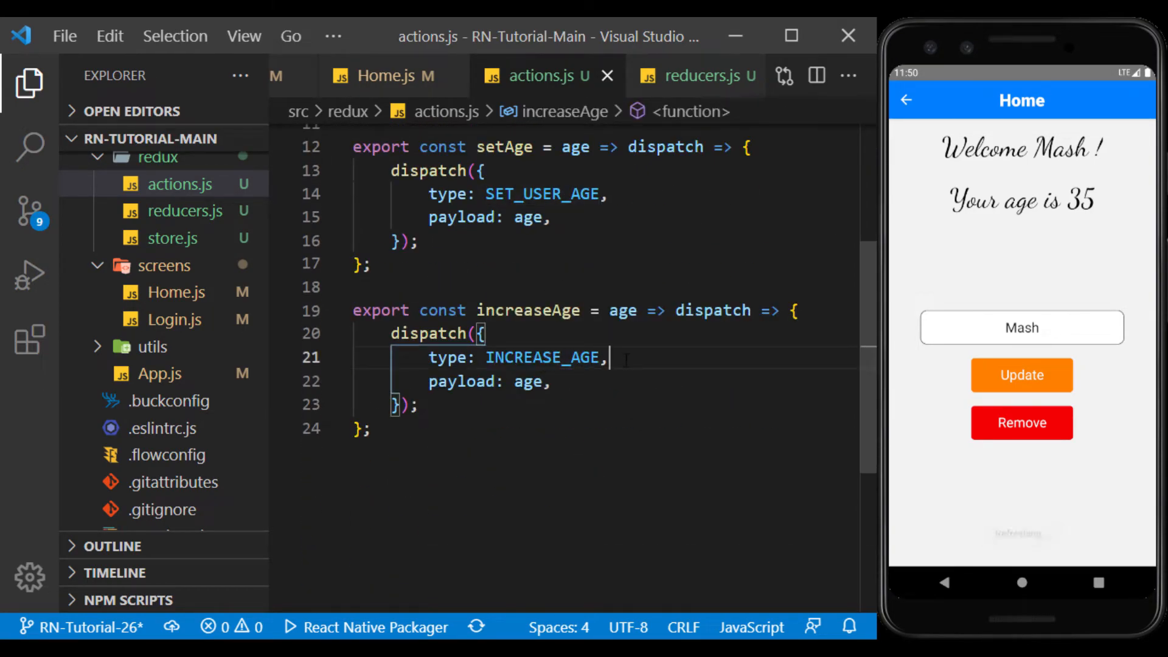
Step: Import INCREASE_AGE into reducers.js and add its case to the user reducer
left_click(684, 75)
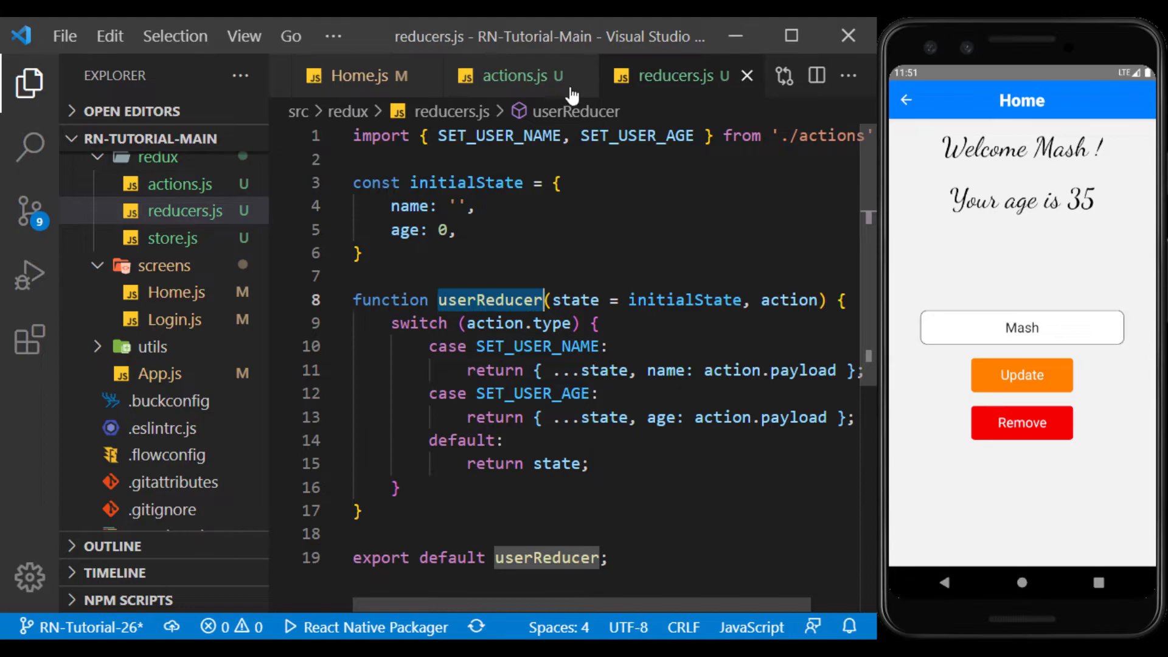
type(",")
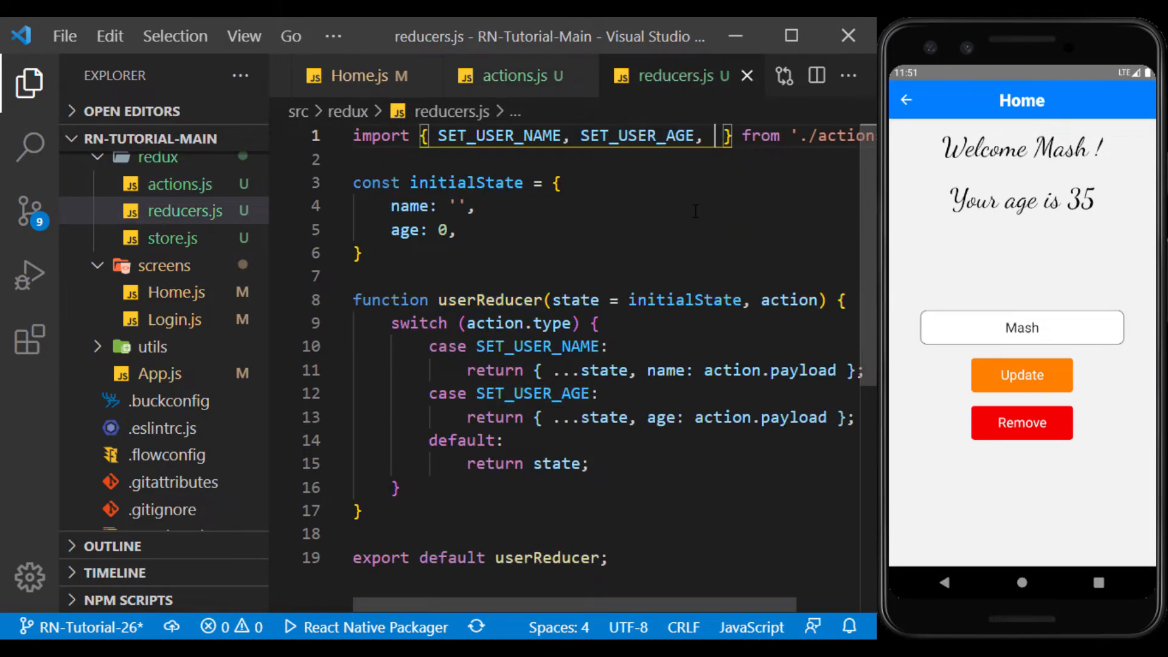
type("INCREASE_AGE")
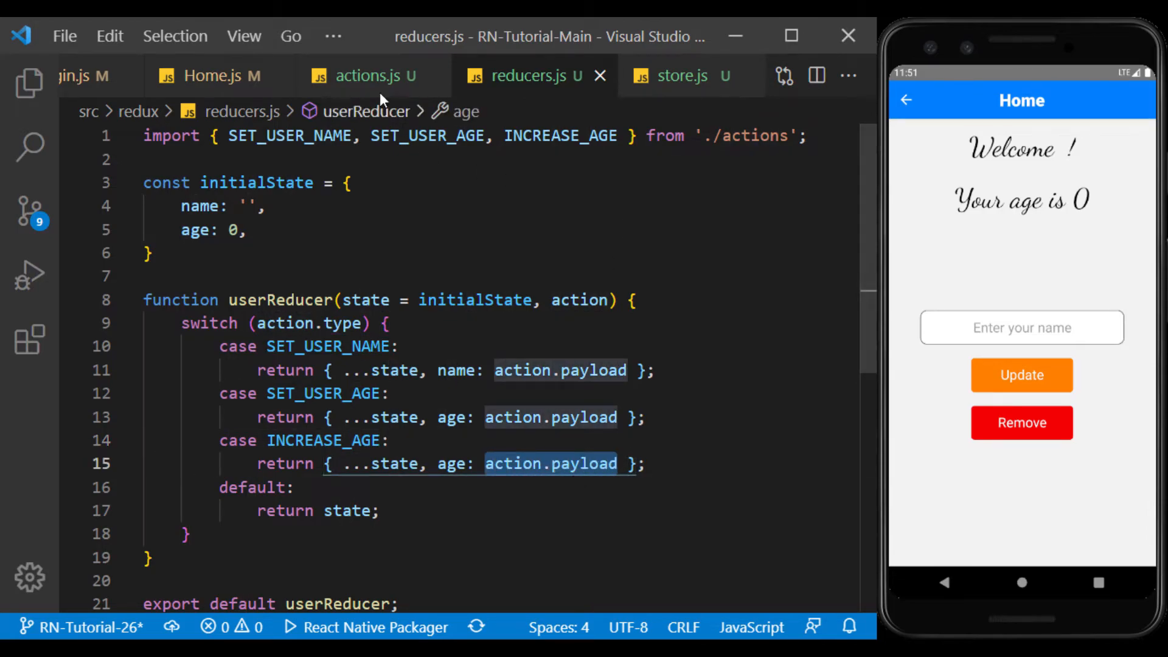
left_click(372, 75)
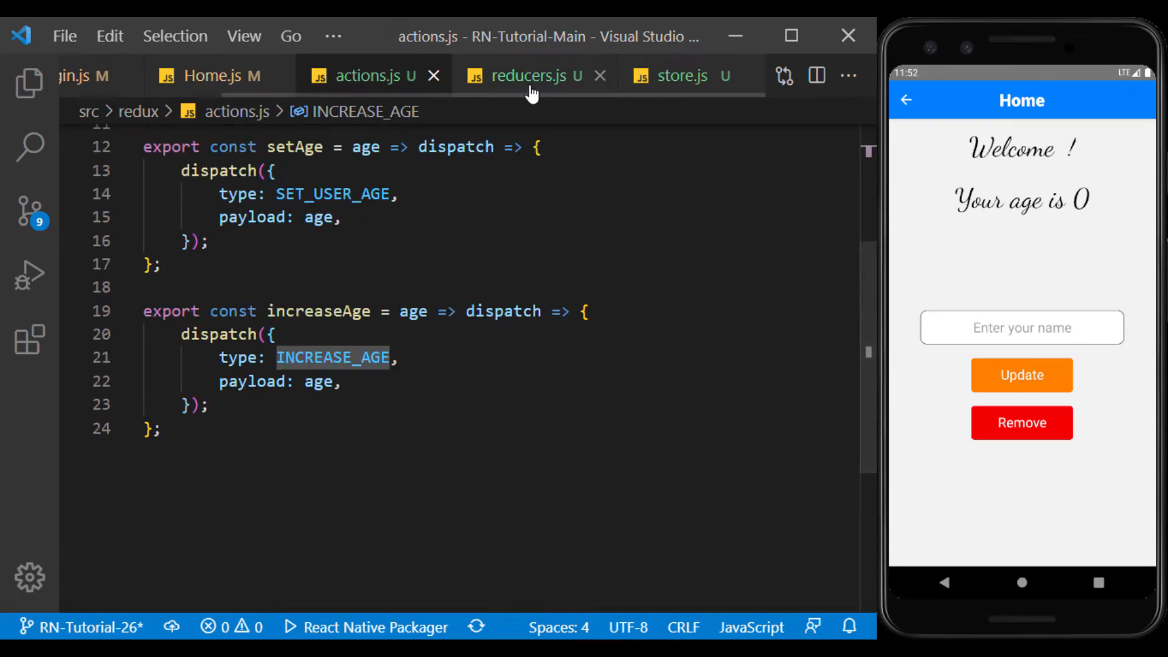
Step: Return age as state.age + 1 in the INCREASE_AGE case instead of action.payload
left_click(530, 75)
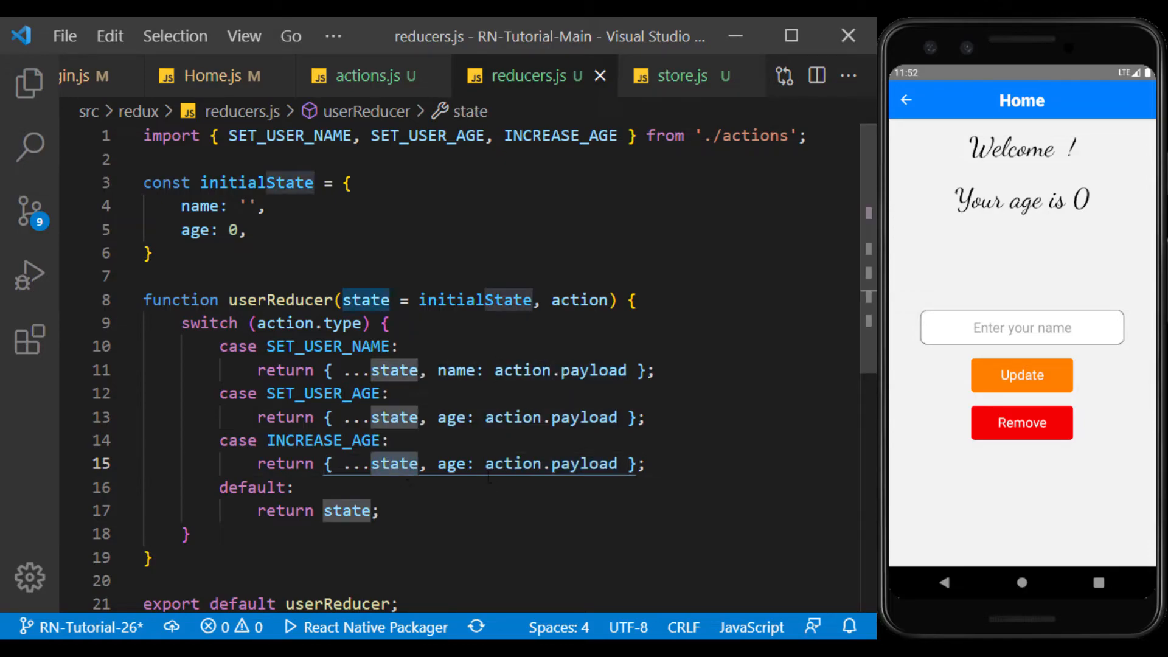
double_click(549, 464)
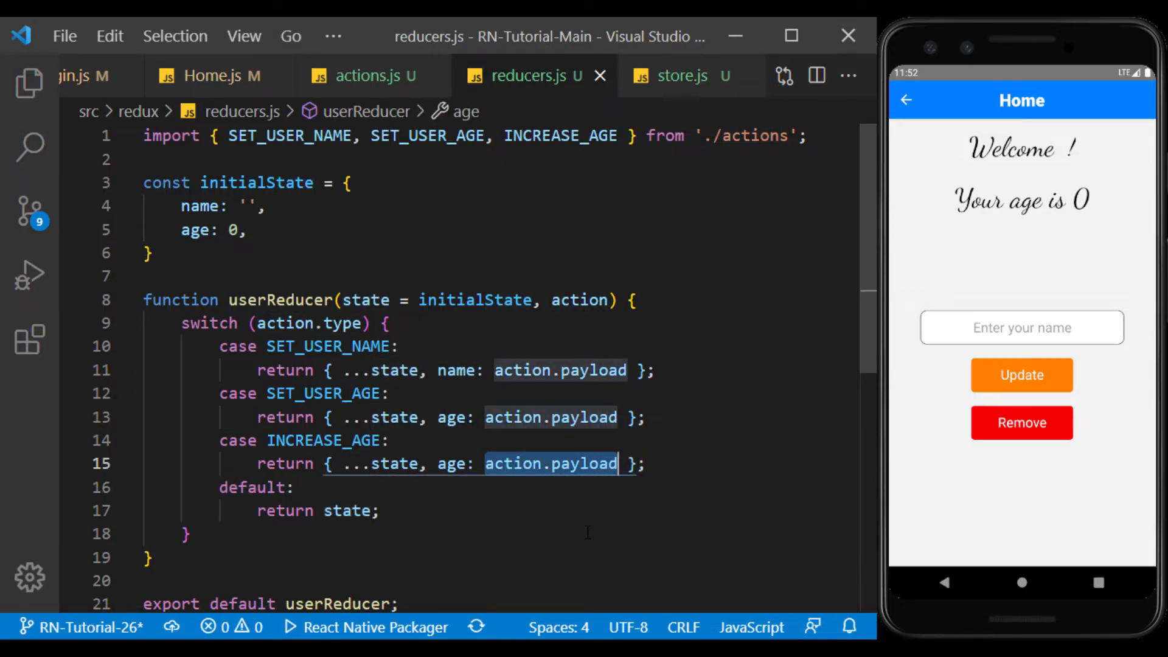
type("state.a")
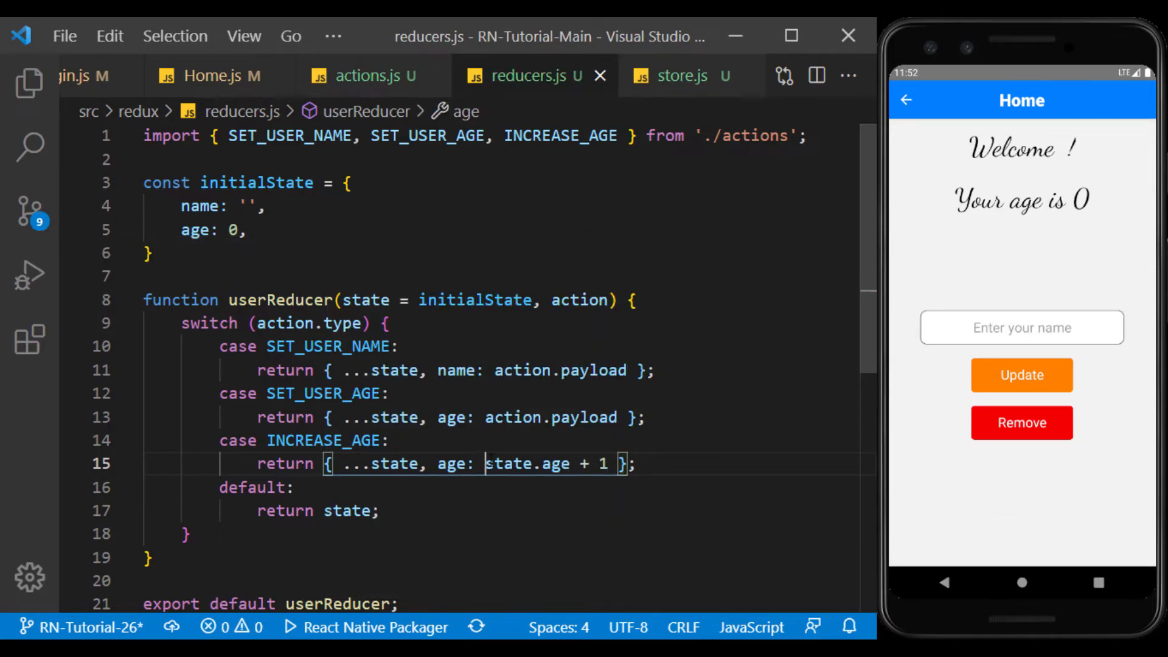
double_click(450, 463)
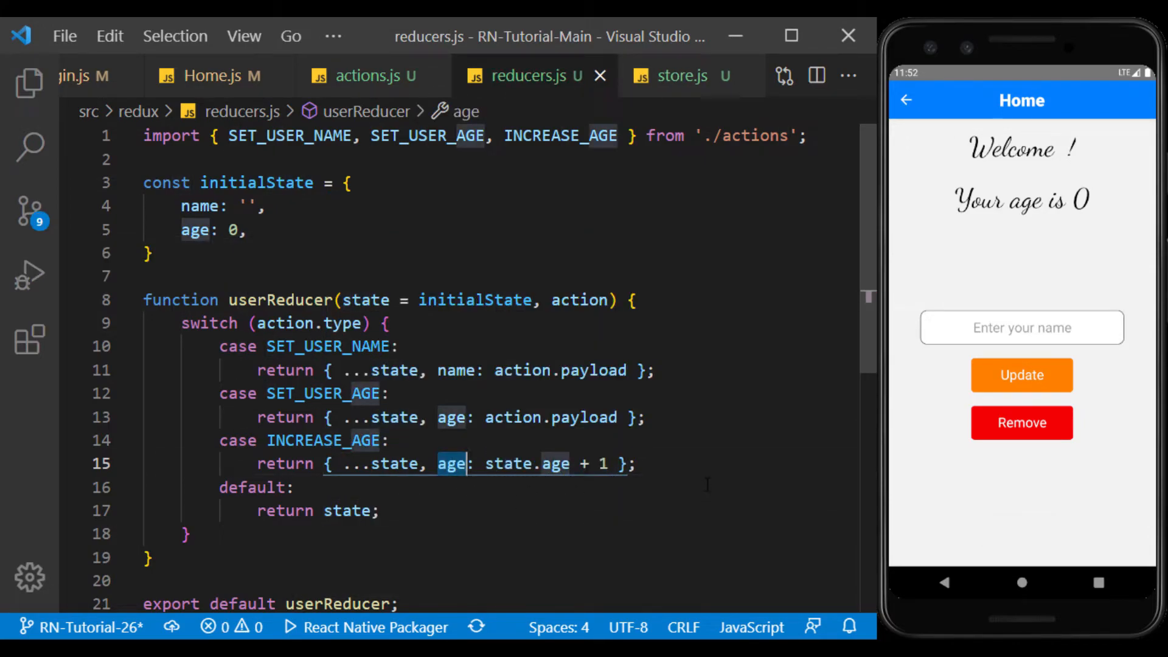
left_click(367, 76)
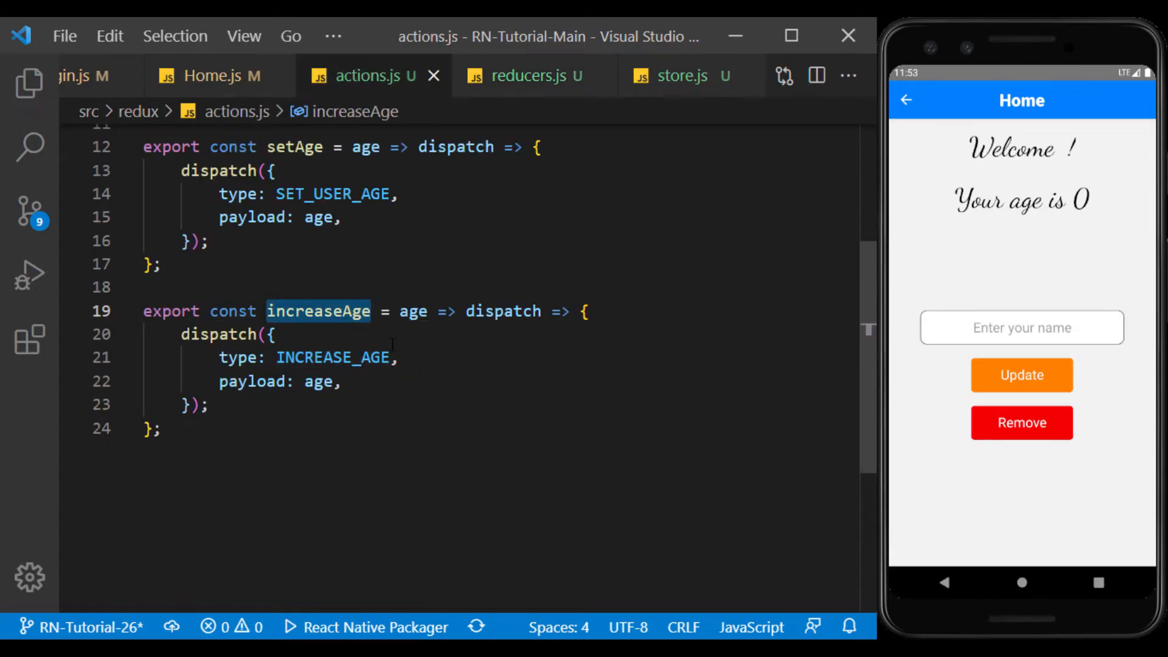
Step: Add an Increase Age button with color #0080ff whose onPressFunction dispatches increaseAge()
left_click(221, 76)
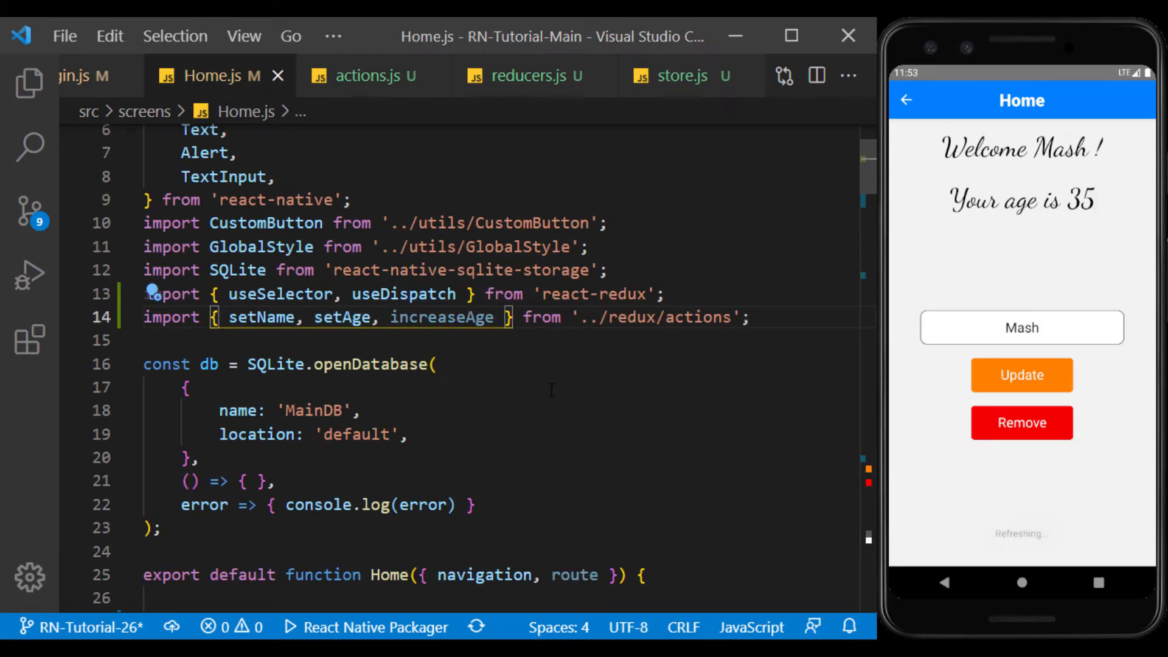
scroll("down", 3)
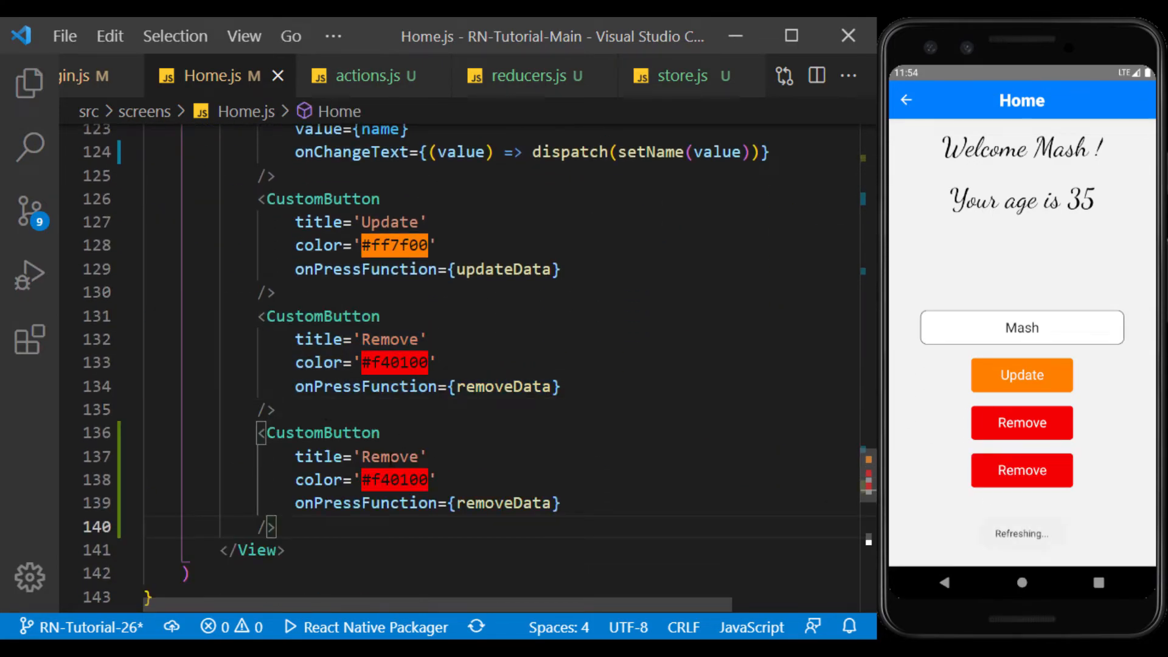
type("Increase Ag")
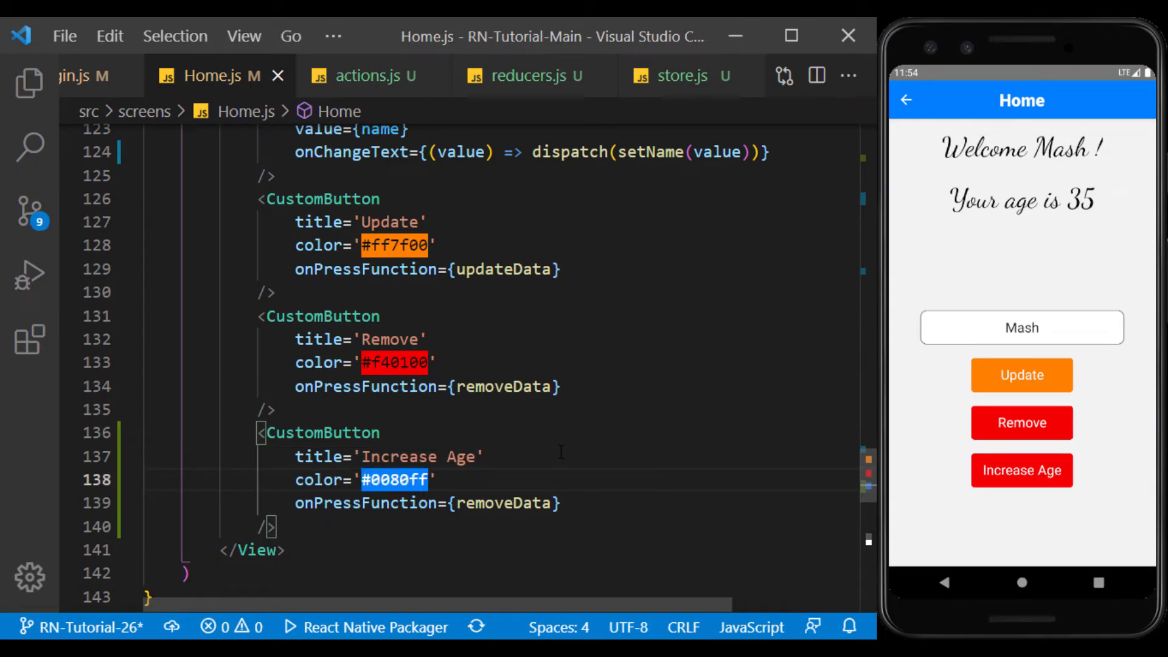
type("()=>")
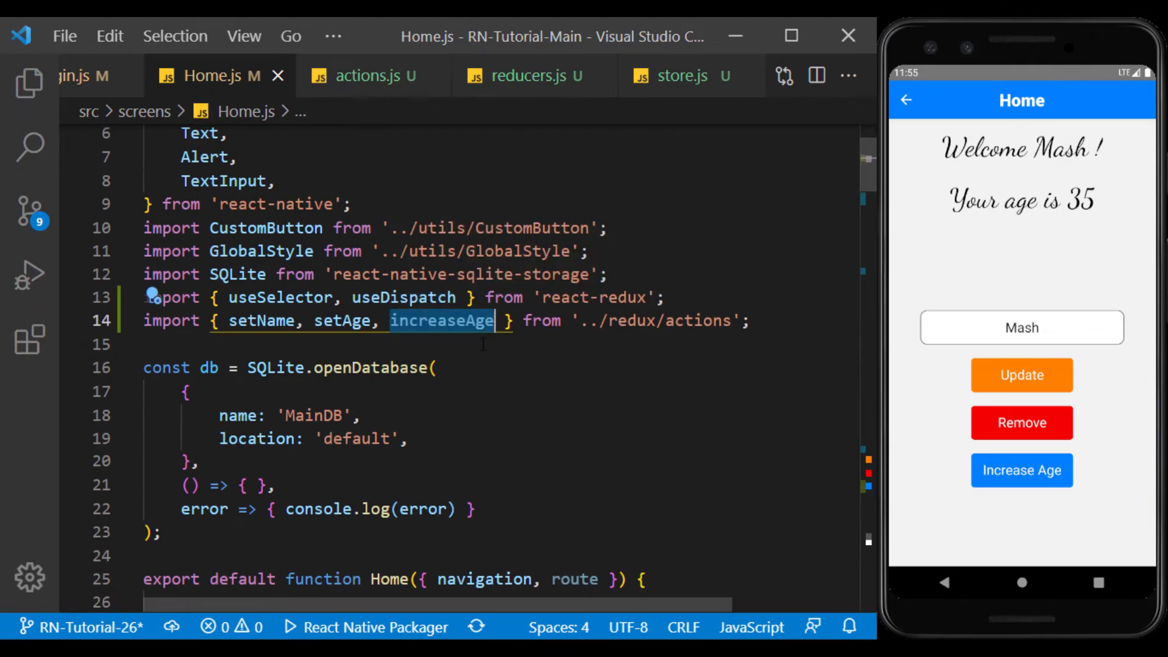
scroll("down", 3)
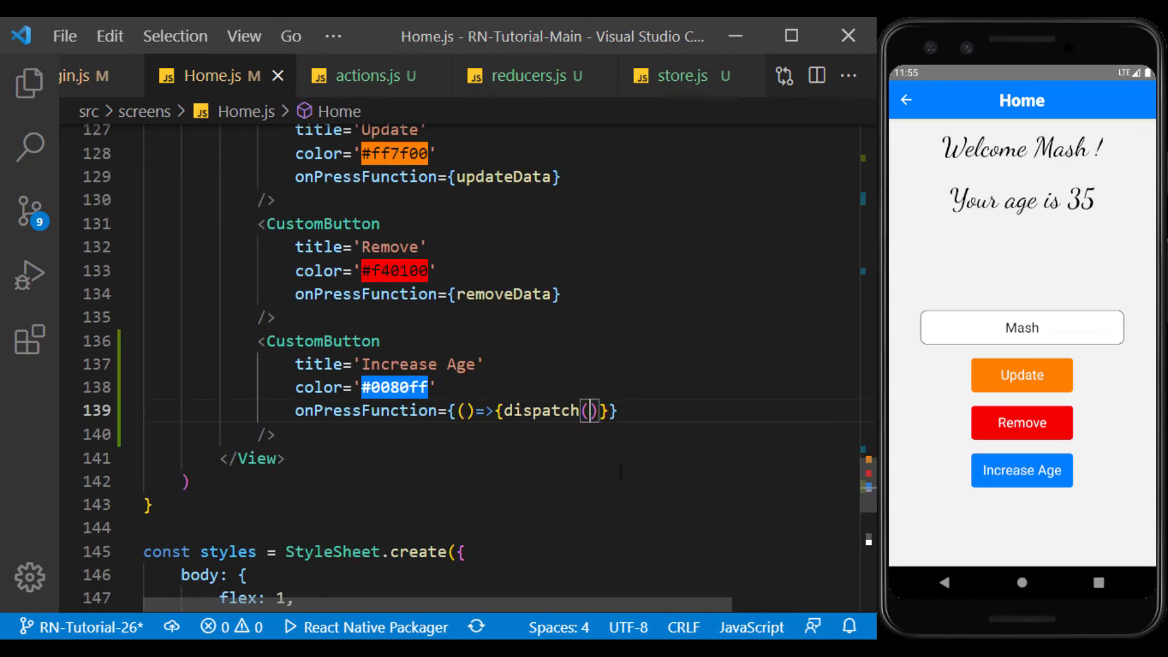
type("increaseAge(")
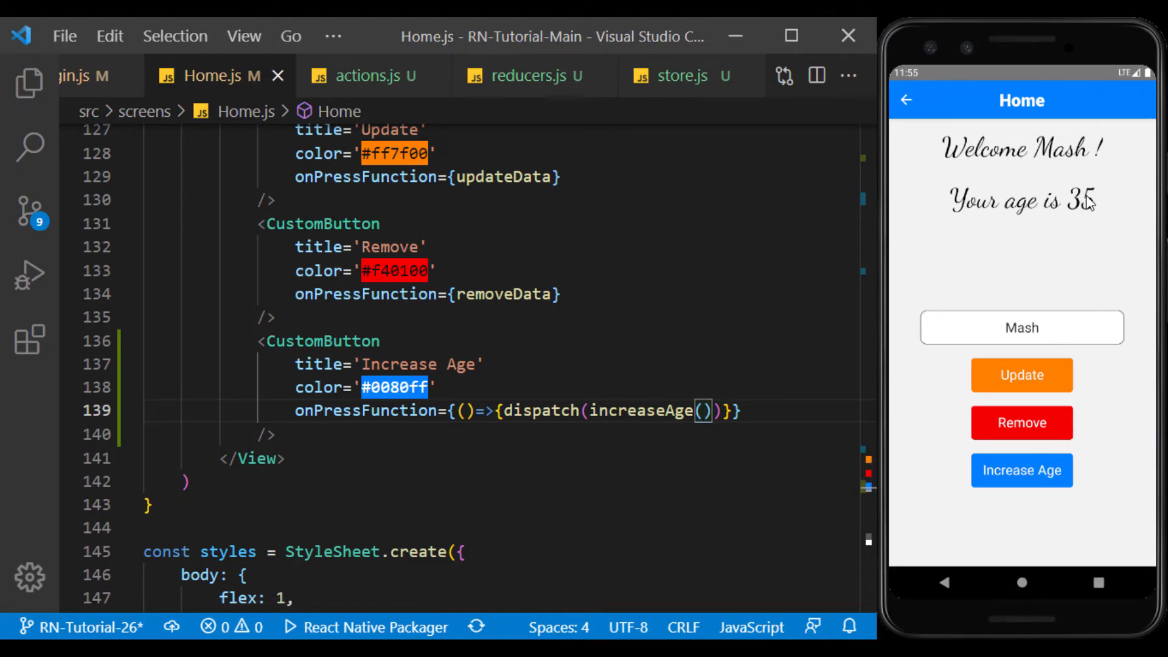
Step: Tap Increase Age repeatedly to raise the age from 35 to 45, then show the Explorer file tree
left_click(1022, 470)
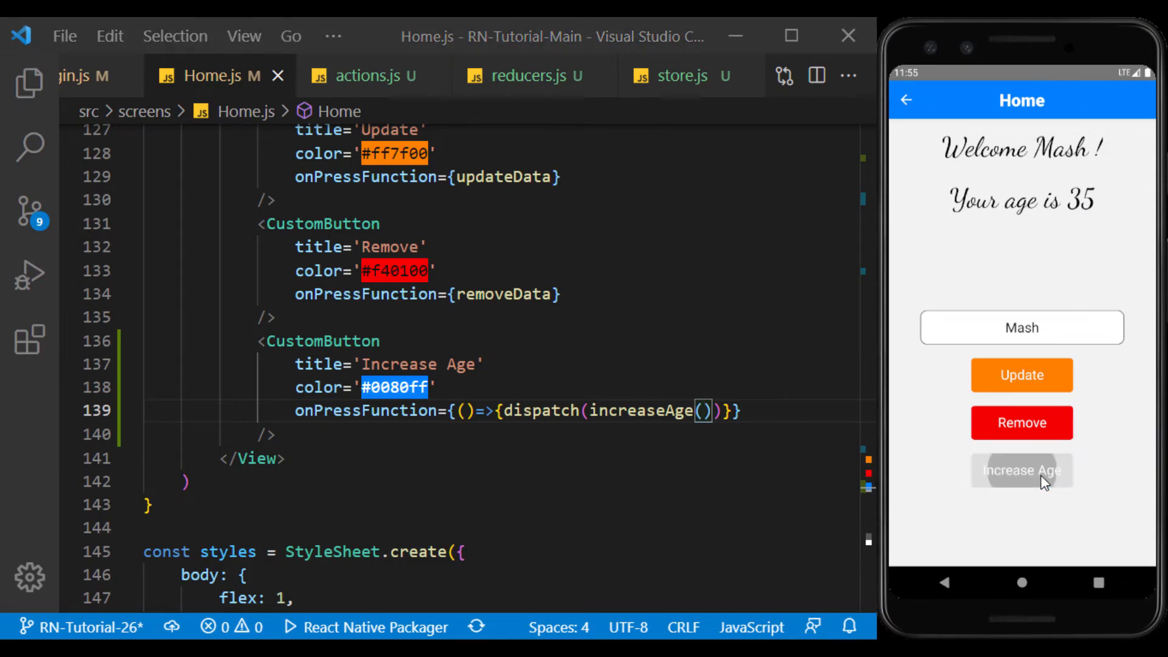
left_click(1022, 470)
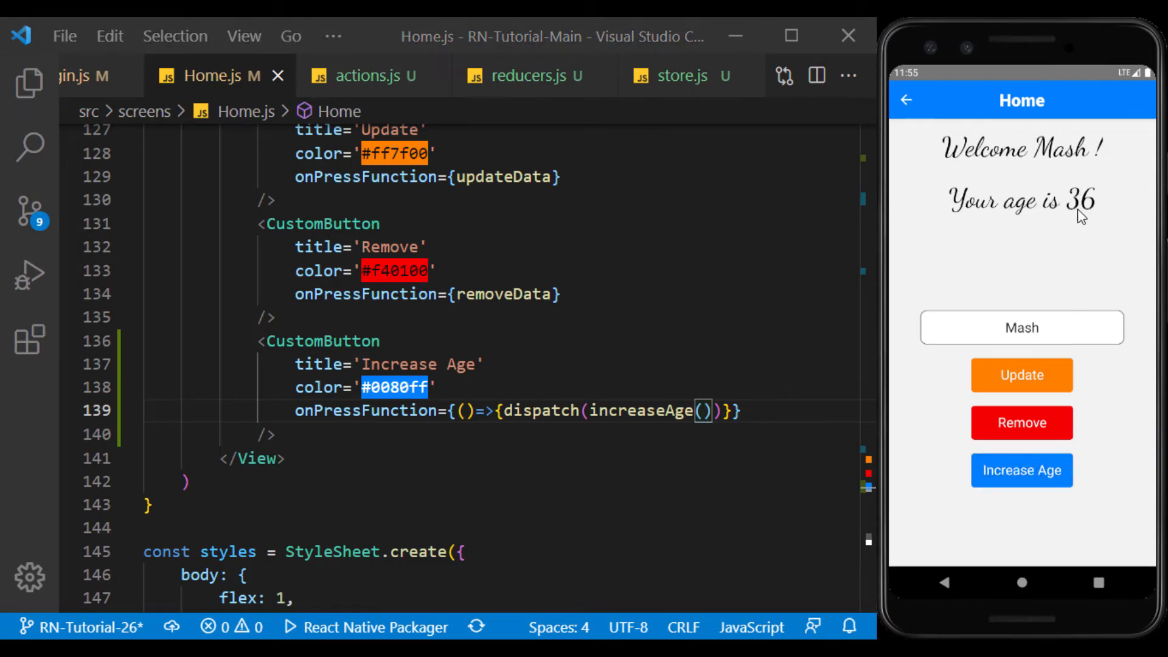
left_click(1022, 470)
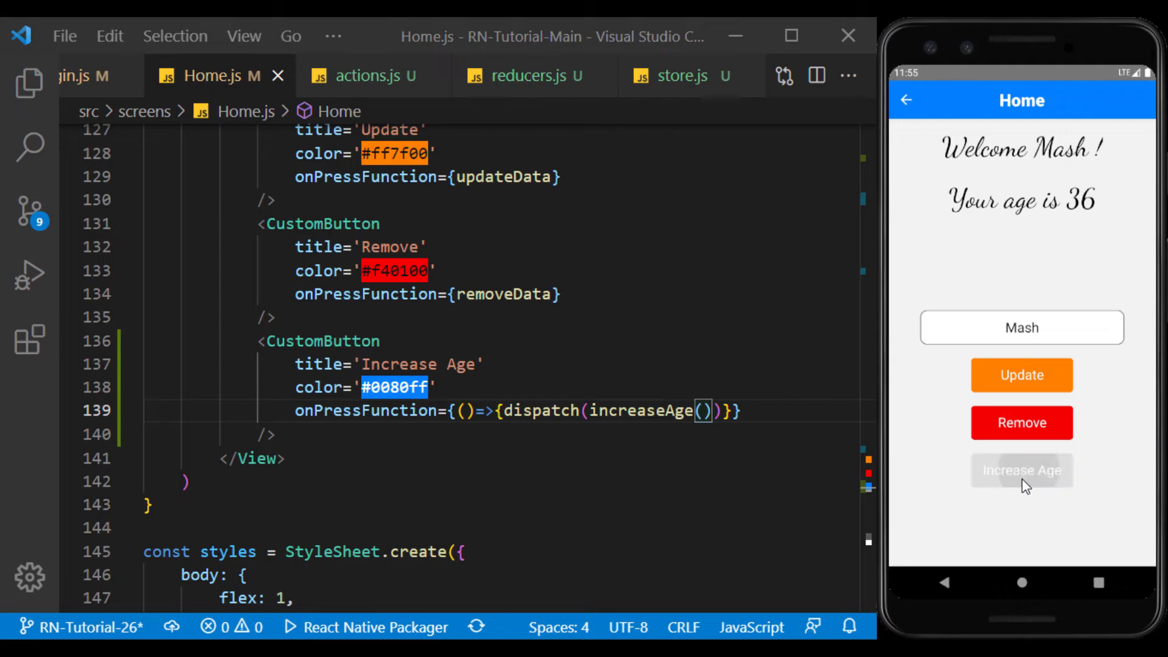
left_click(1023, 470)
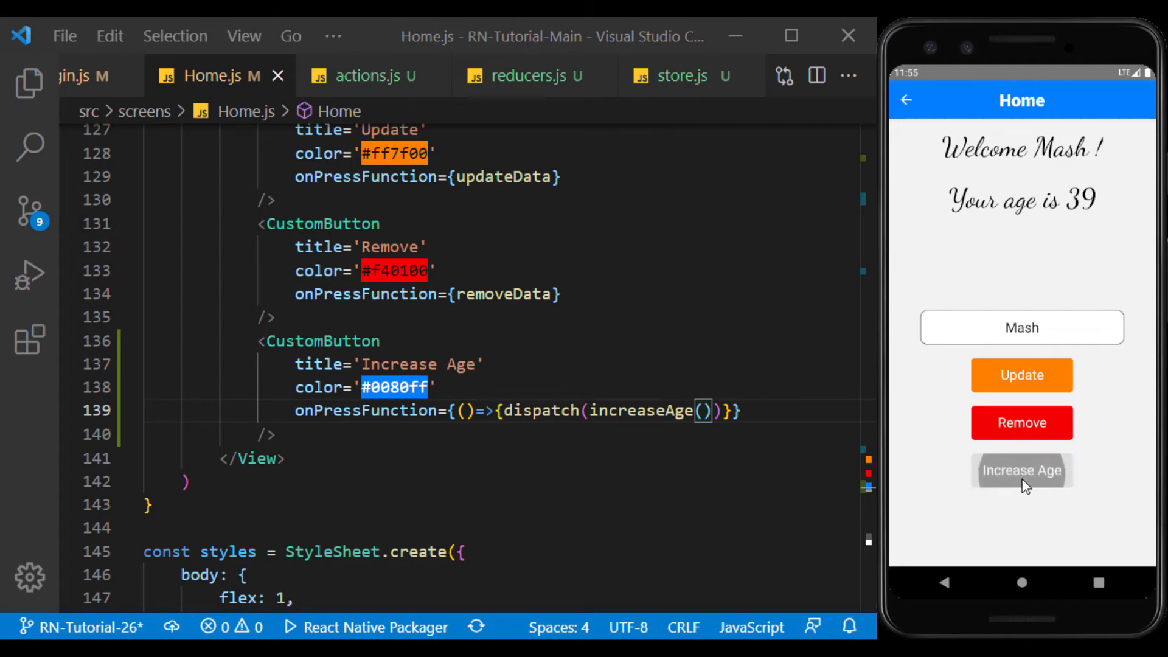
left_click(1023, 470)
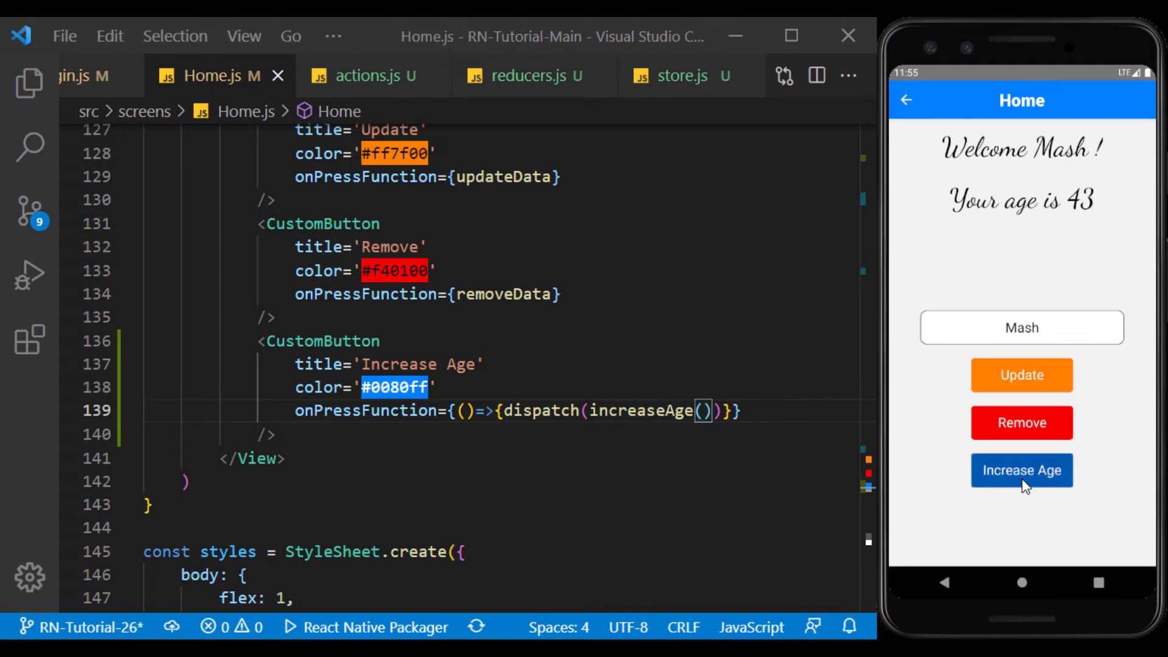
left_click(1023, 469)
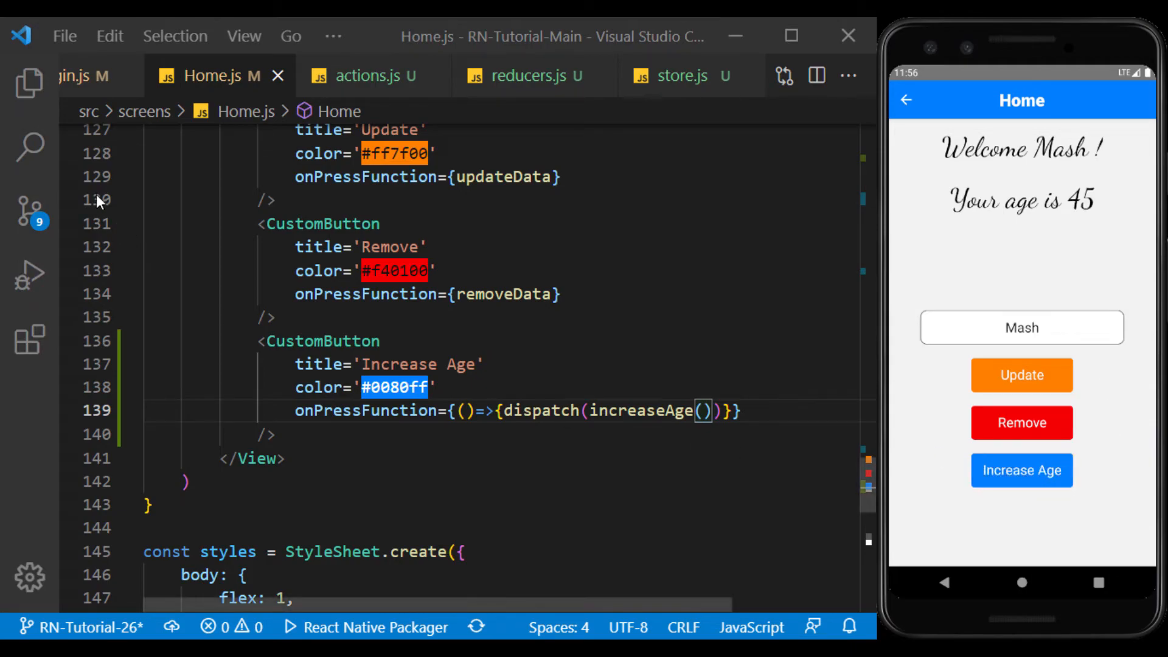
left_click(27, 83)
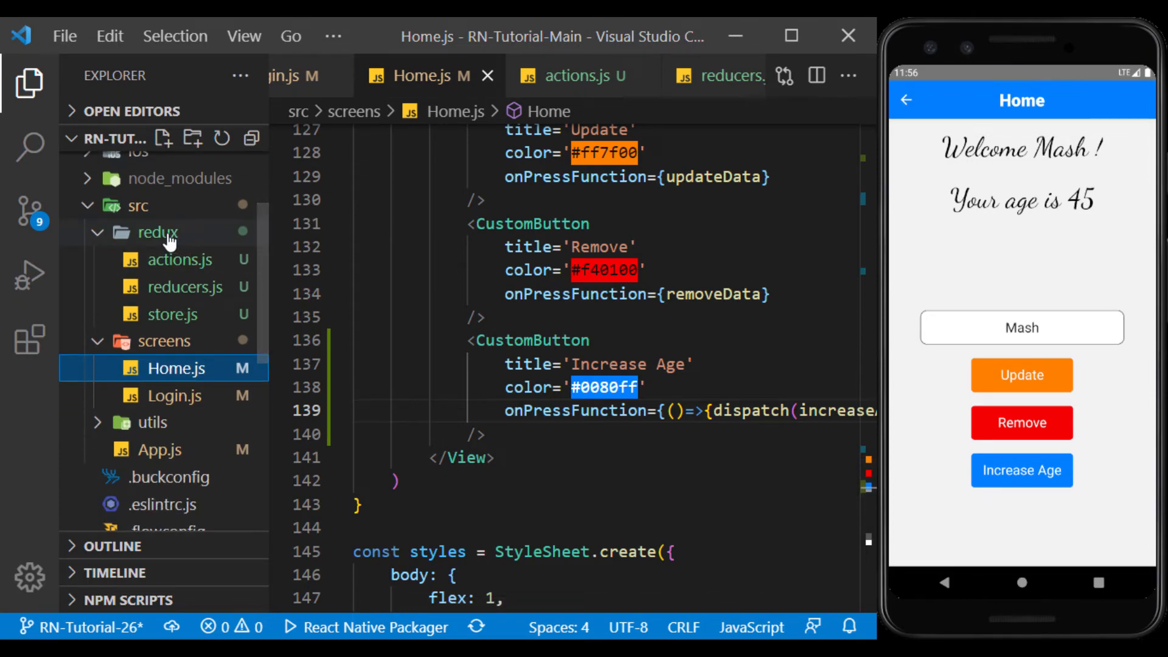
Step: Review reducers.js and store.js from the redux folder, highlighting action.payload and createStore
left_click(157, 233)
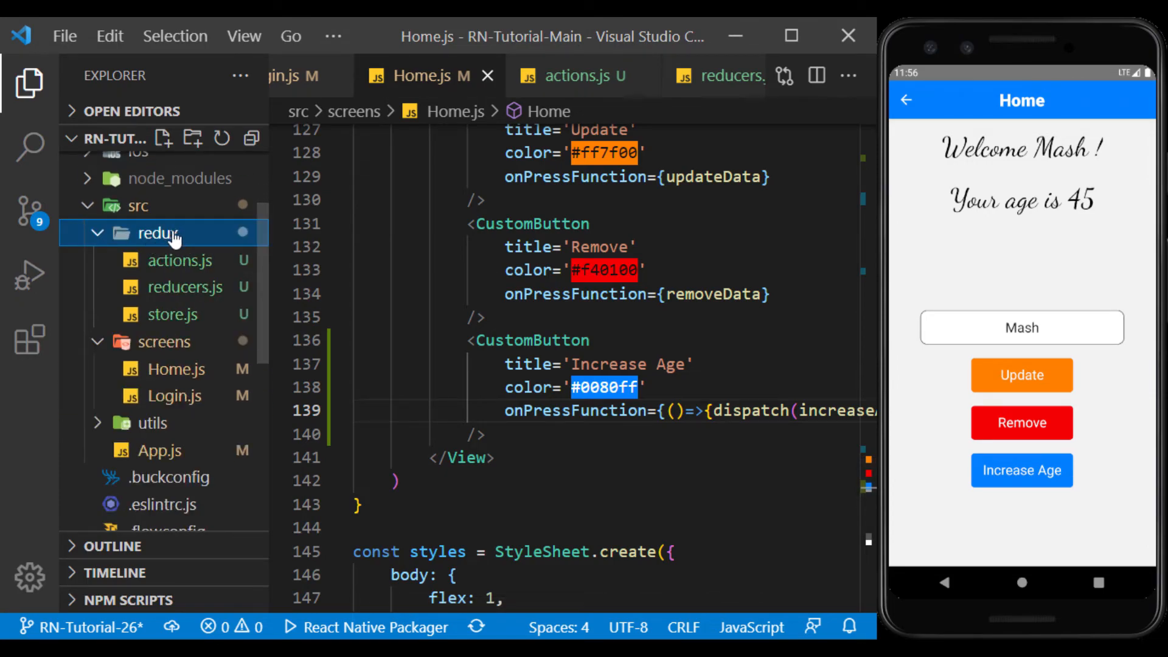
left_click(179, 260)
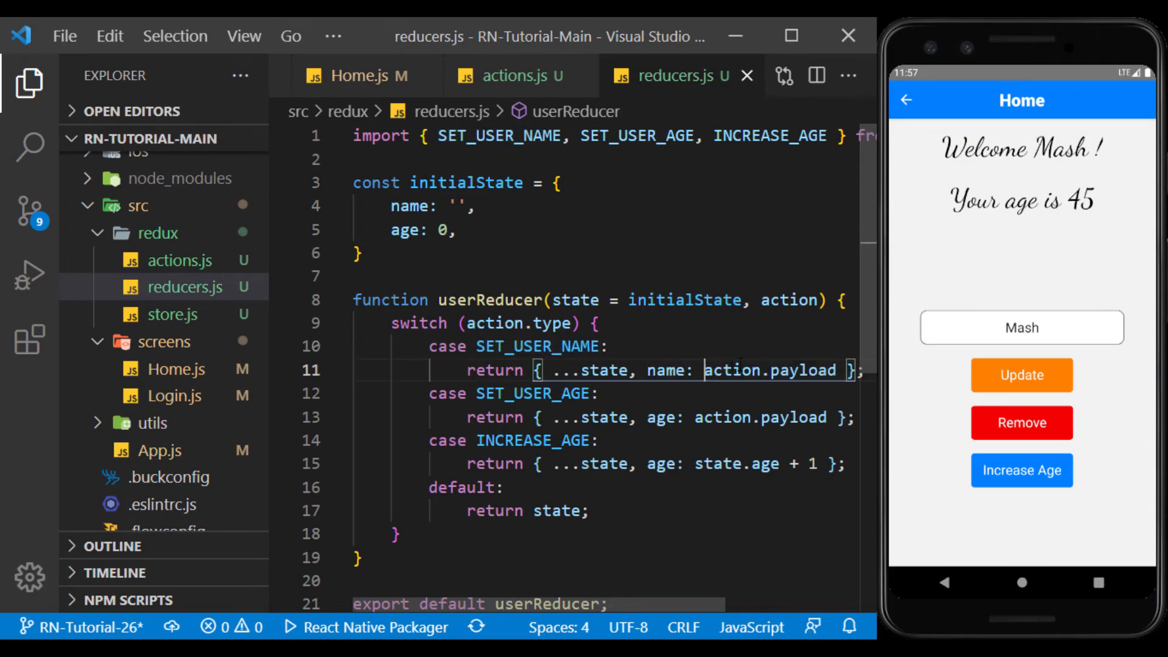
double_click(768, 370)
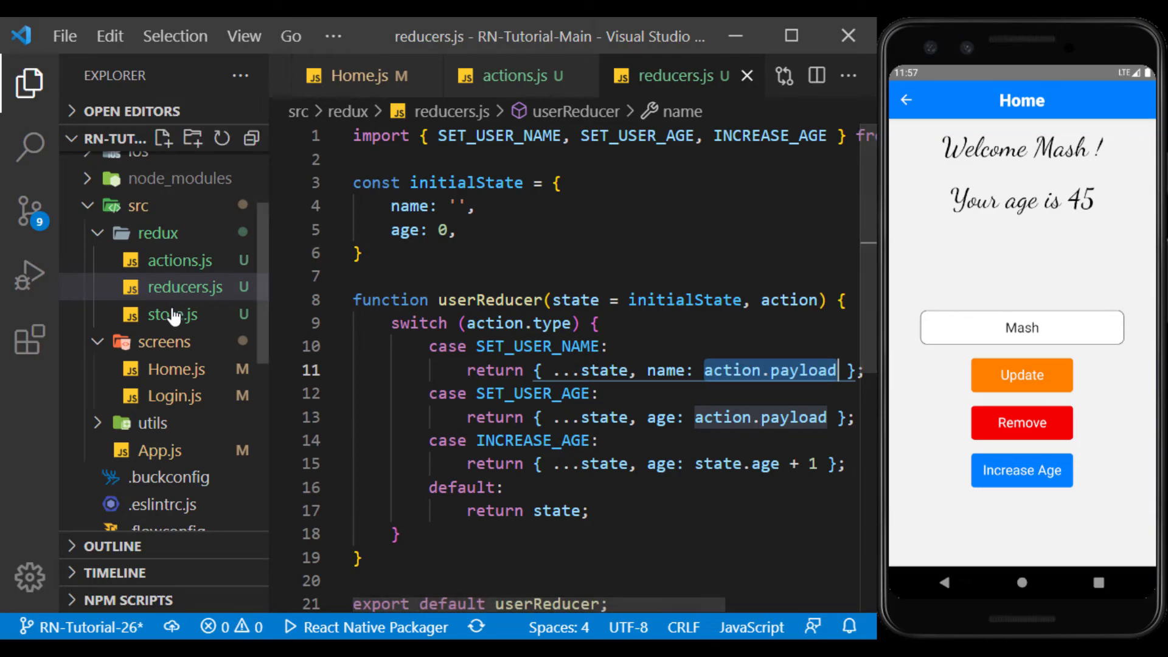
left_click(173, 314)
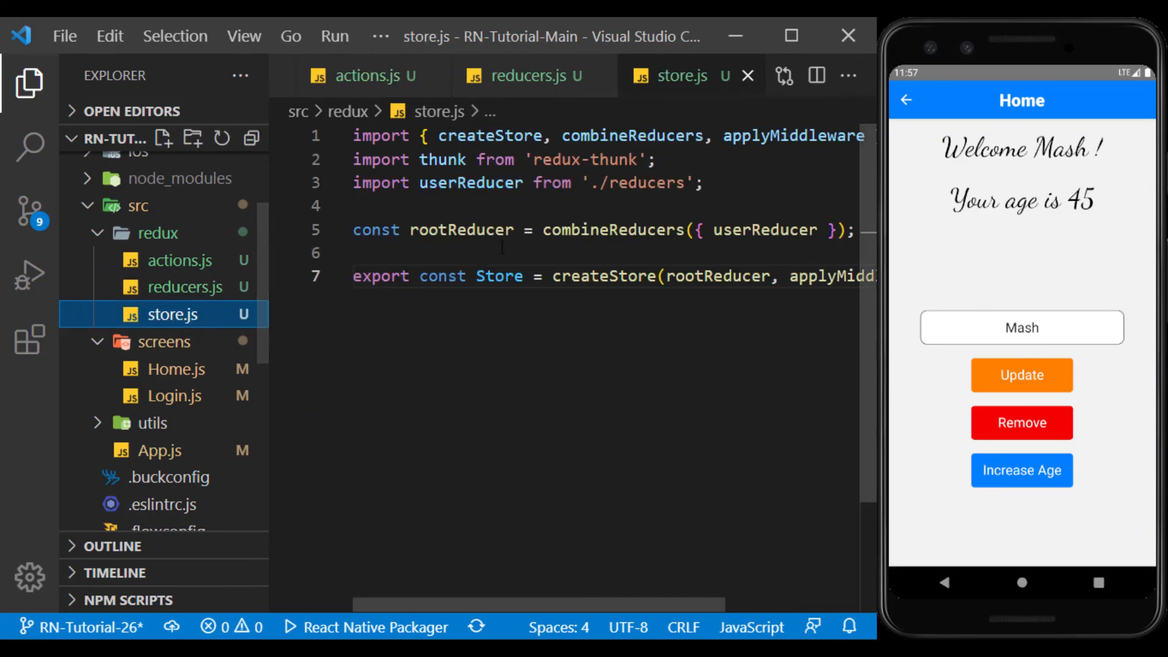
double_click(499, 276)
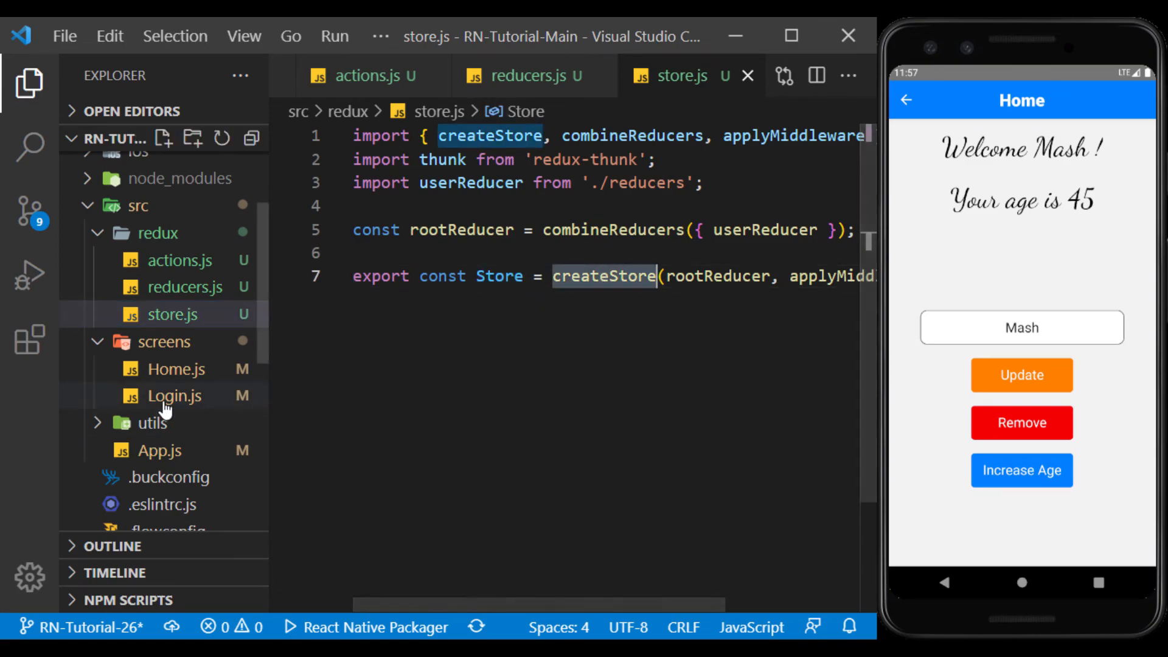
Step: Open Login.js from src/screens and review its useSelector usage
left_click(176, 397)
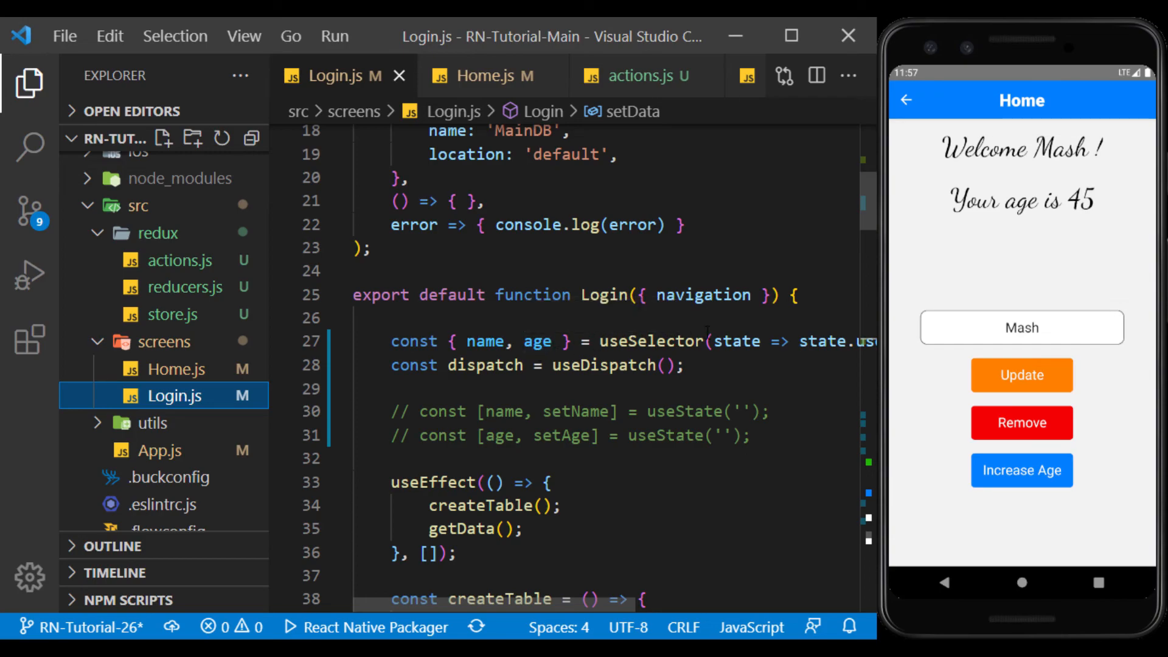
double_click(651, 340)
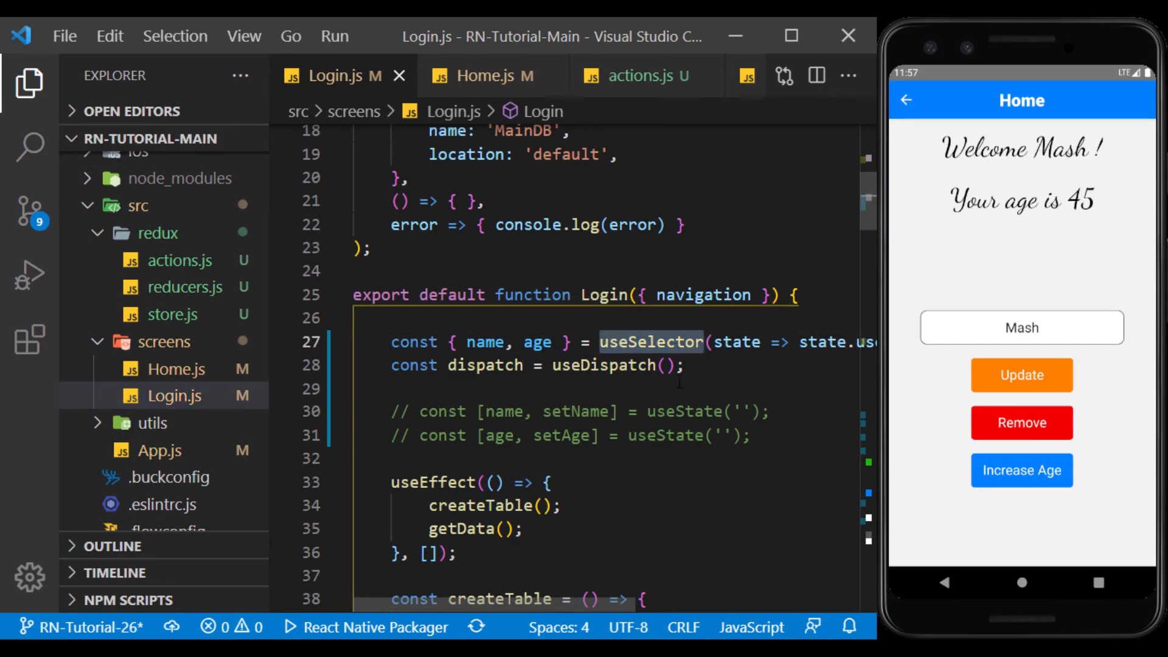
left_click(604, 365)
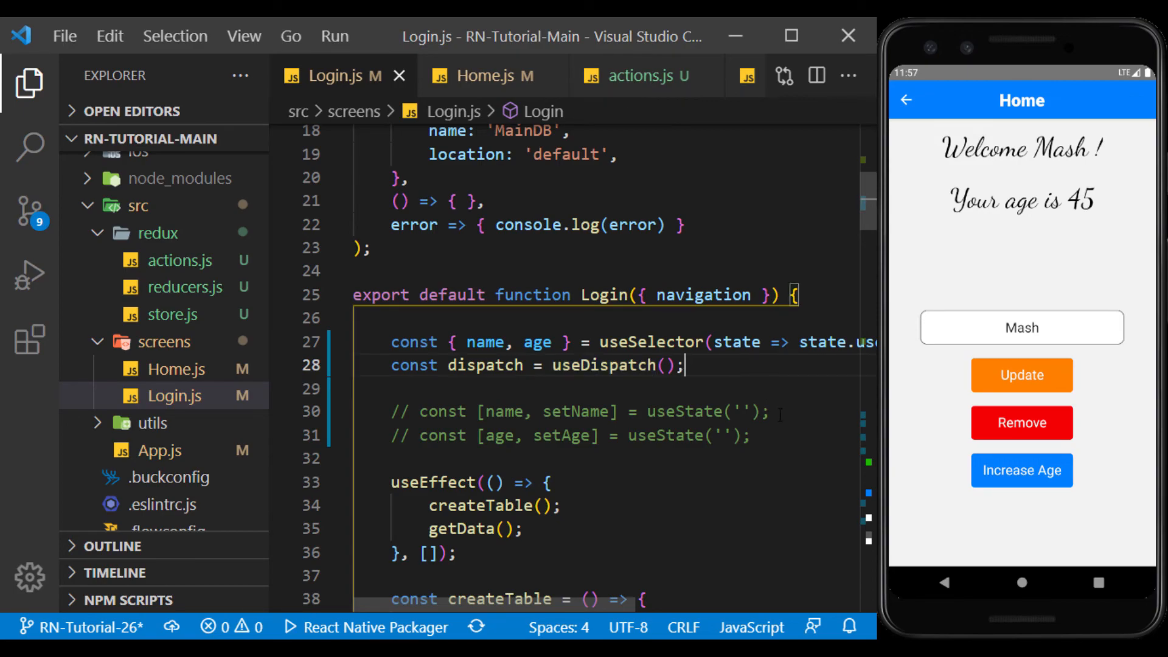
mouse_move(799, 455)
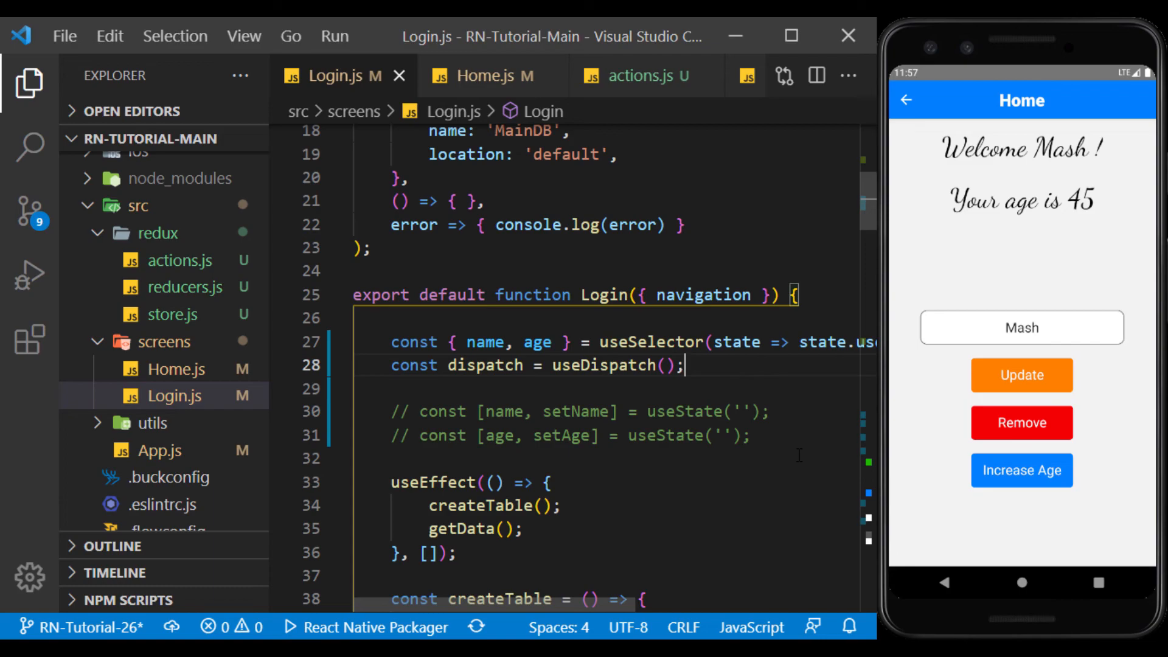